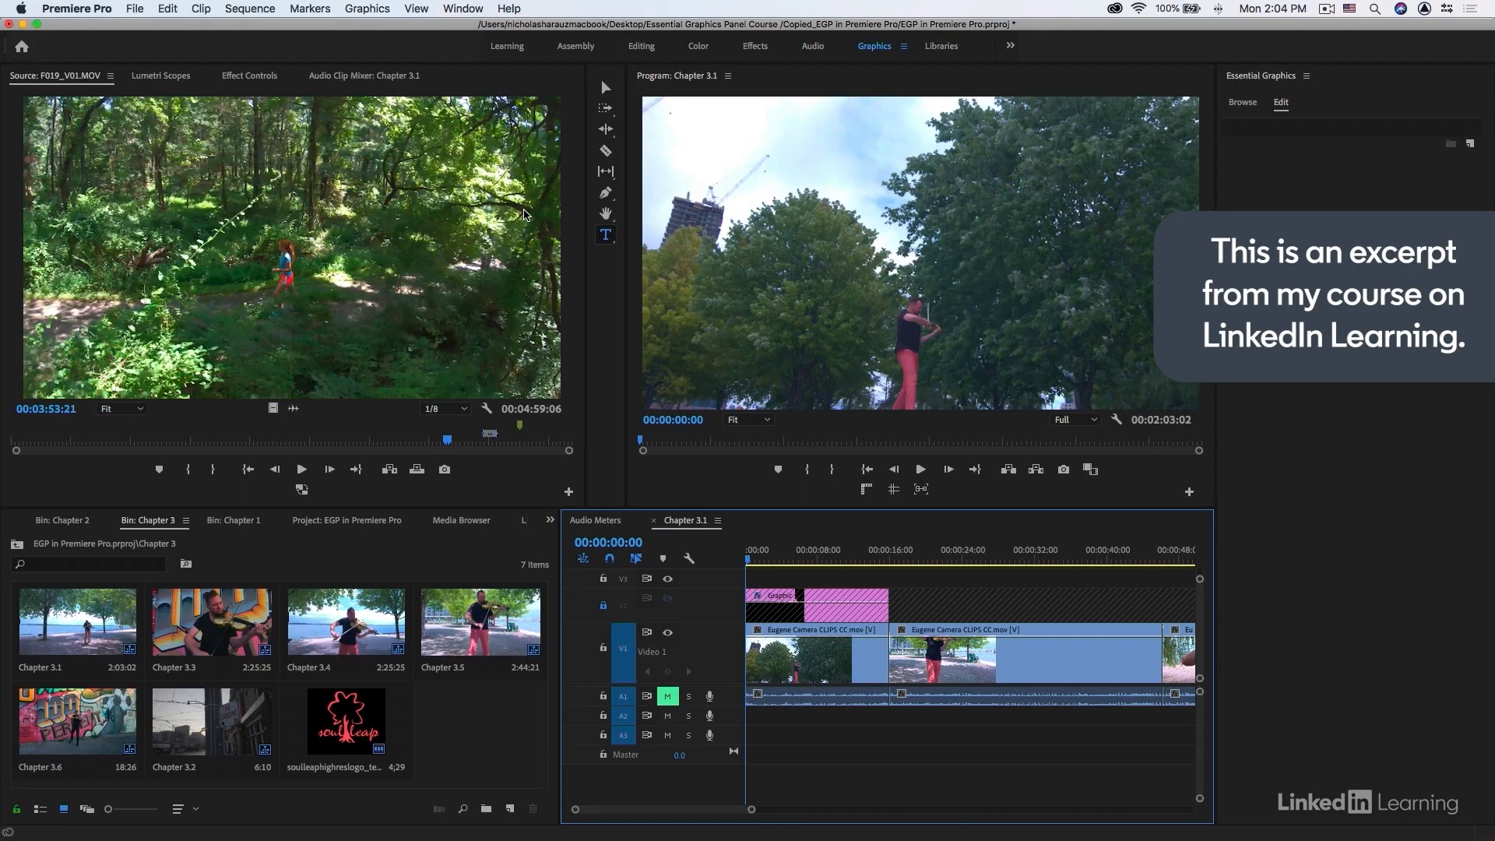
Add an EUGENE DRAW title over the video, enlarge it and move it higher
click(606, 234)
text(EUGENE)
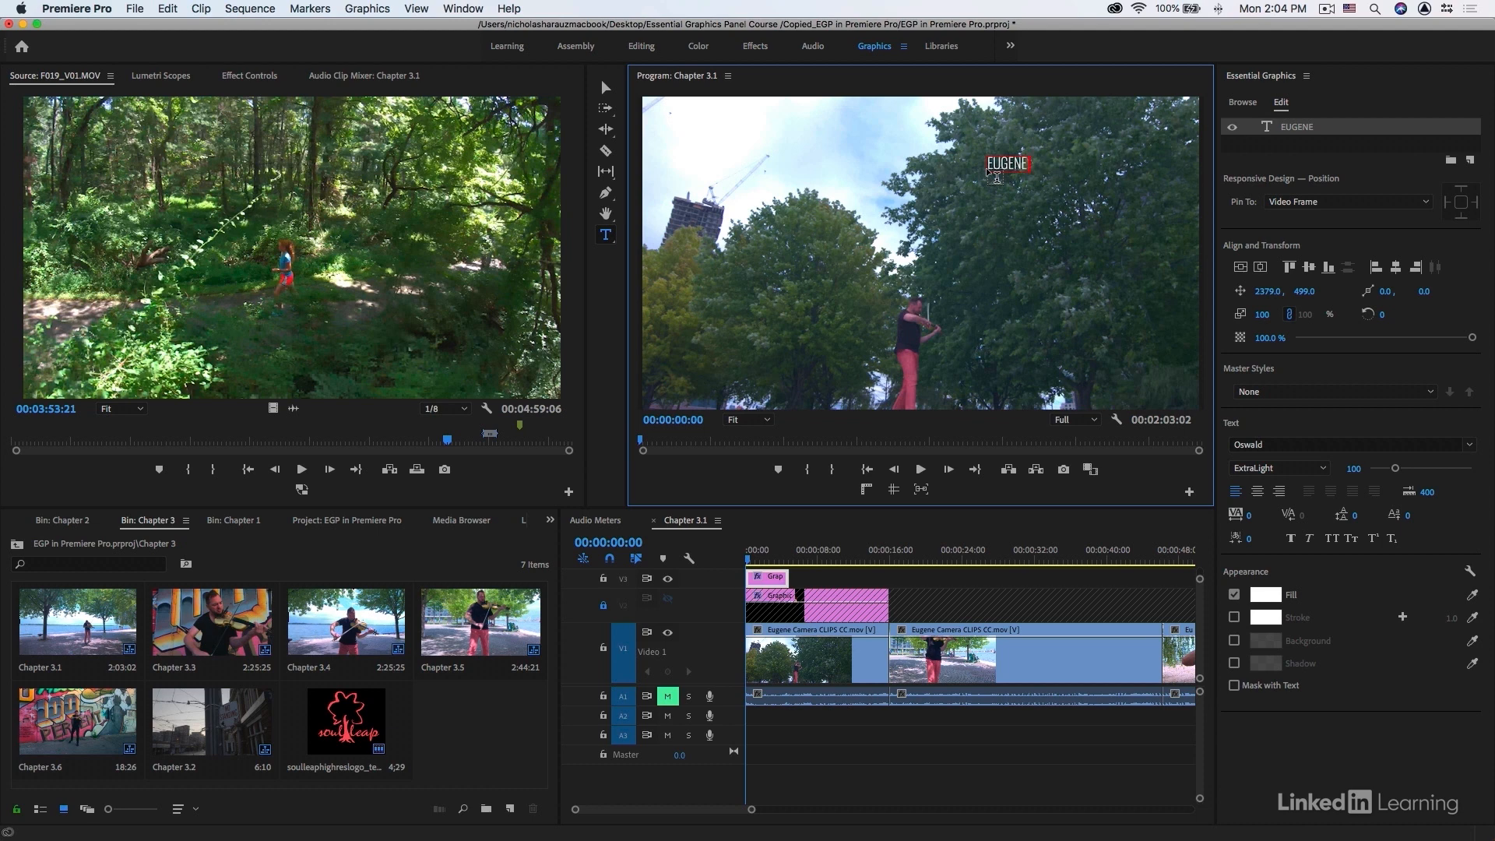
text(DRAW)
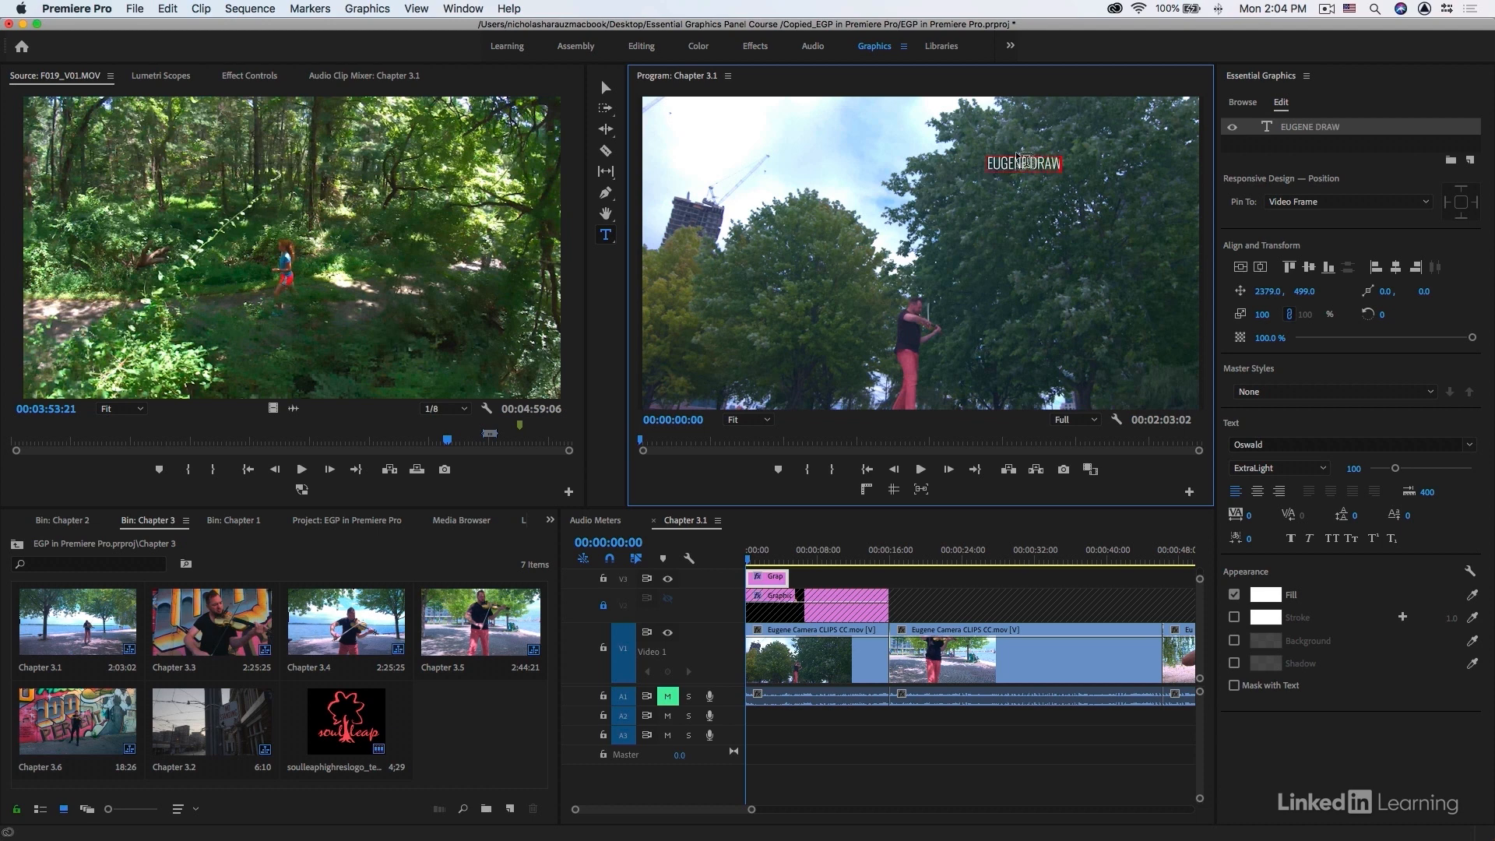
drag(1394, 468, 1399, 468)
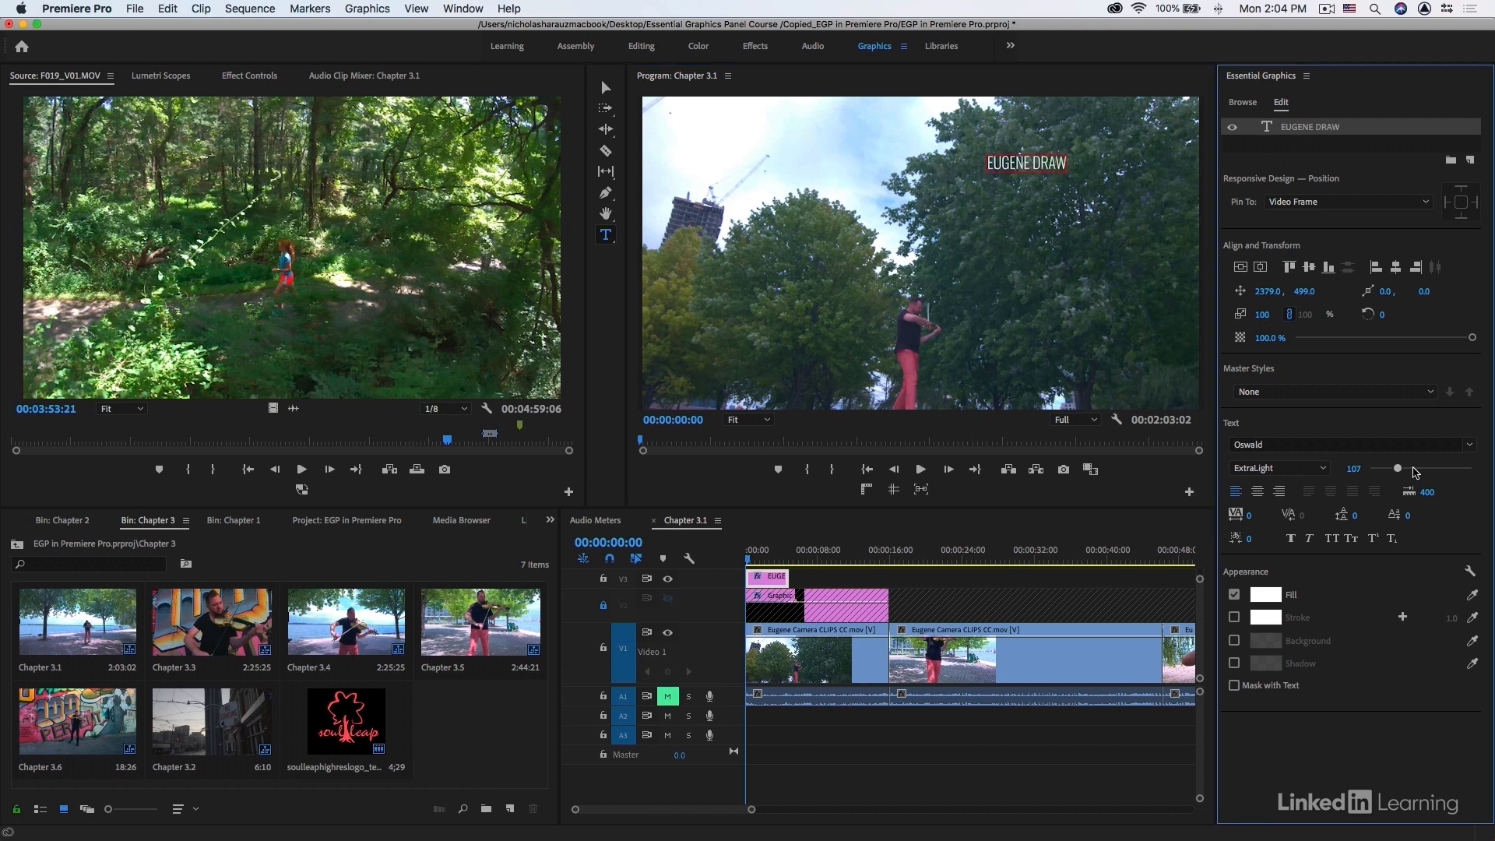
drag(1397, 468, 1427, 468)
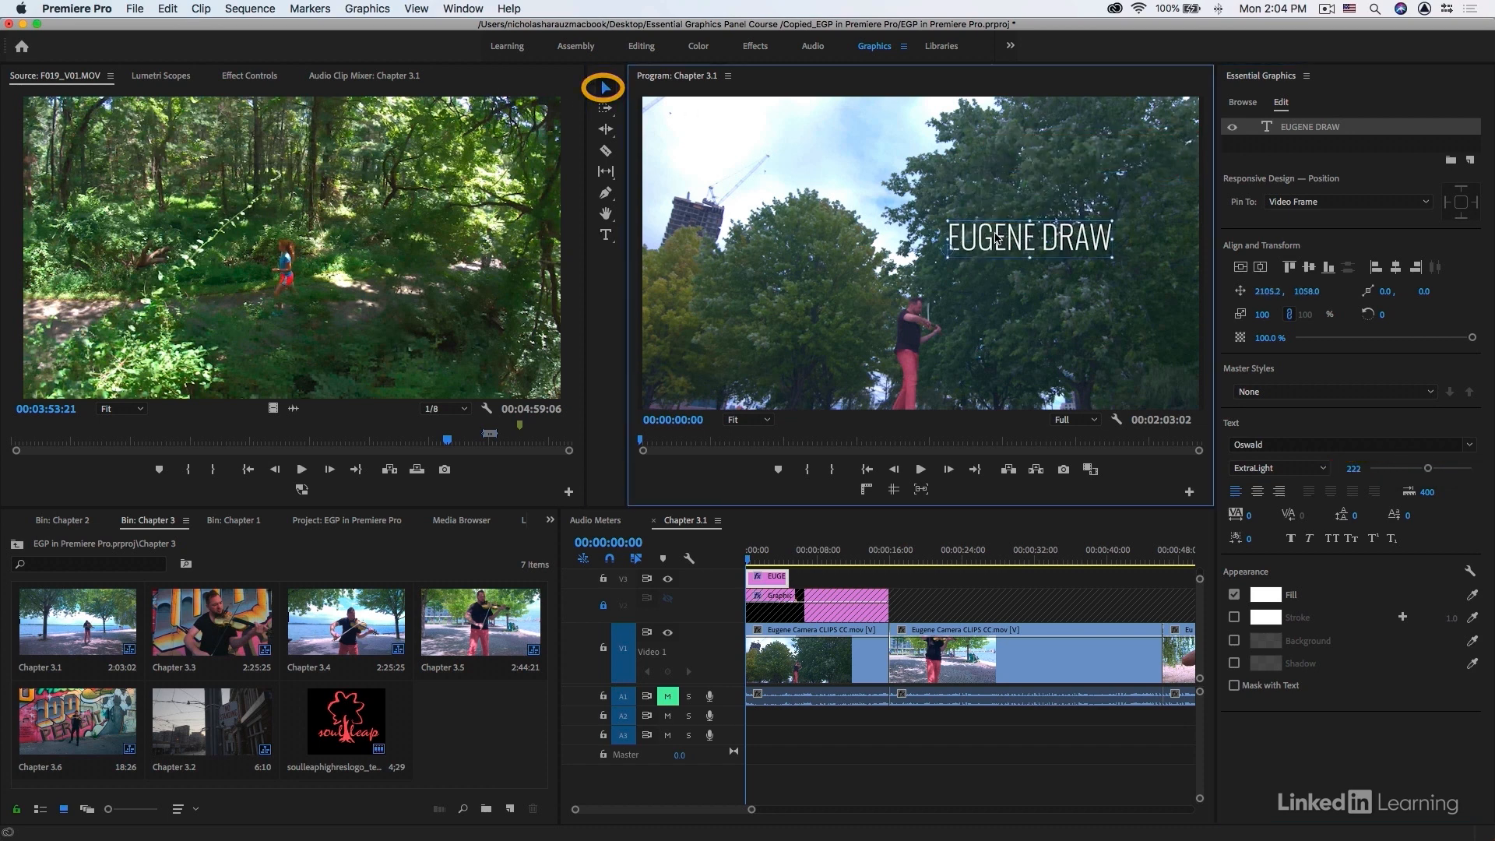
drag(1028, 237, 1052, 191)
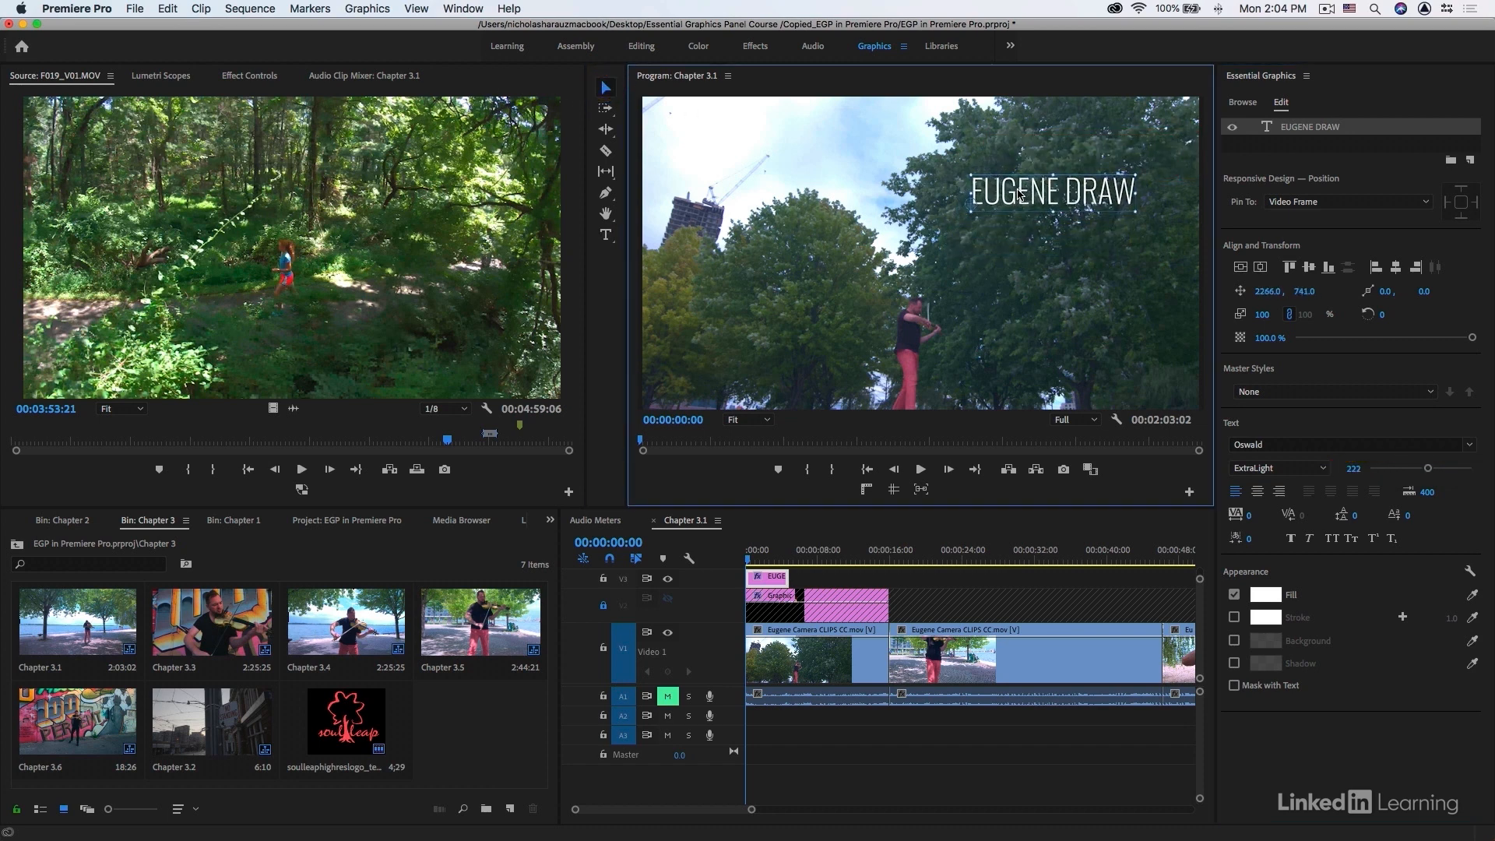
Set the word DRAW to Bold and EUGENE to Light weight
click(605, 235)
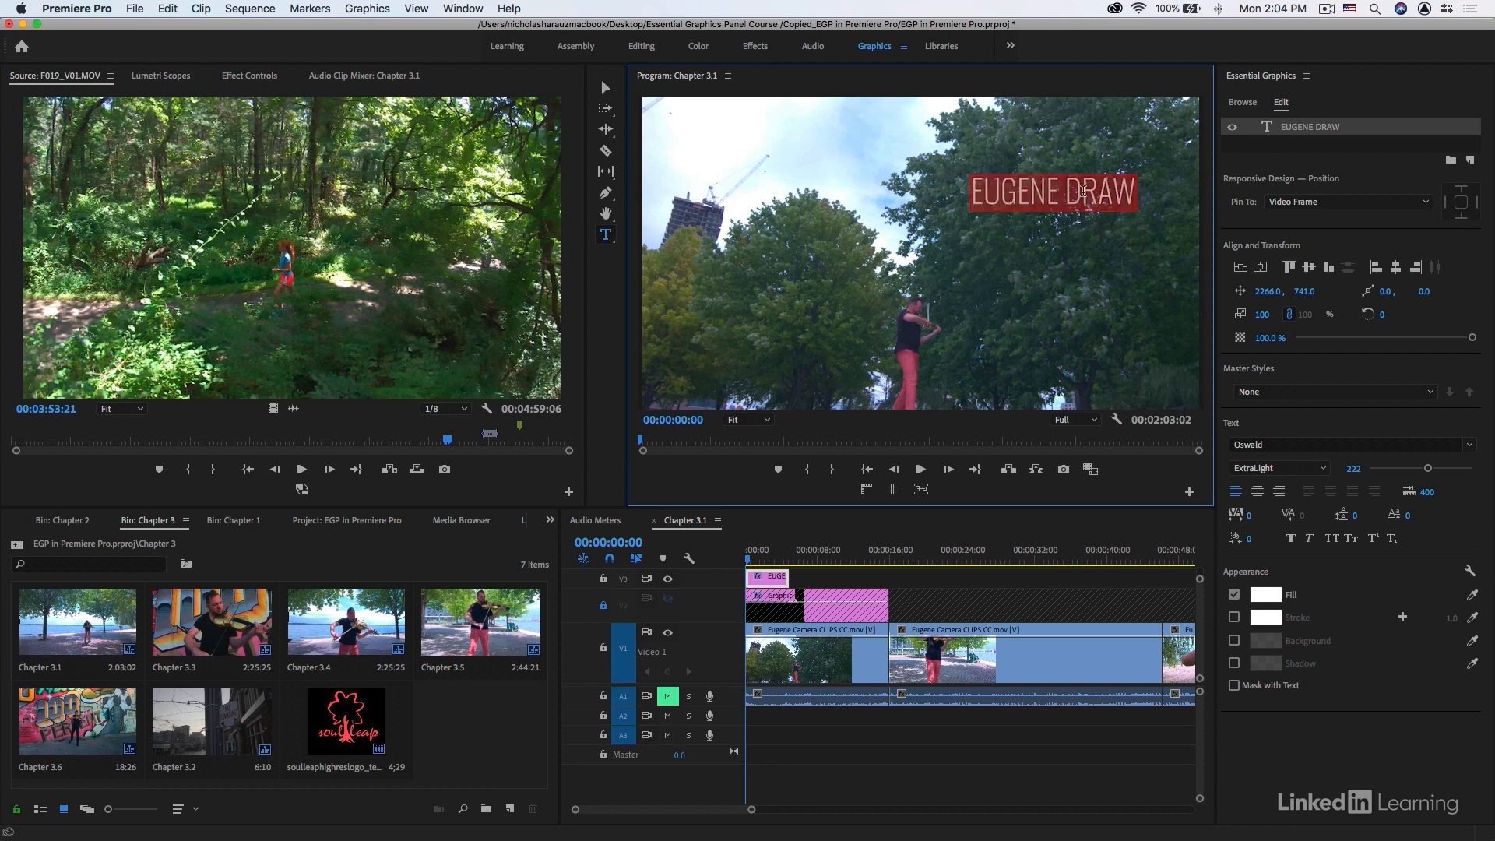
double_click(1094, 192)
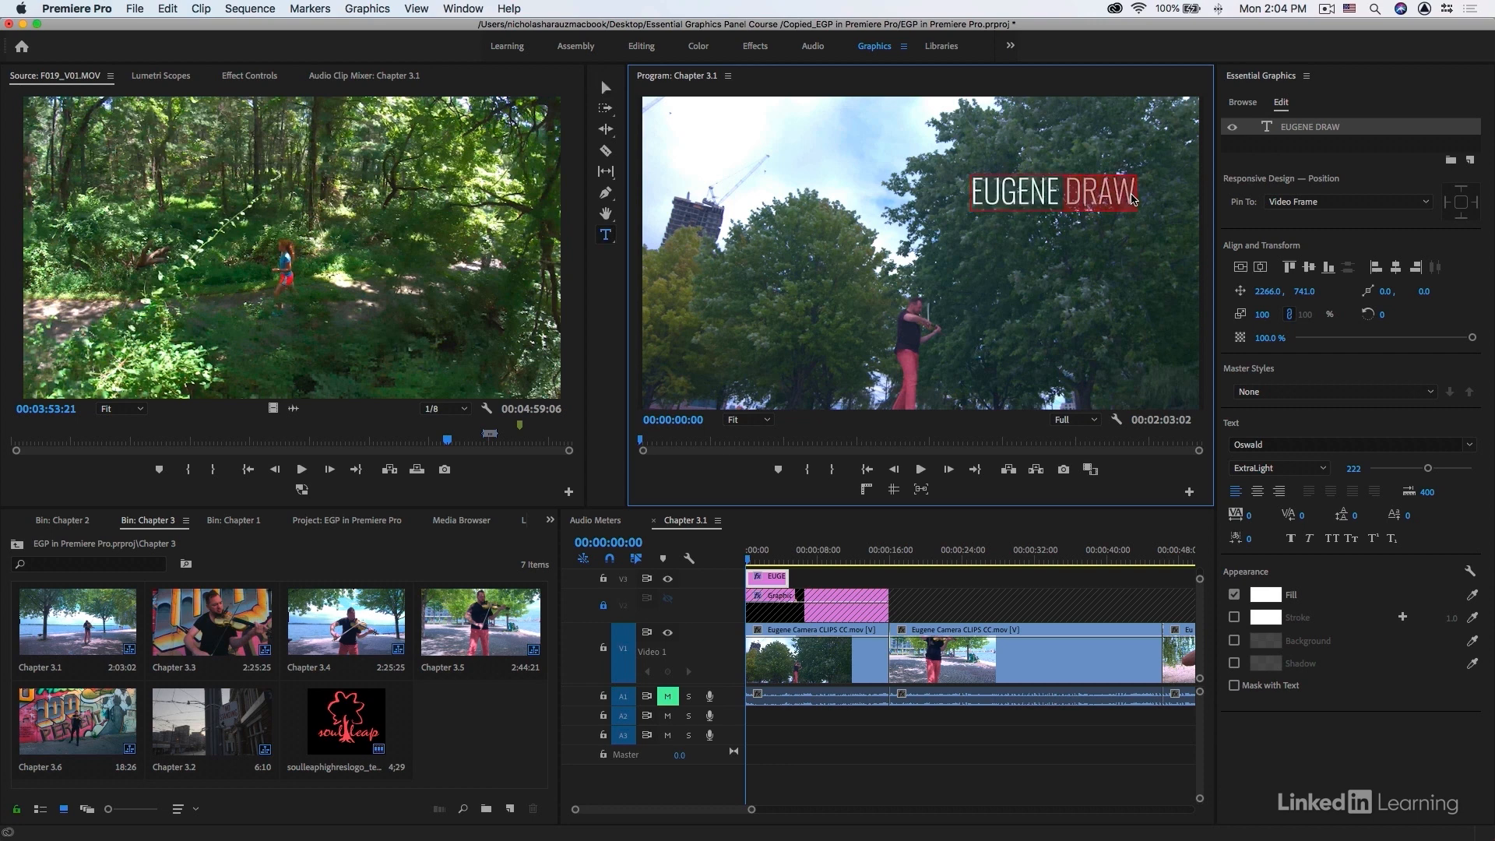
click(1279, 467)
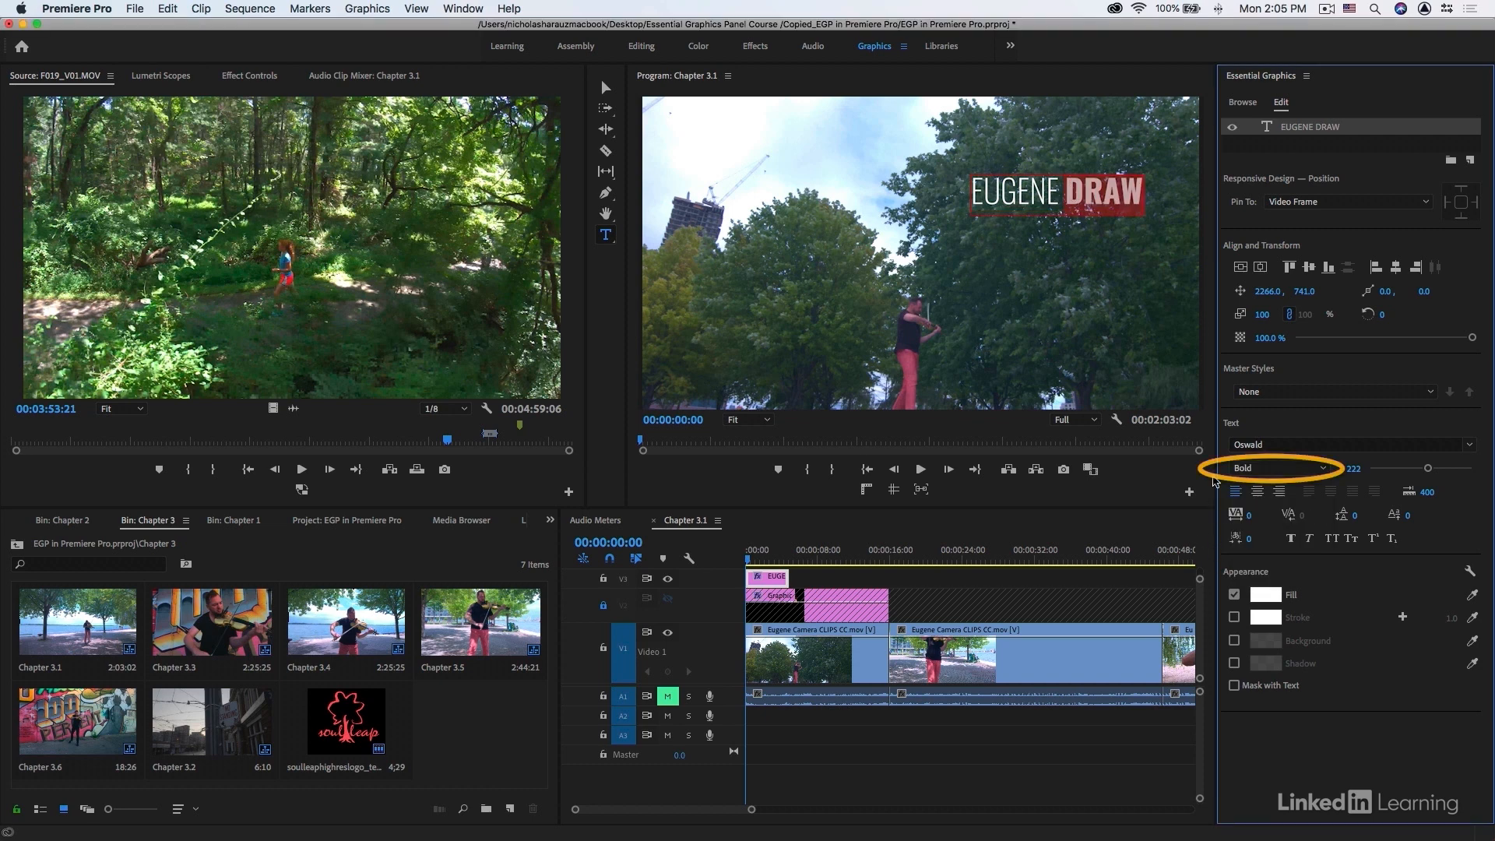
click(1320, 468)
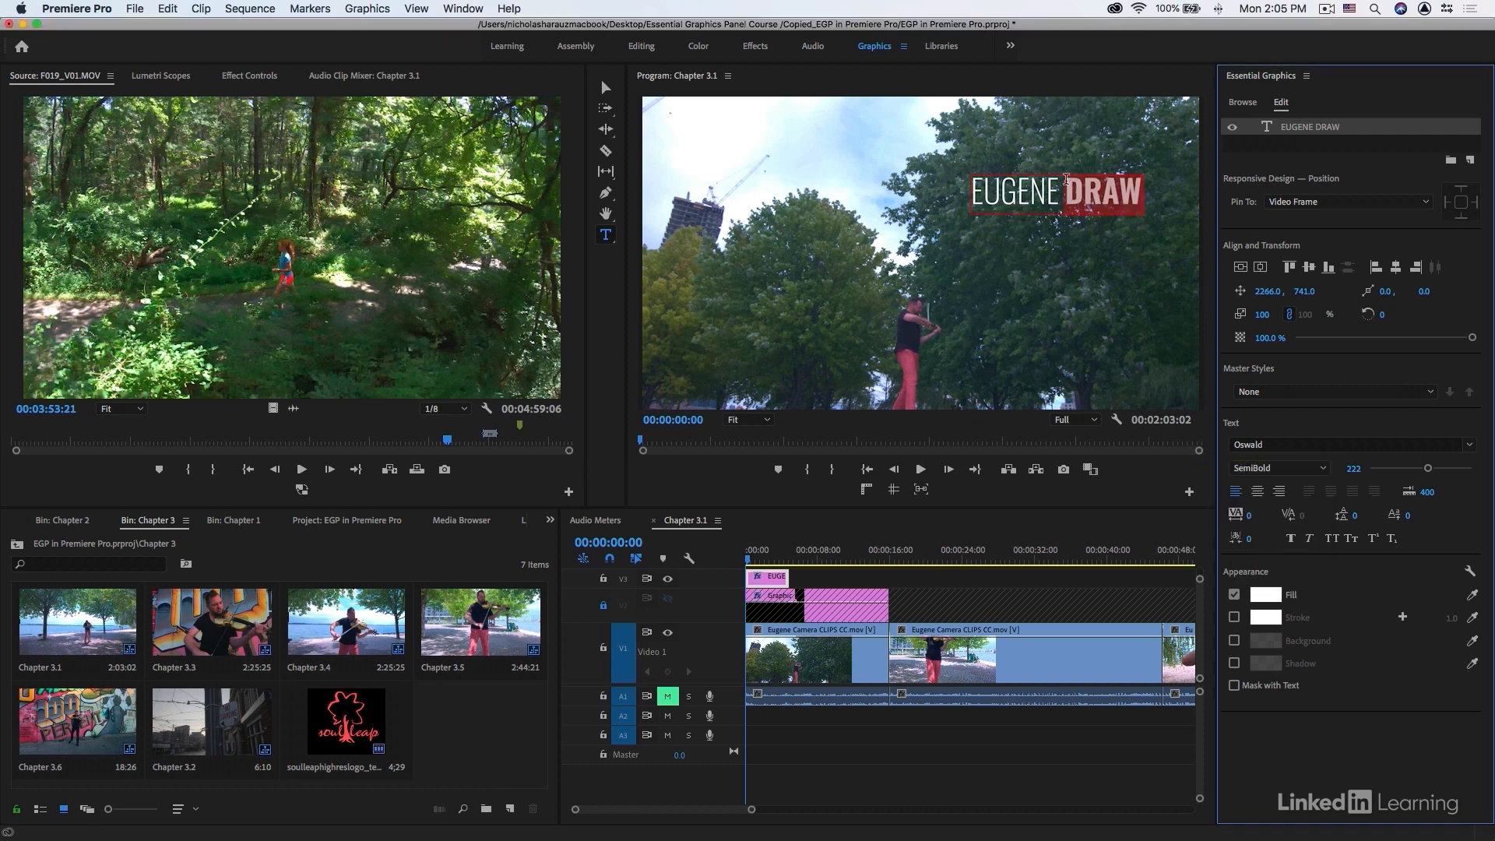
click(1279, 468)
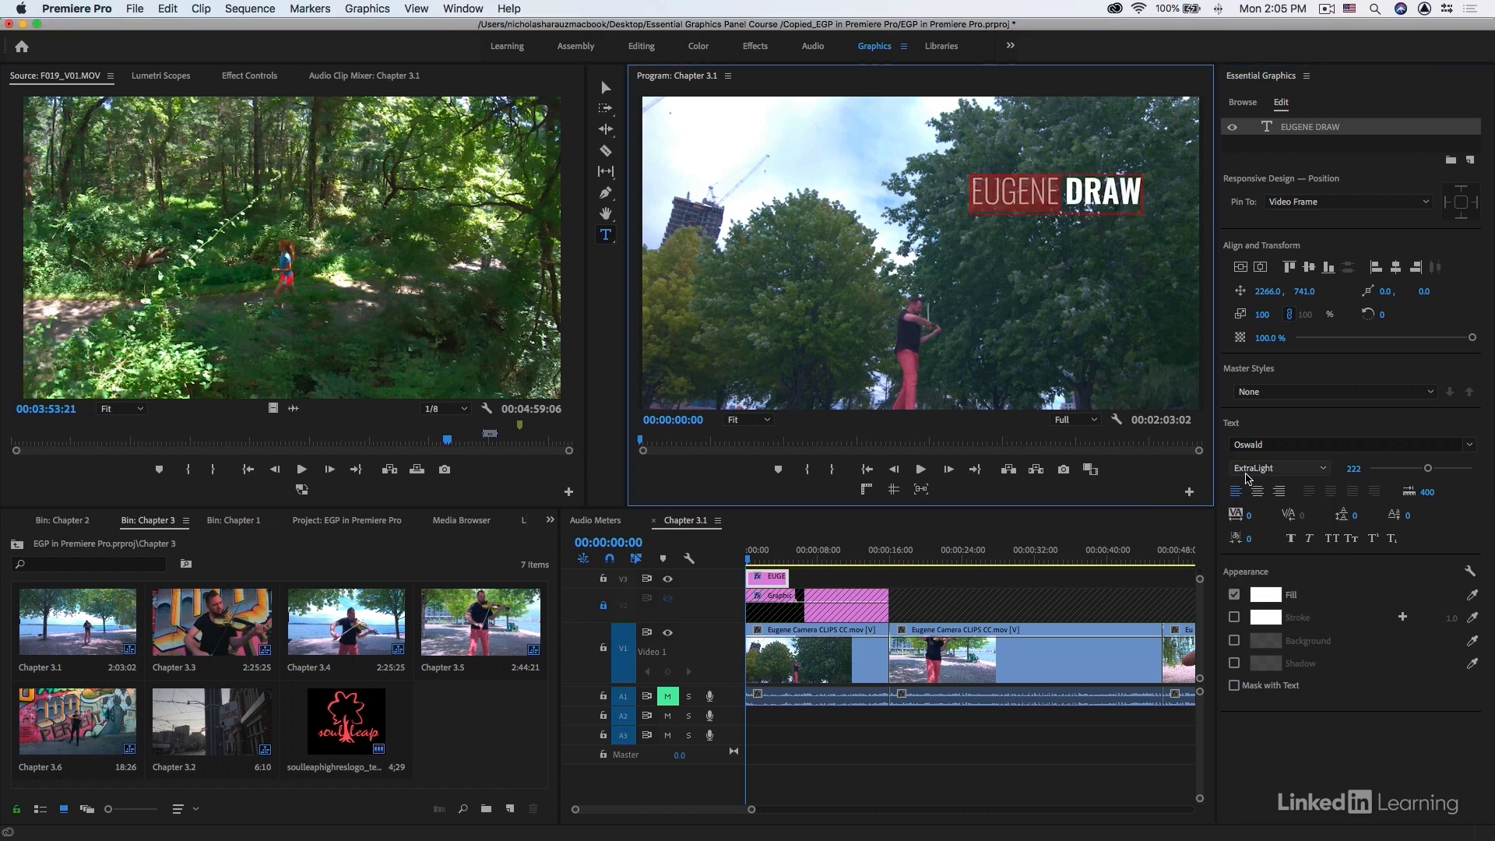
click(1278, 467)
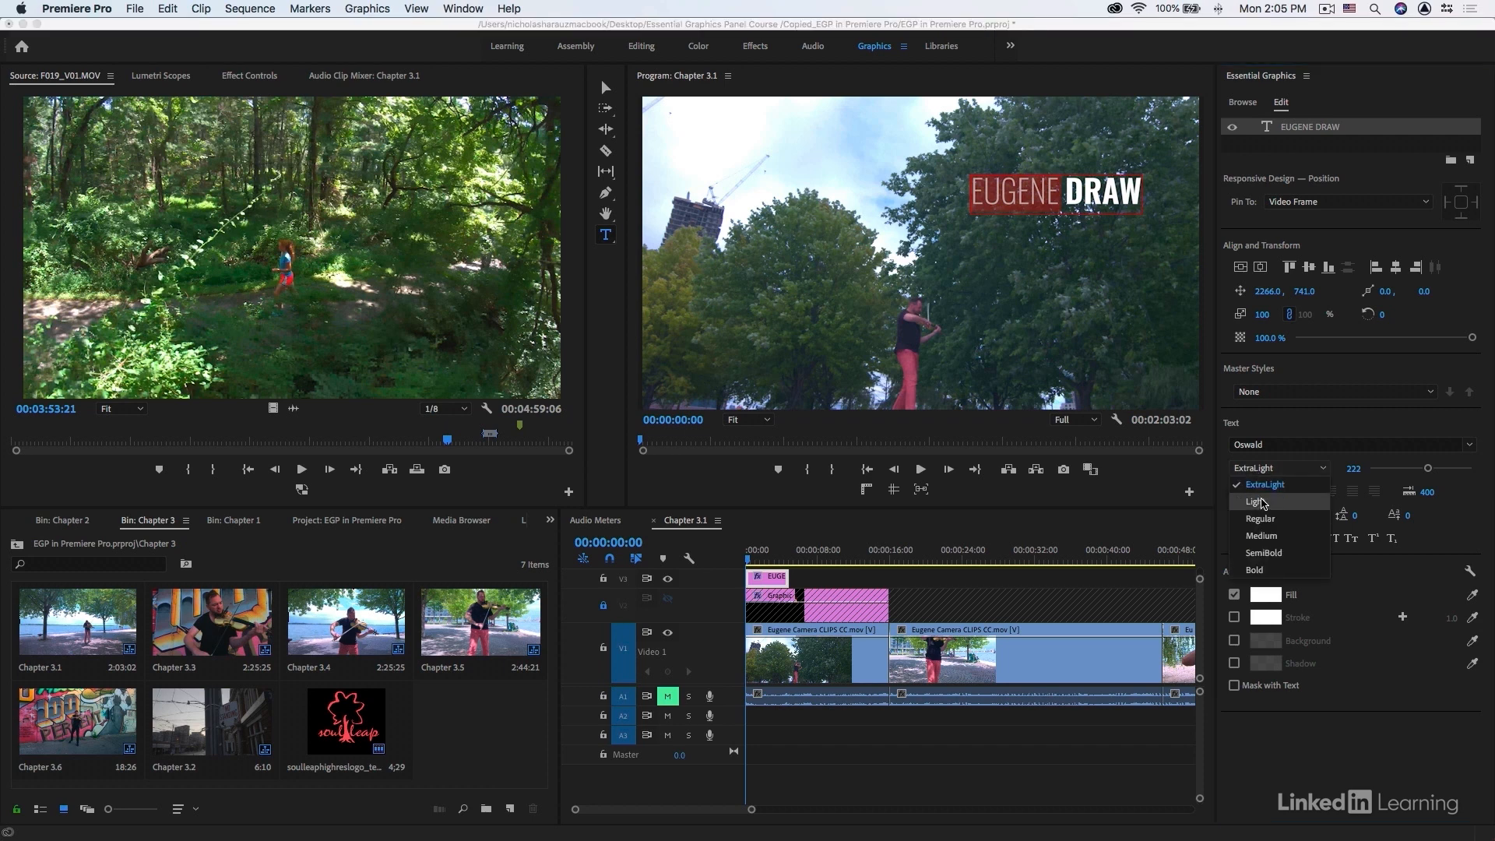
click(1255, 501)
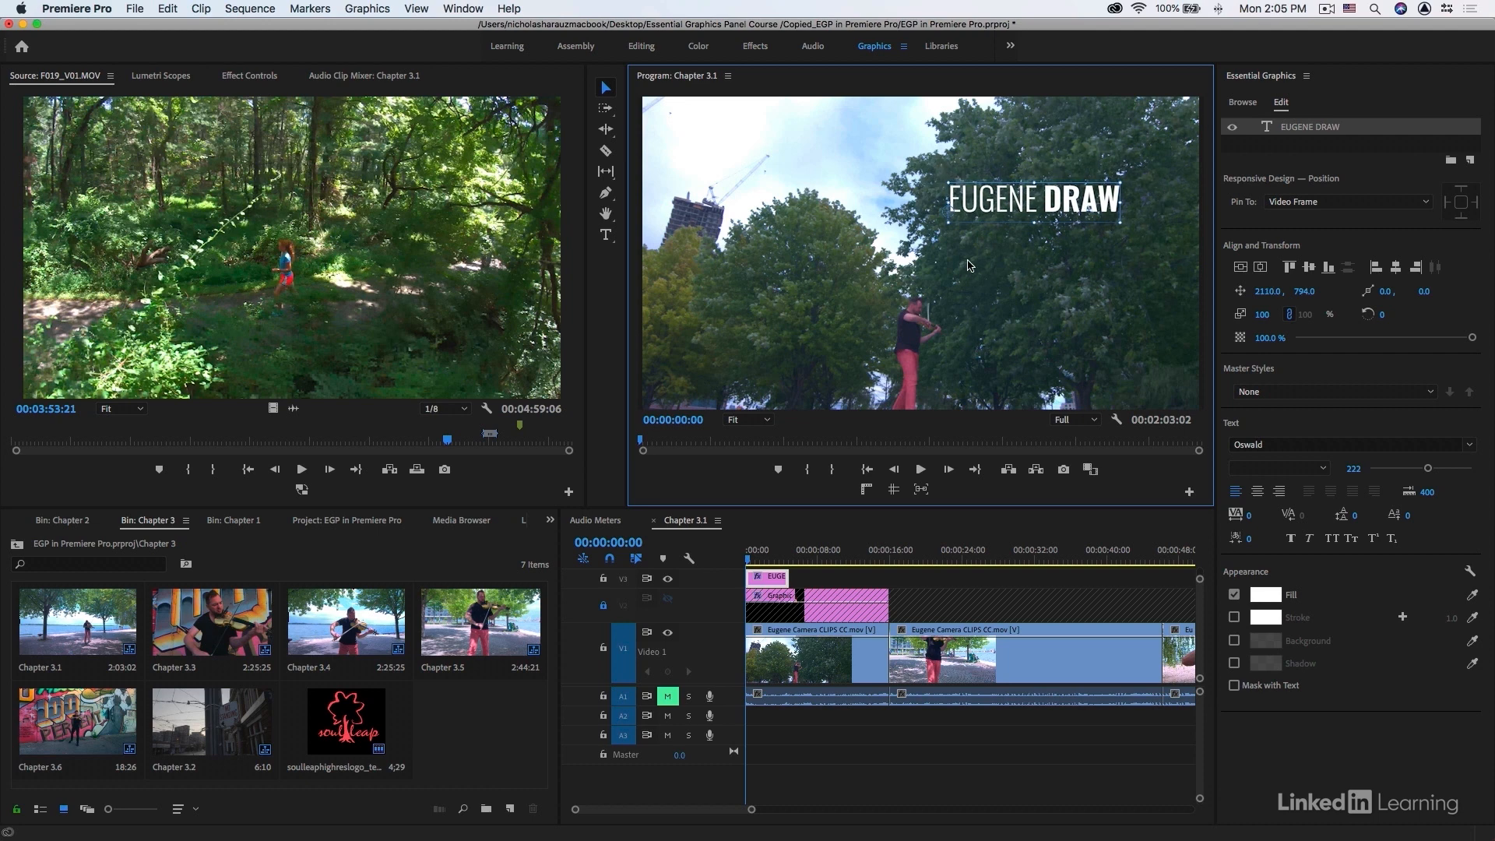
mouse_move(947, 173)
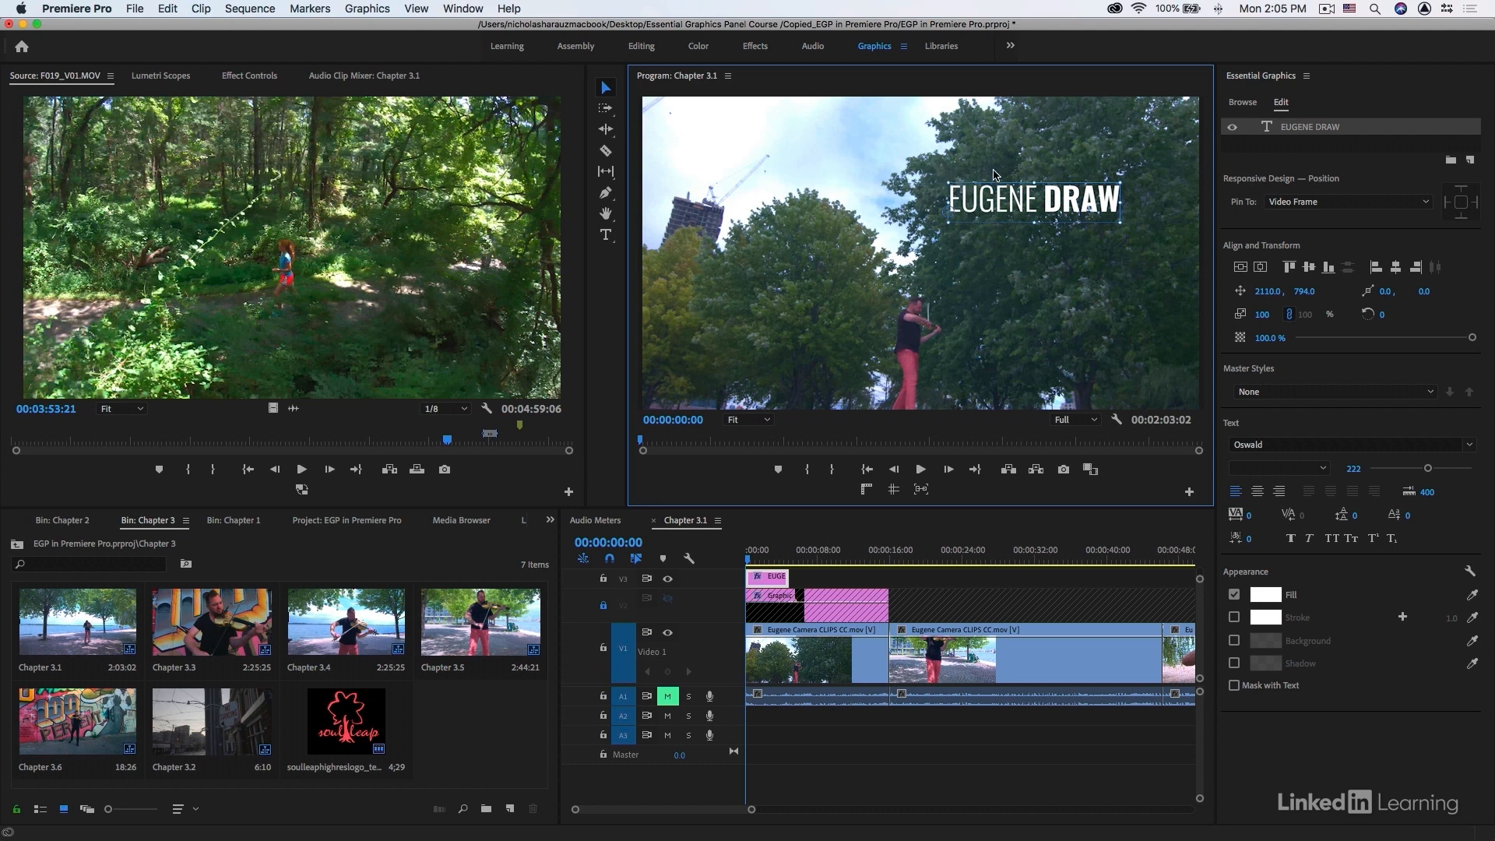
mouse_move(986, 187)
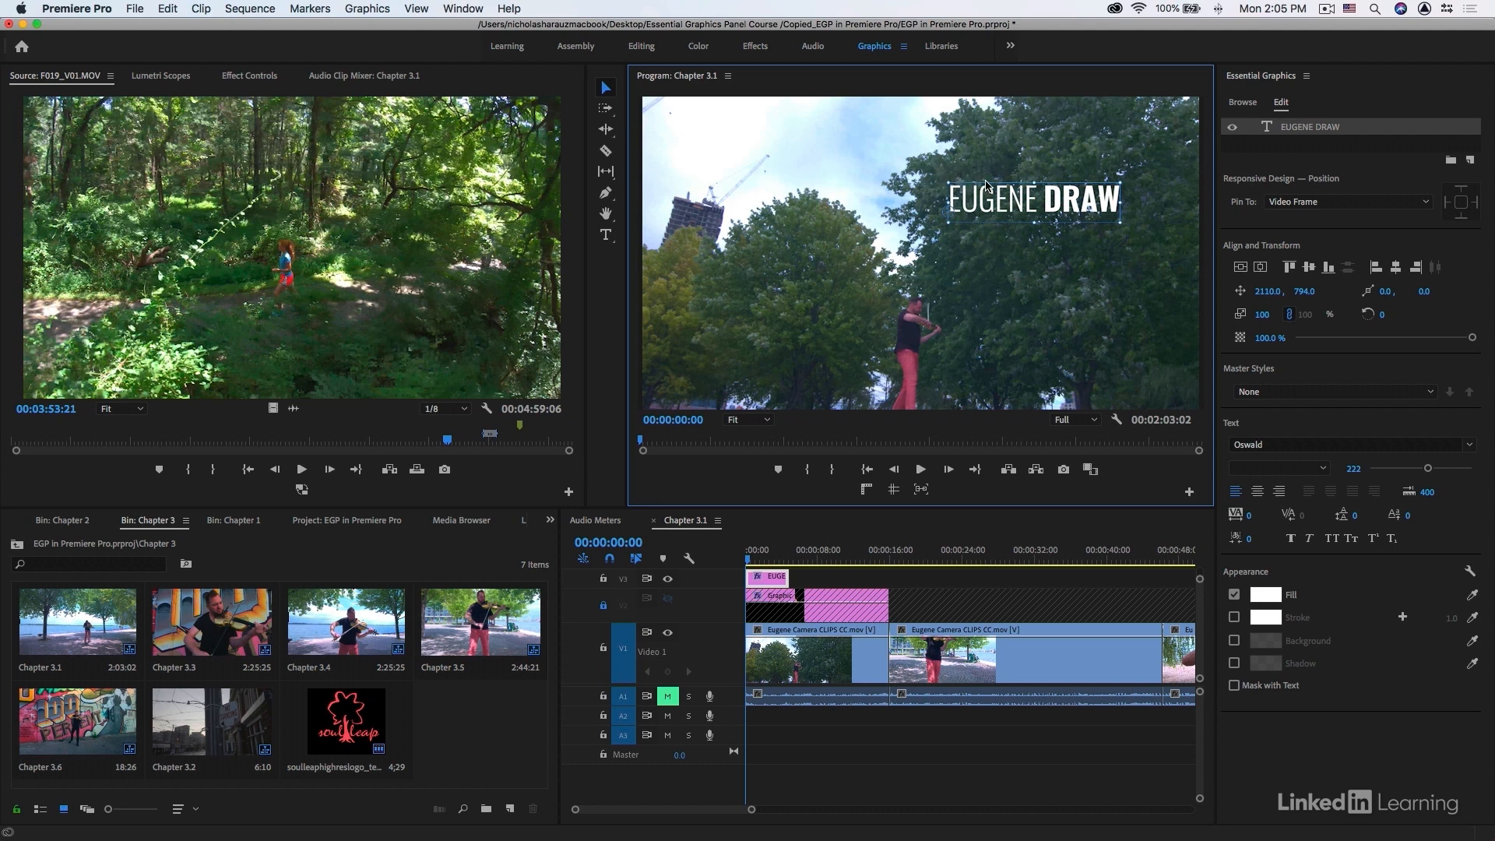
Duplicate the EUGENE DRAW layer, retype the copy as PERFORMER and shrink it to about 80
right_click(1309, 127)
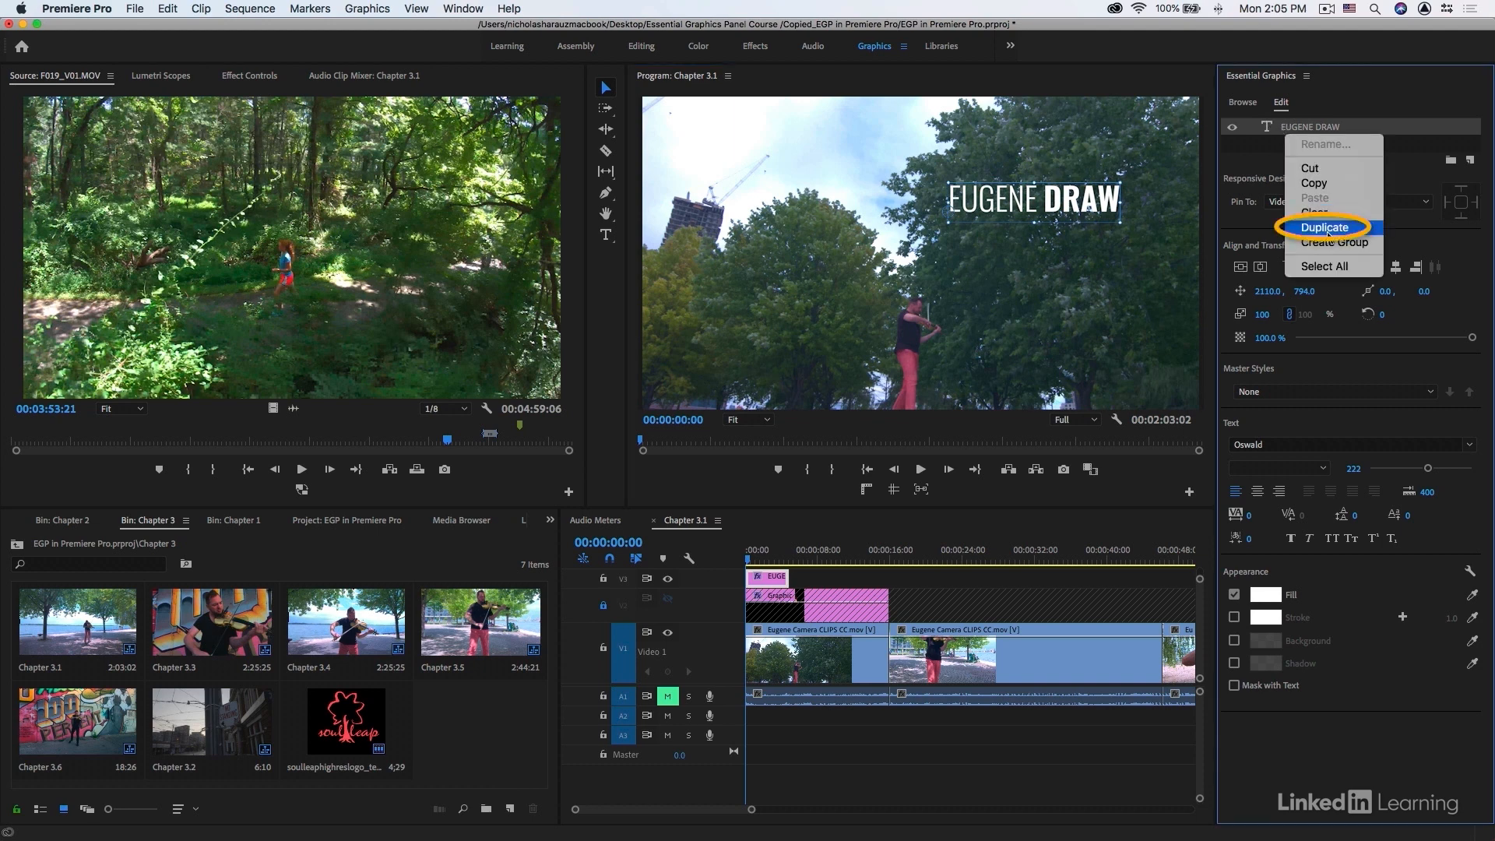
click(1324, 227)
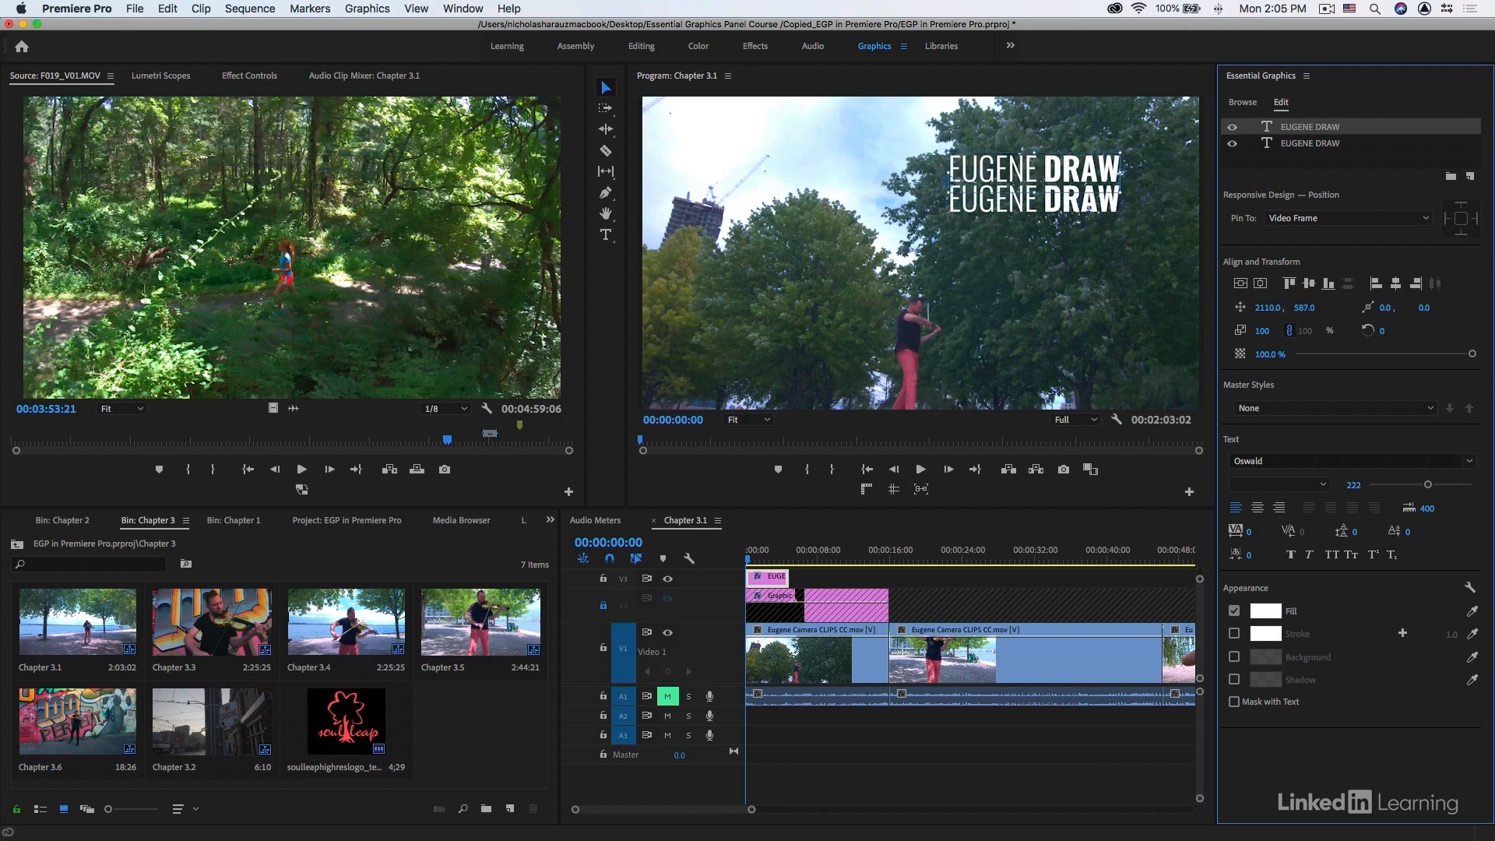
click(605, 235)
text(PERF)
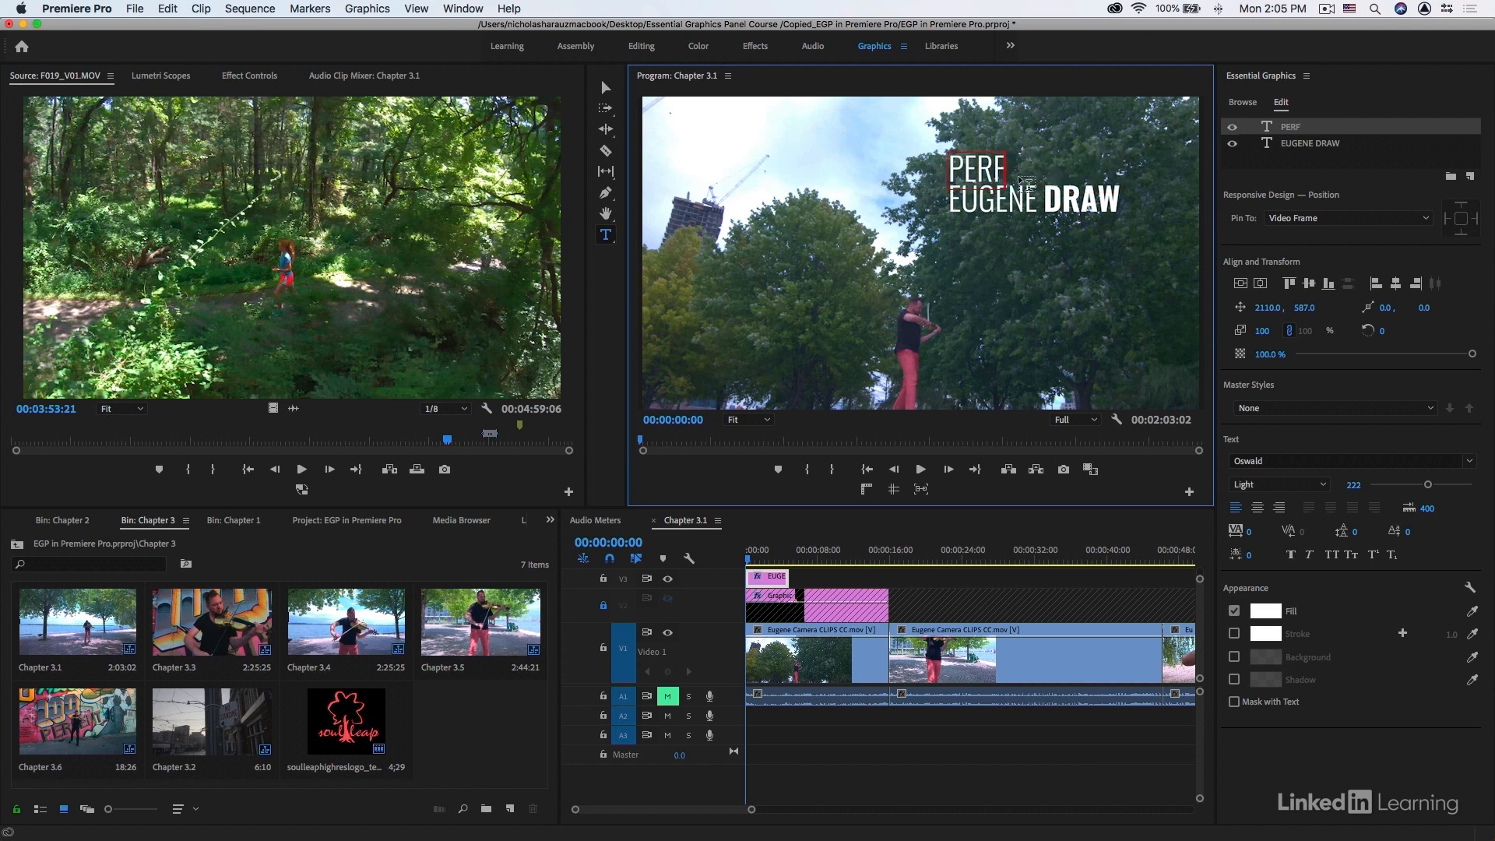
text(ORMER)
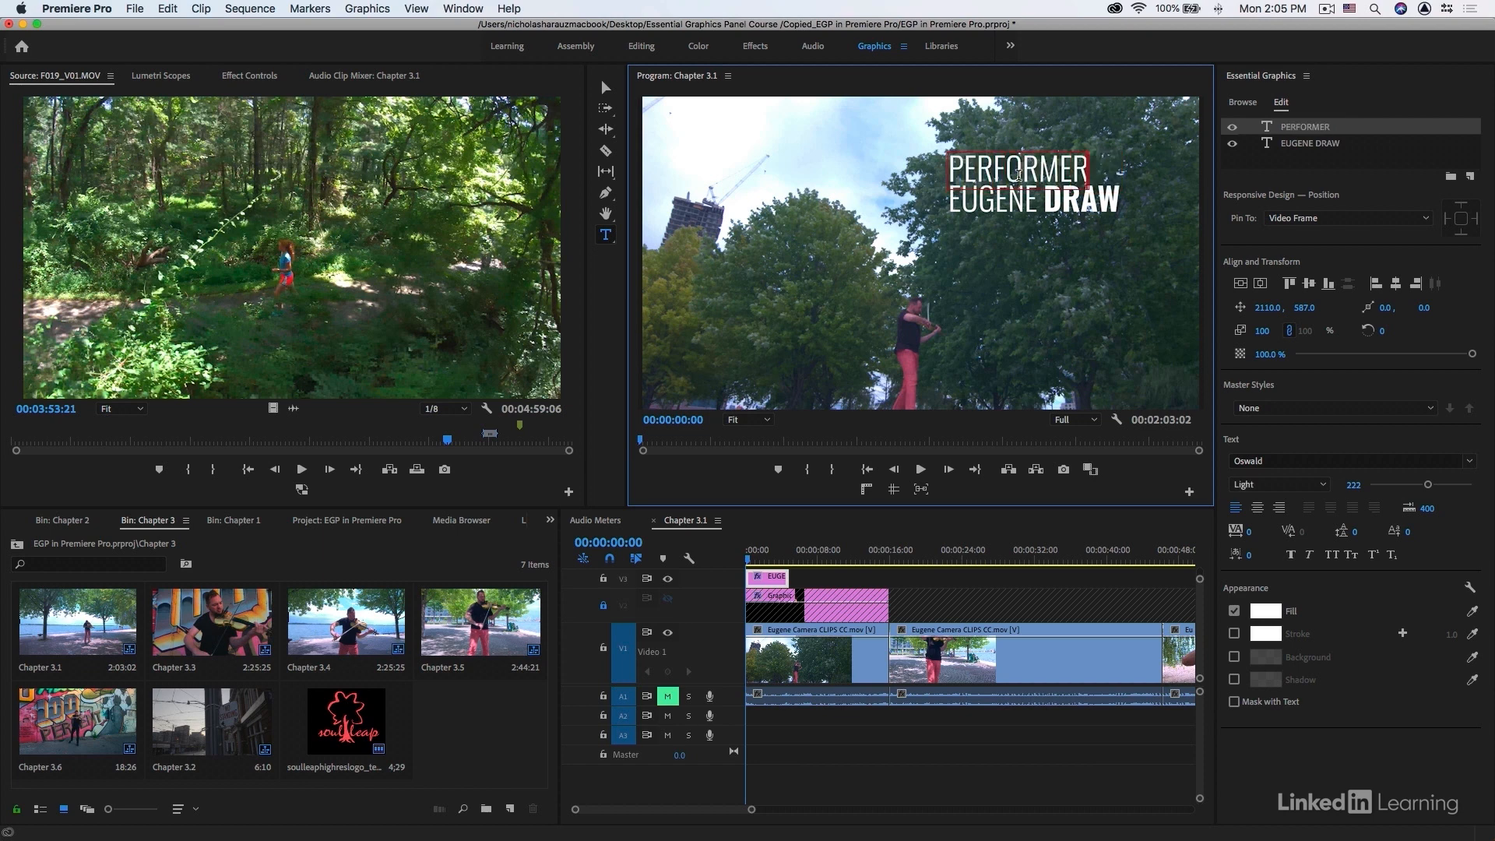
mouse_move(1230, 432)
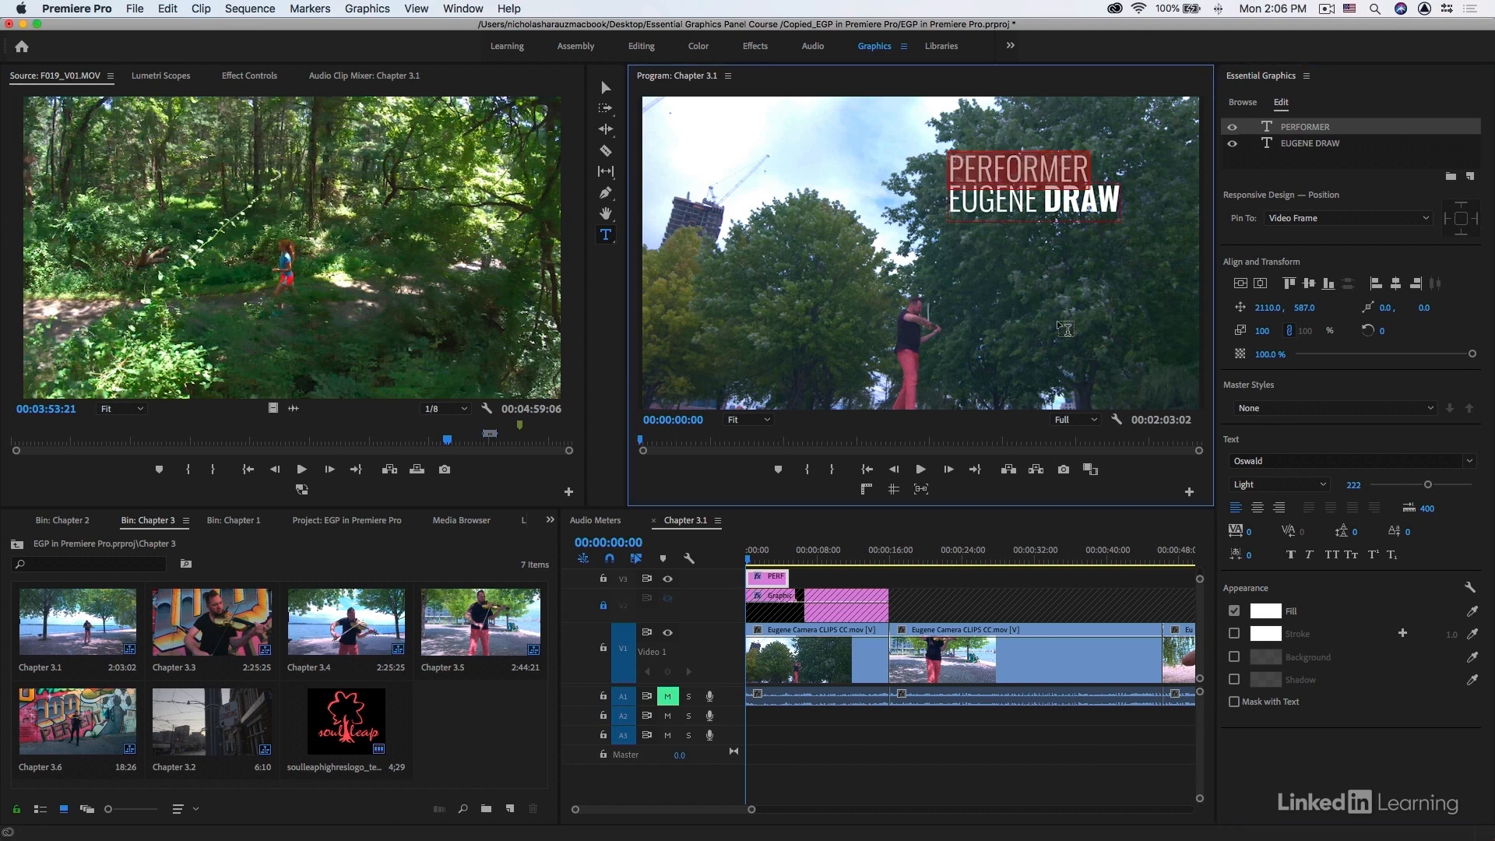
drag(1425, 485, 1394, 485)
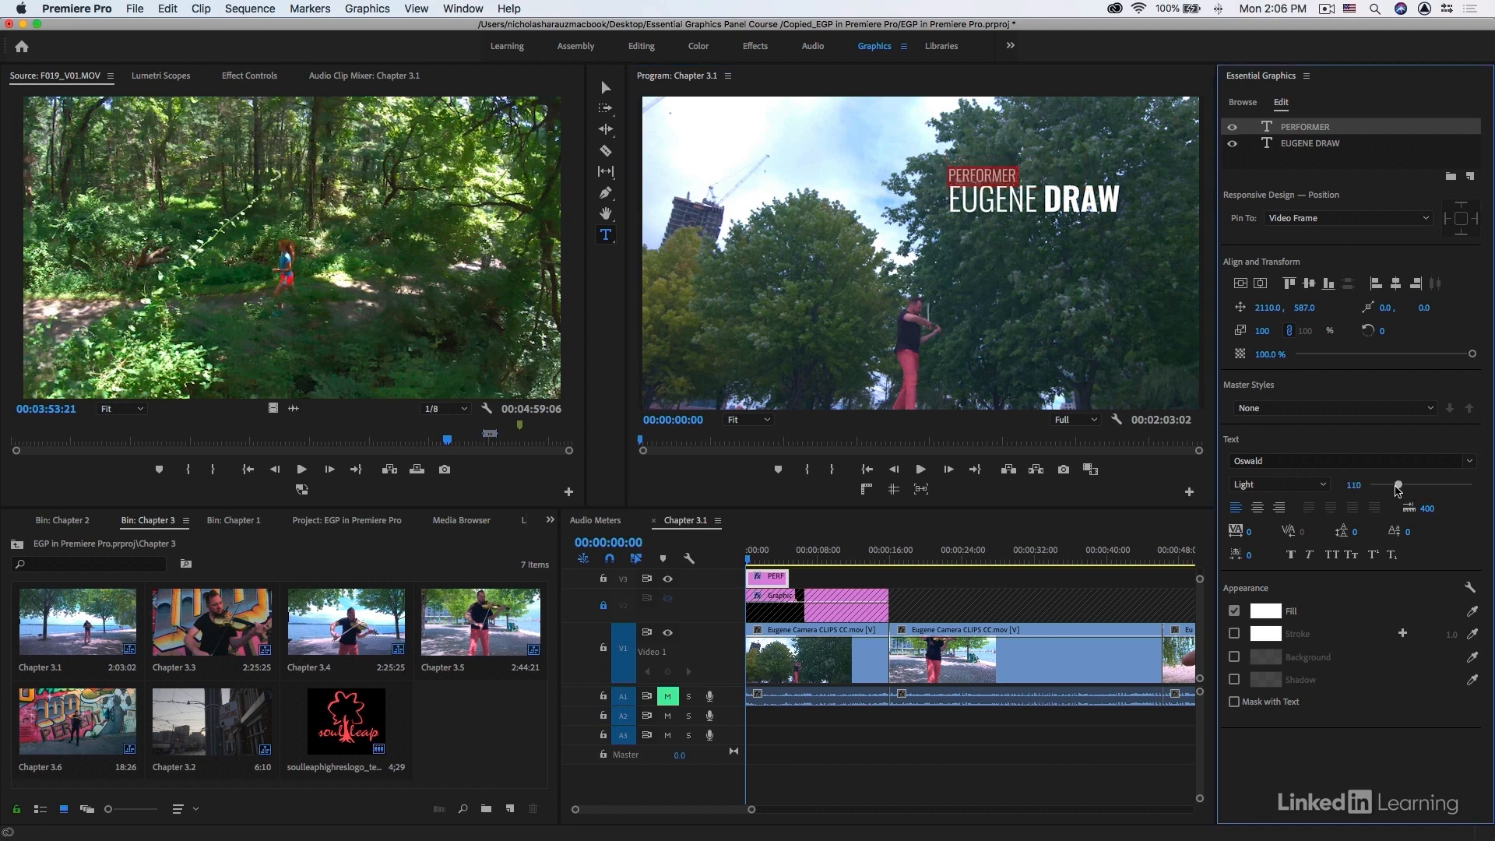
drag(1397, 485, 1389, 486)
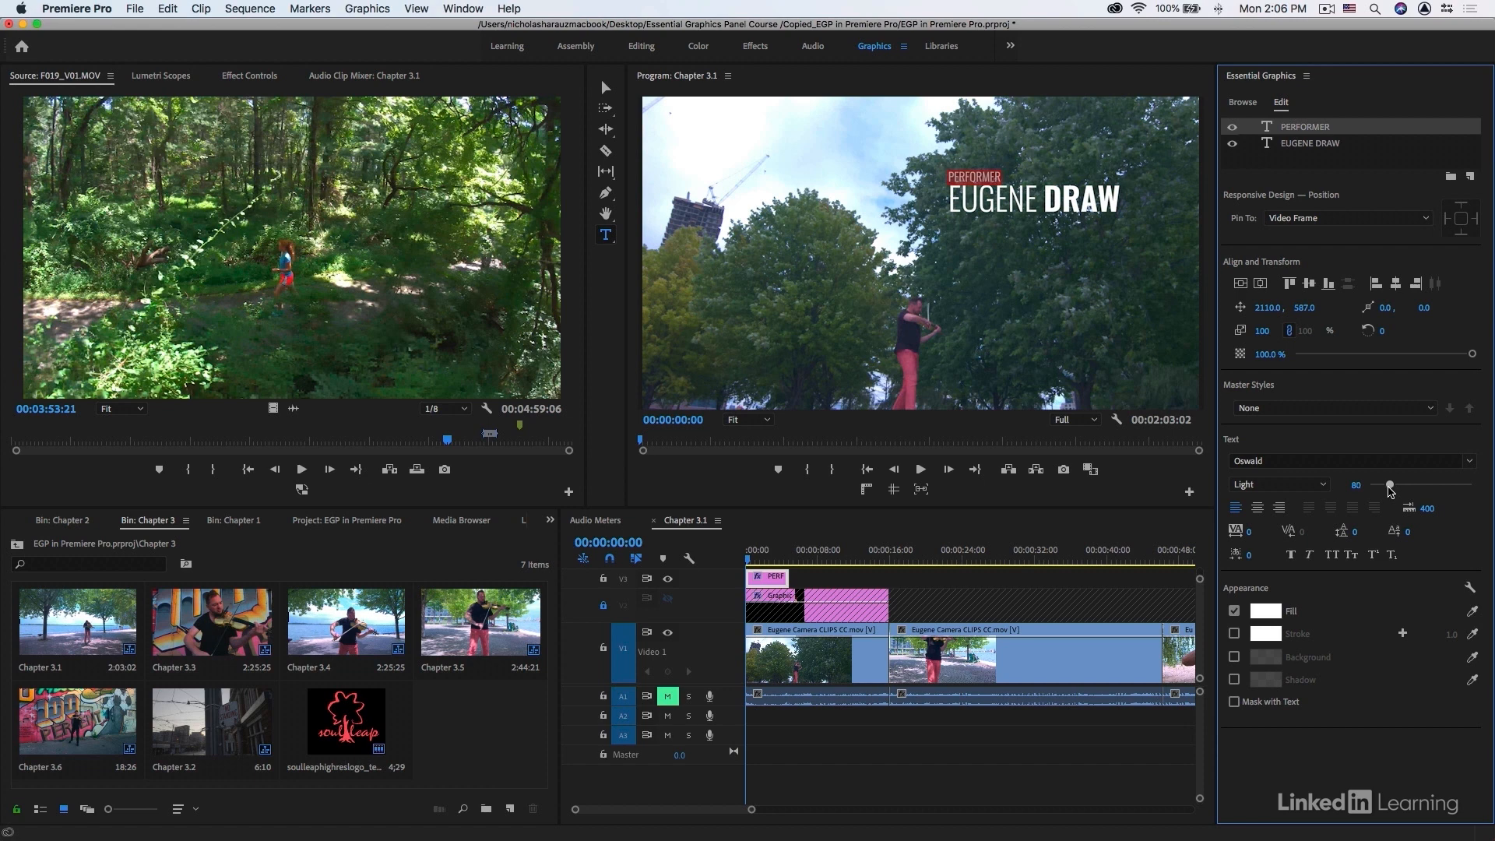
mouse_move(1436, 461)
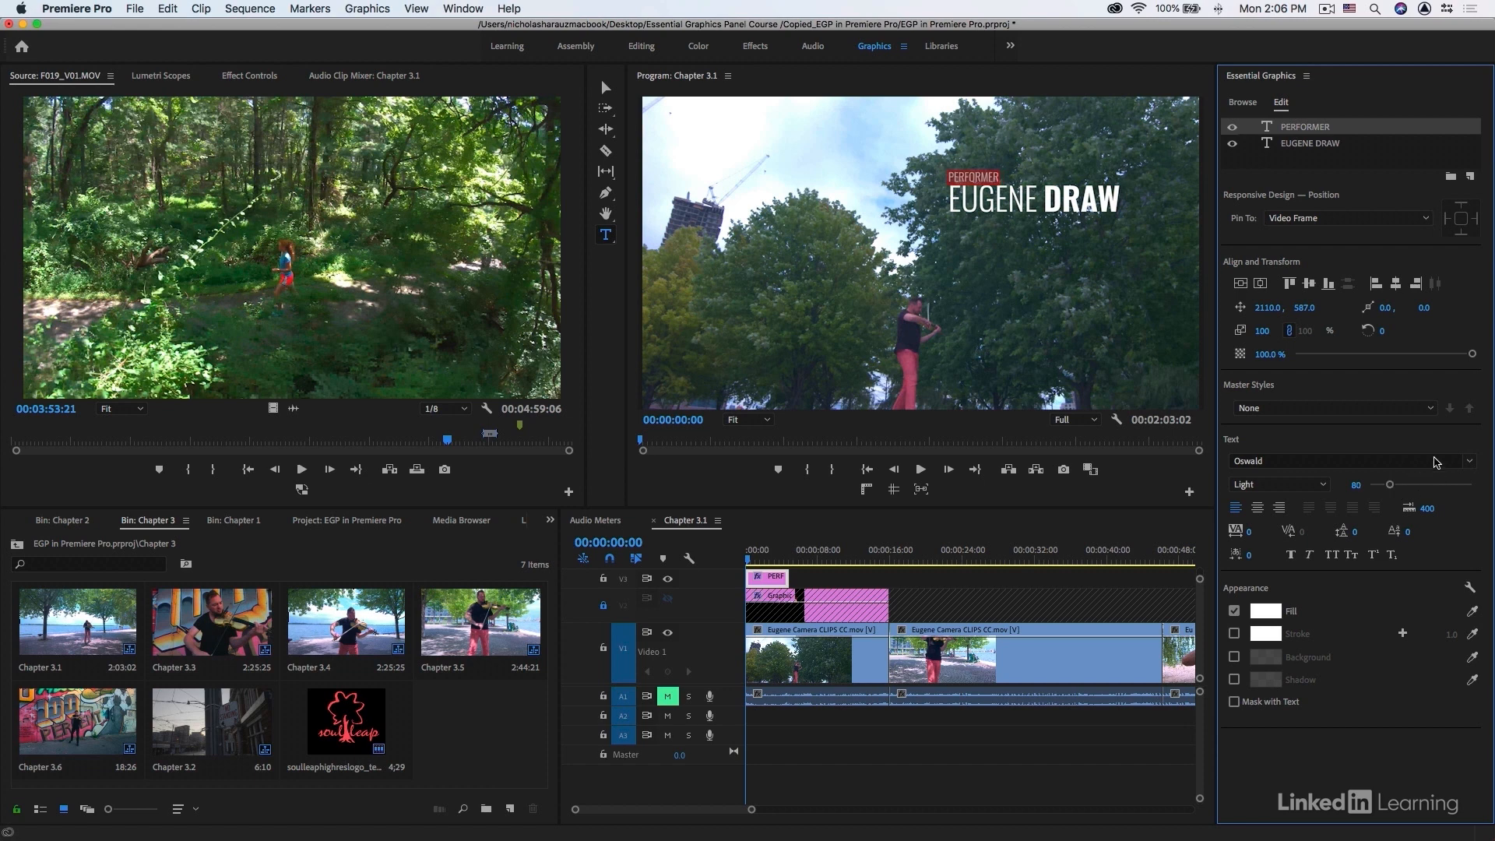
Zoom the Program monitor to 75% and nudge PERFORMER into line with EUGENE
click(745, 419)
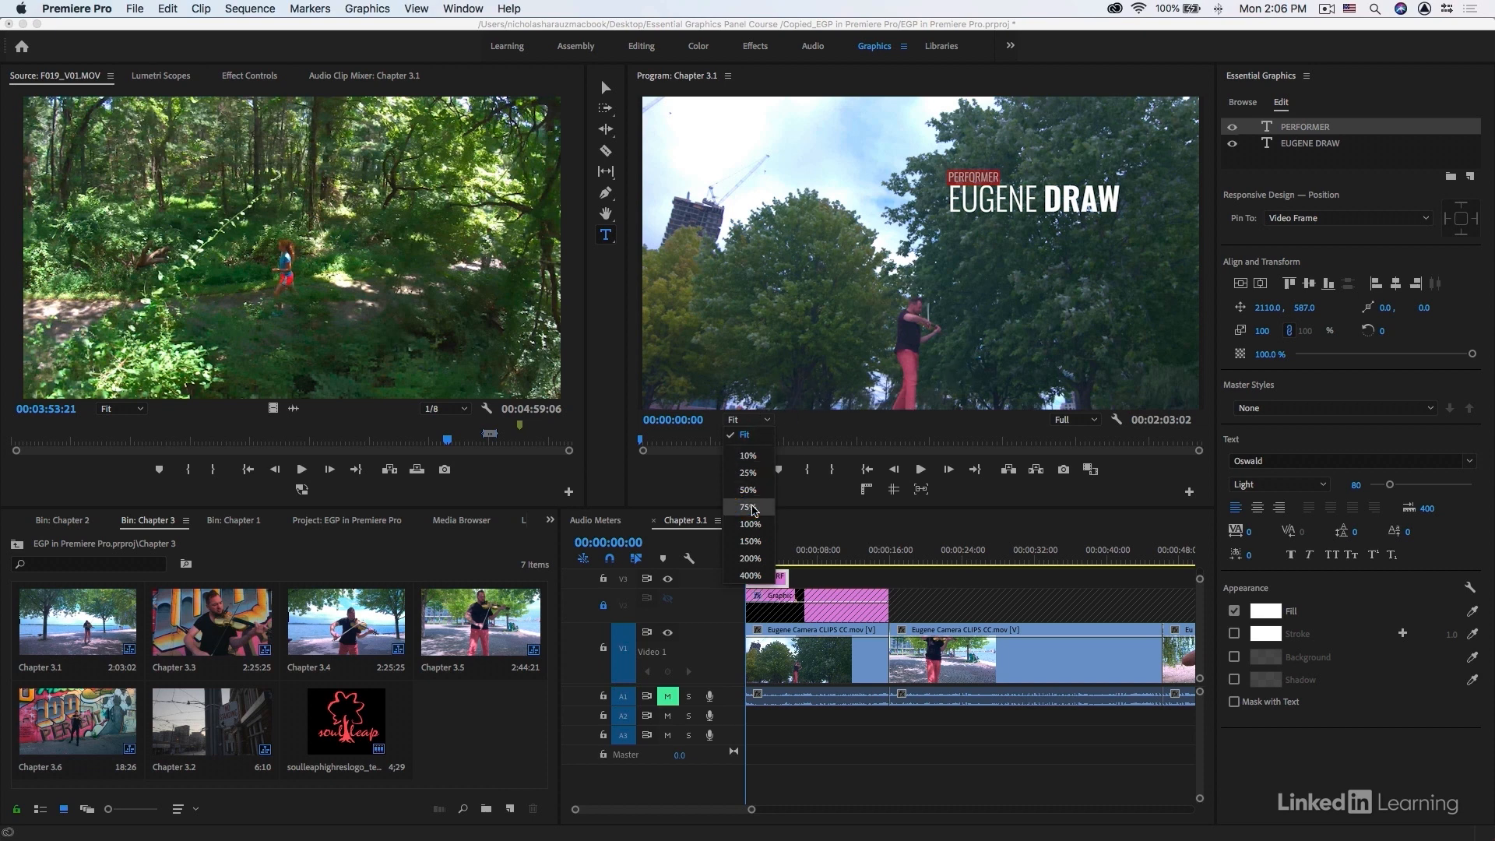
click(749, 507)
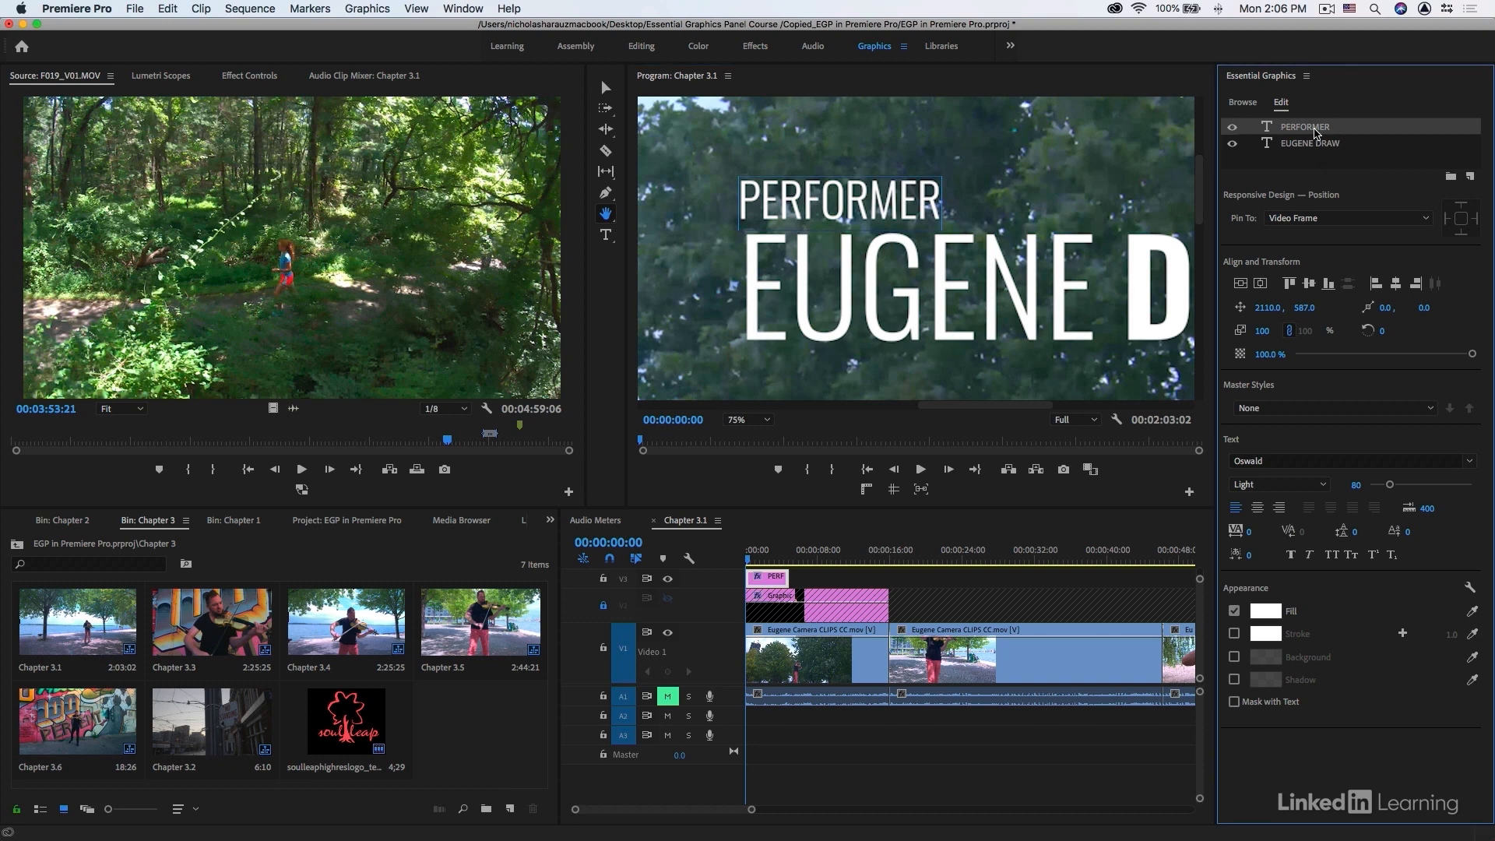
mouse_move(1290, 132)
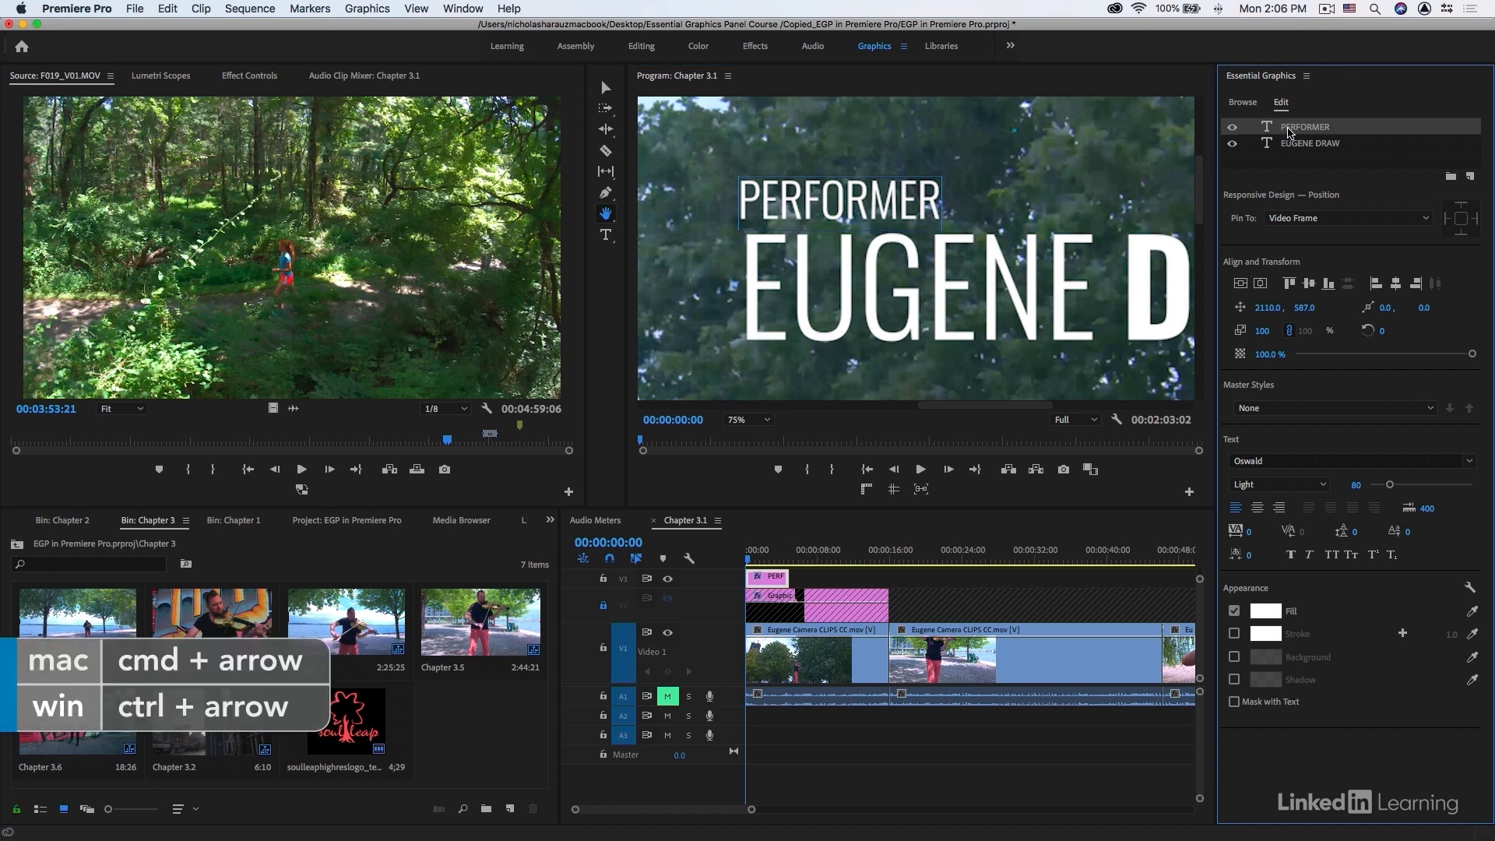
key(right)
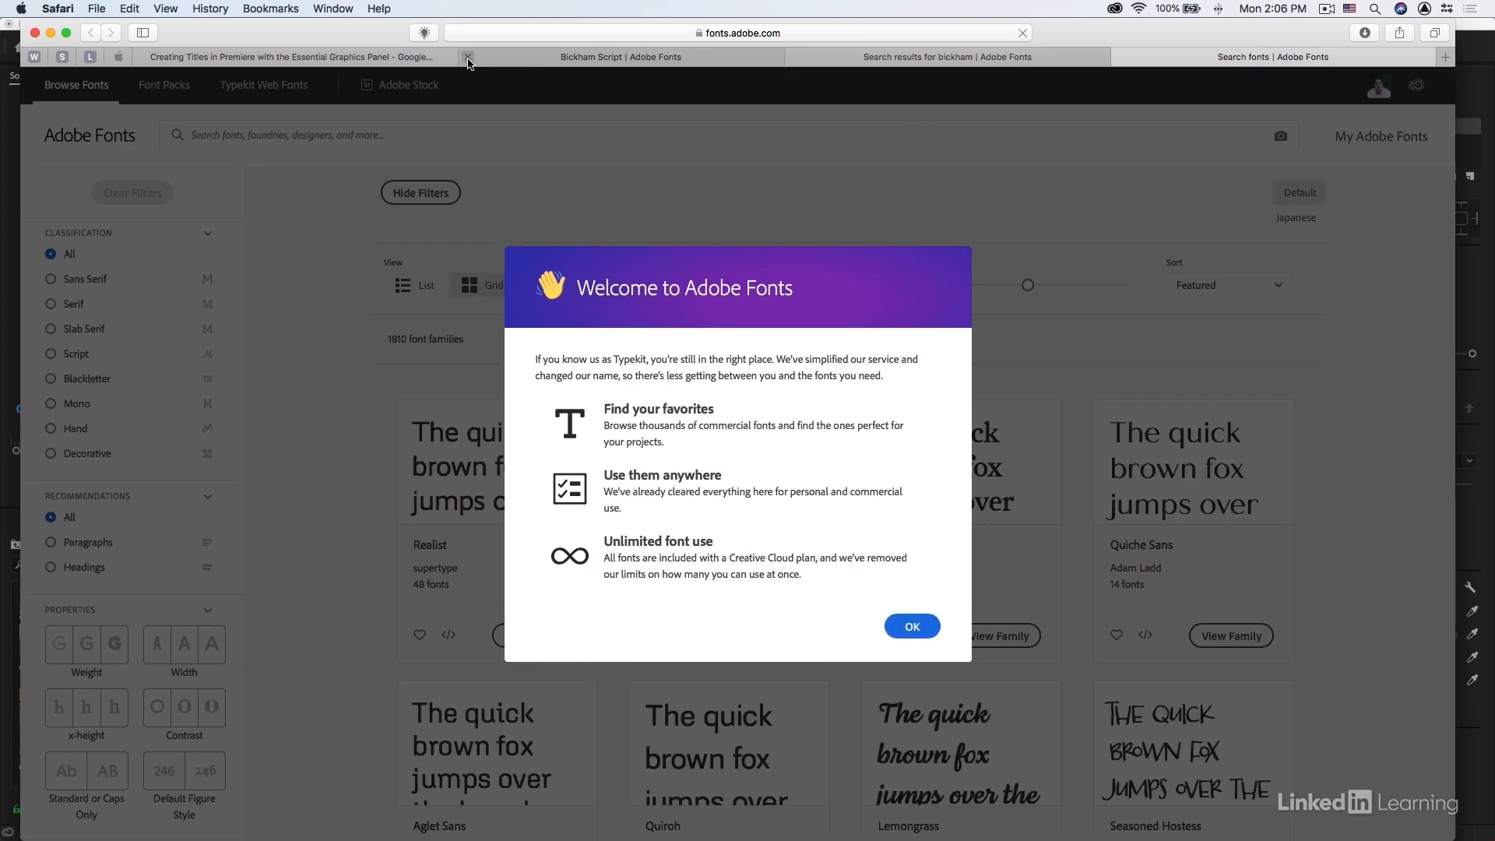
Close leftover font tabs, search 'sig', open Signo and activate all its fonts
click(467, 57)
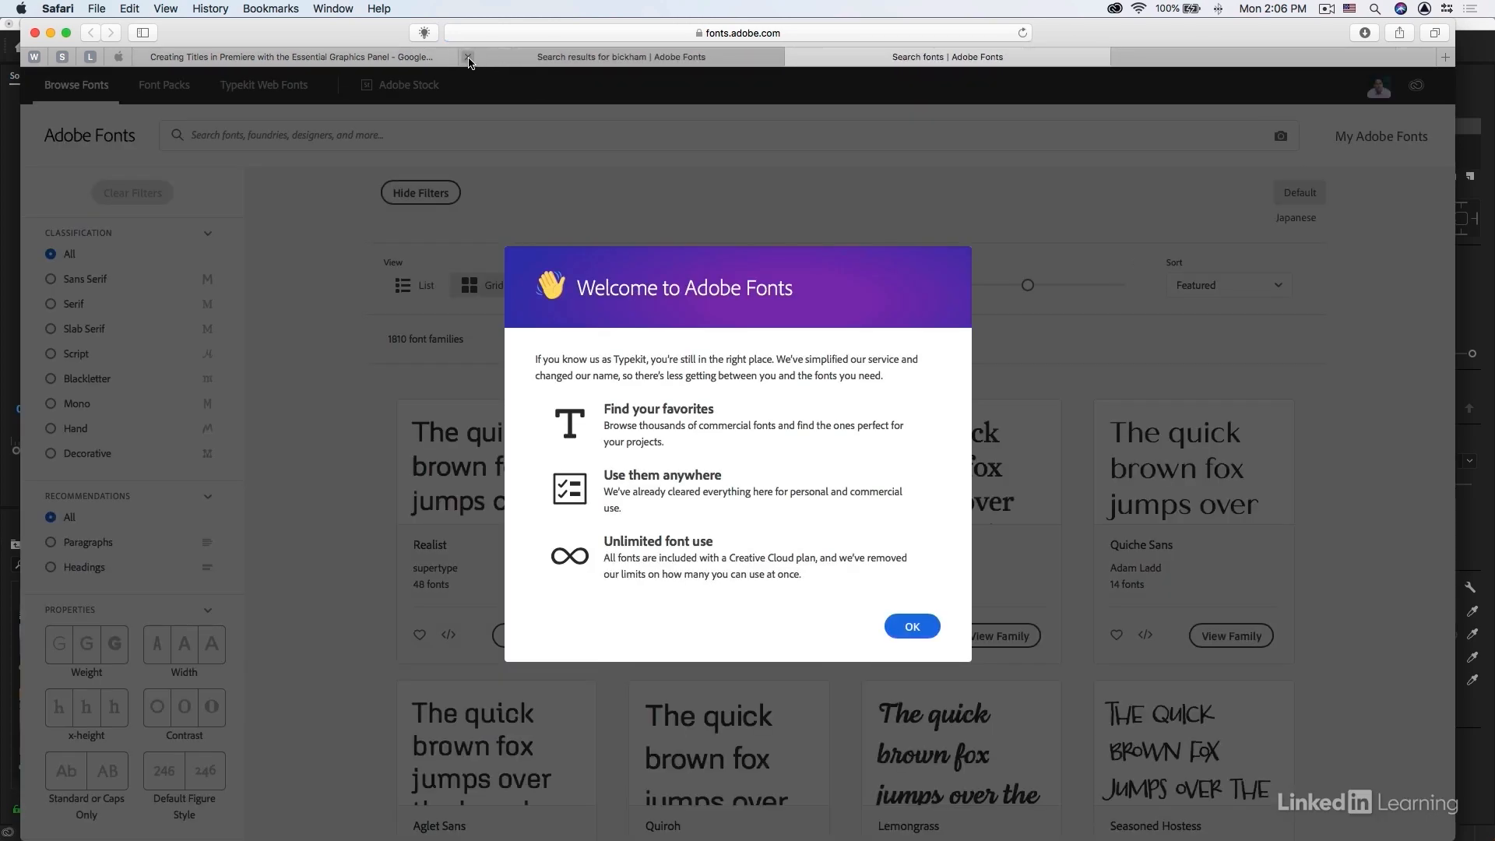
click(912, 626)
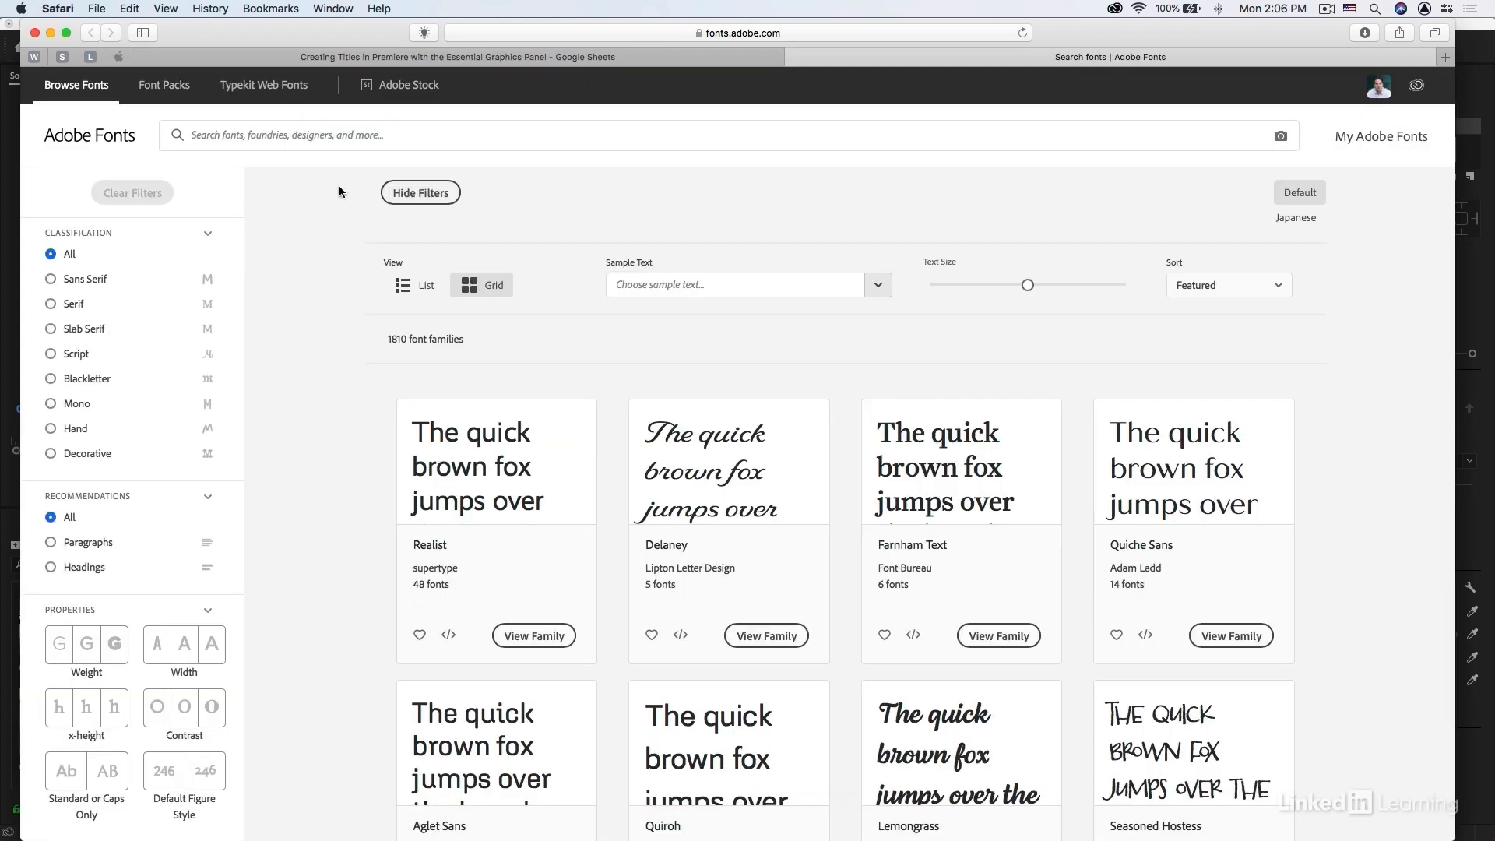
text(signo)
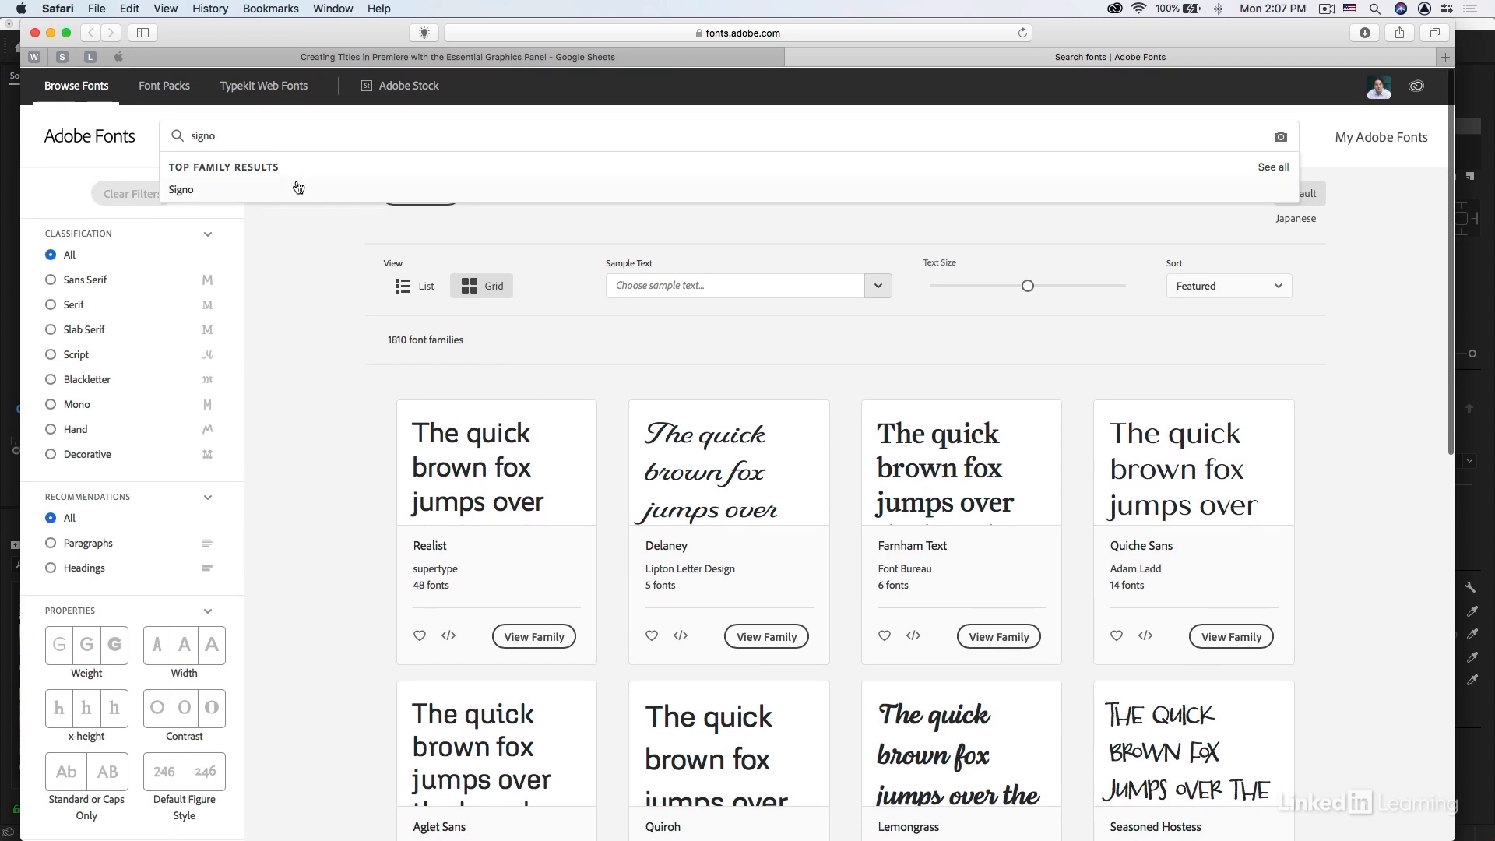
click(182, 189)
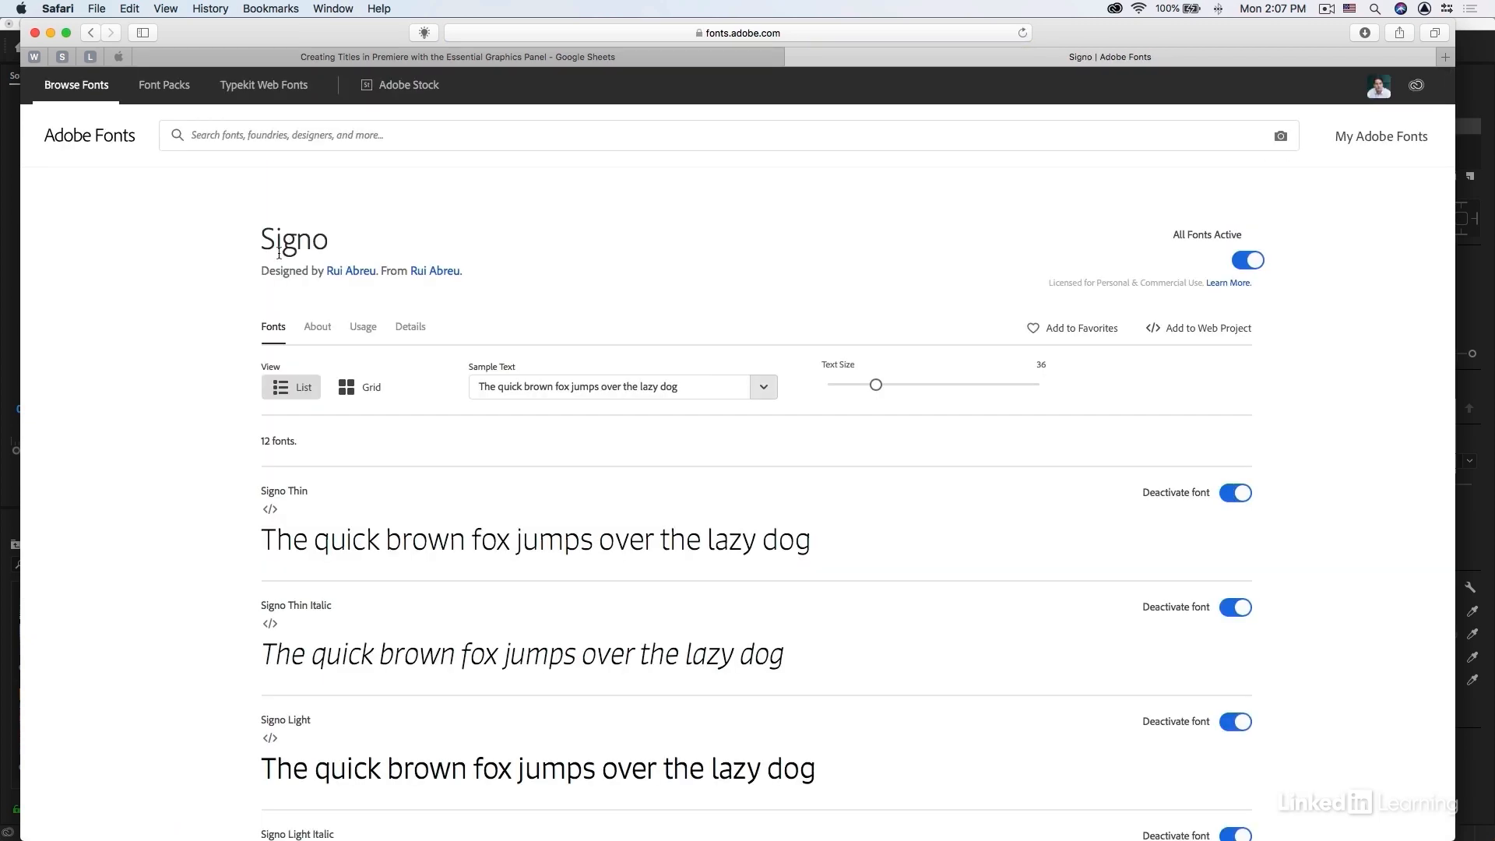
scroll(down, 3)
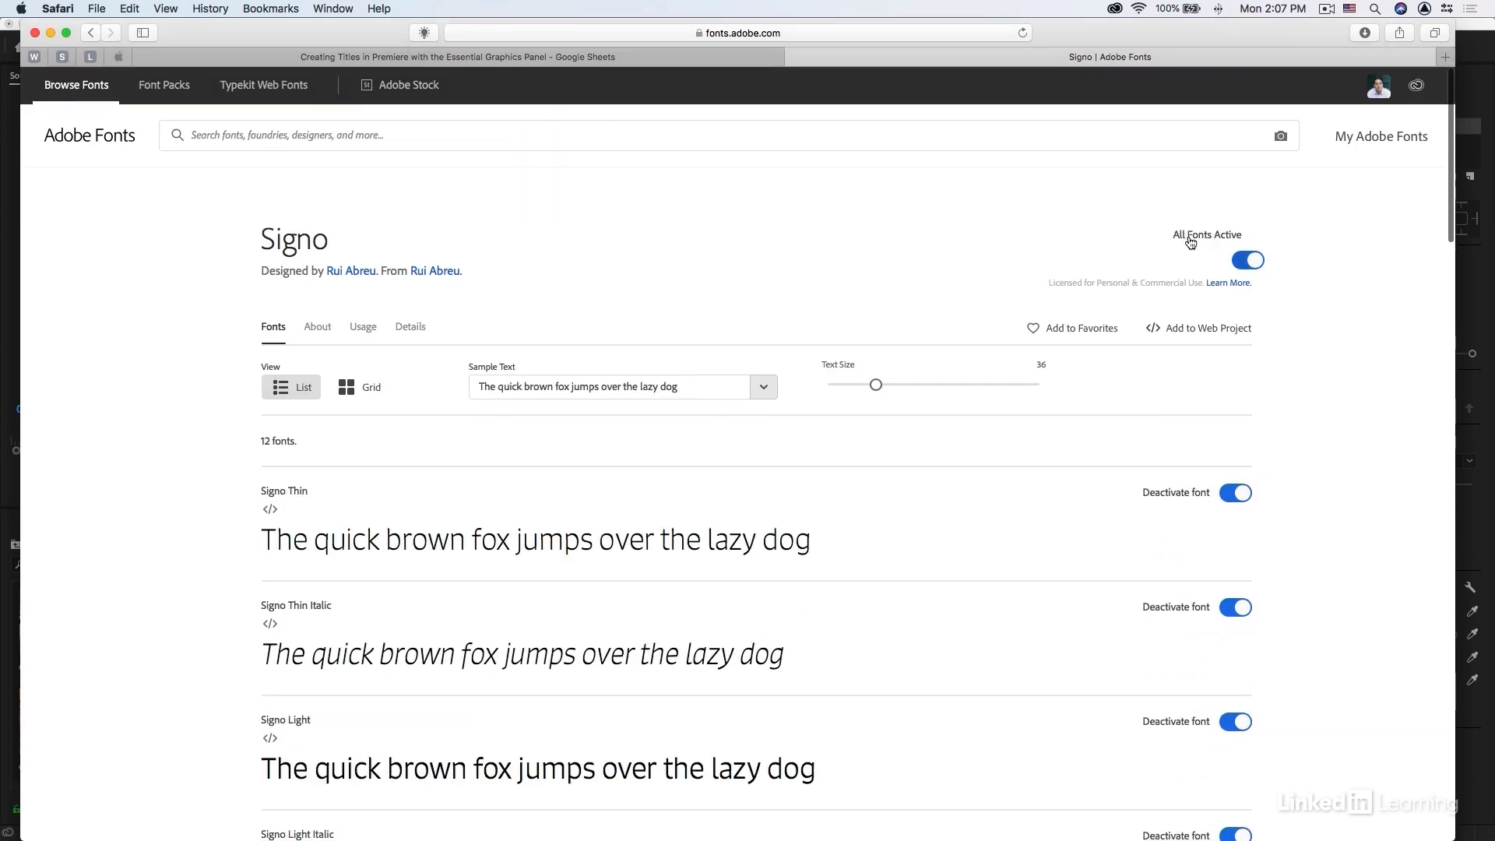
click(1247, 260)
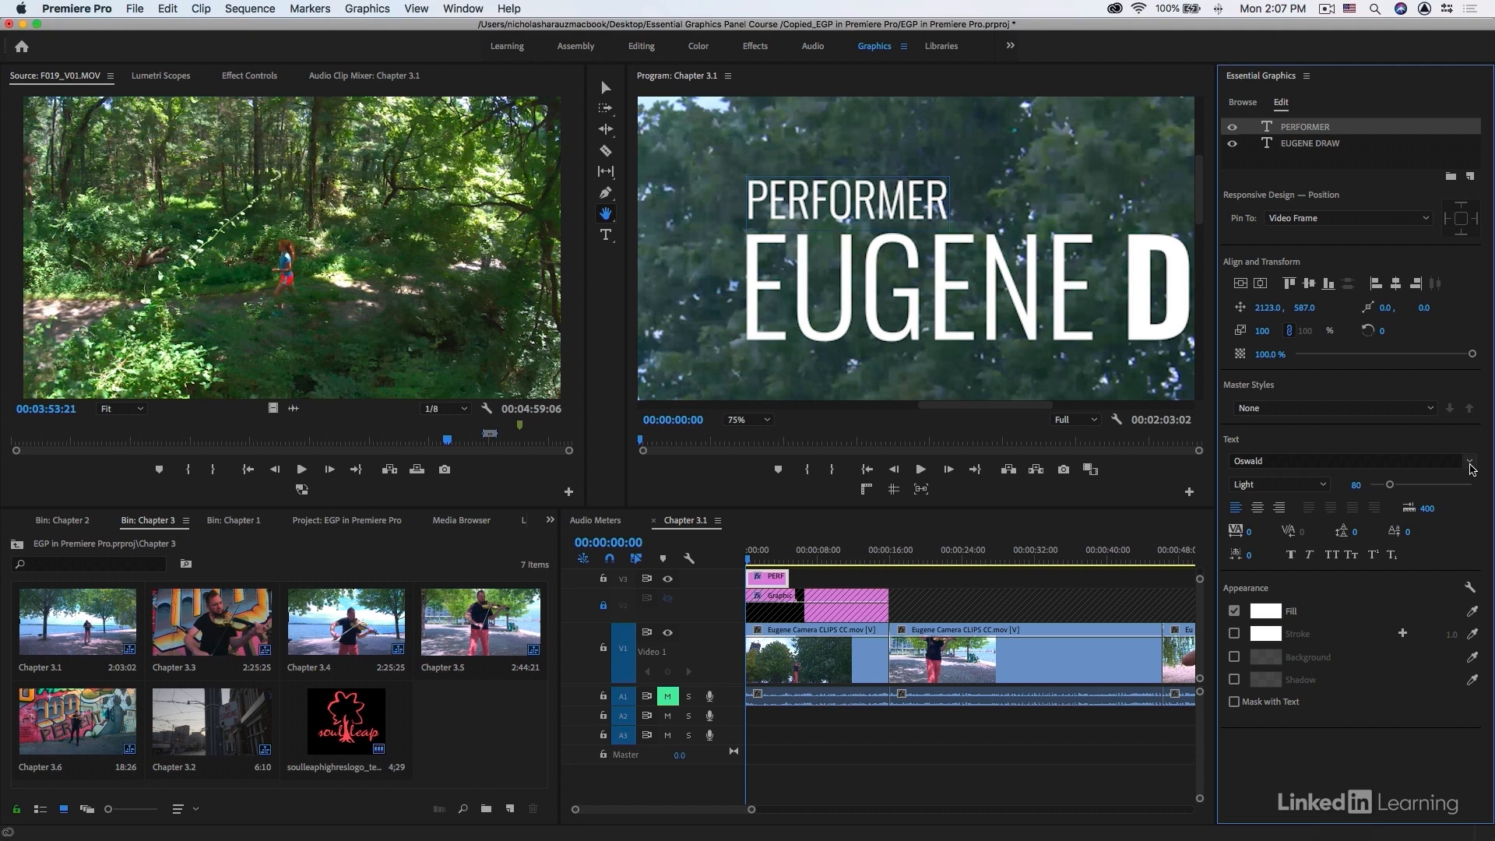
Switch the title text font to Signo at Regular weight
click(1469, 461)
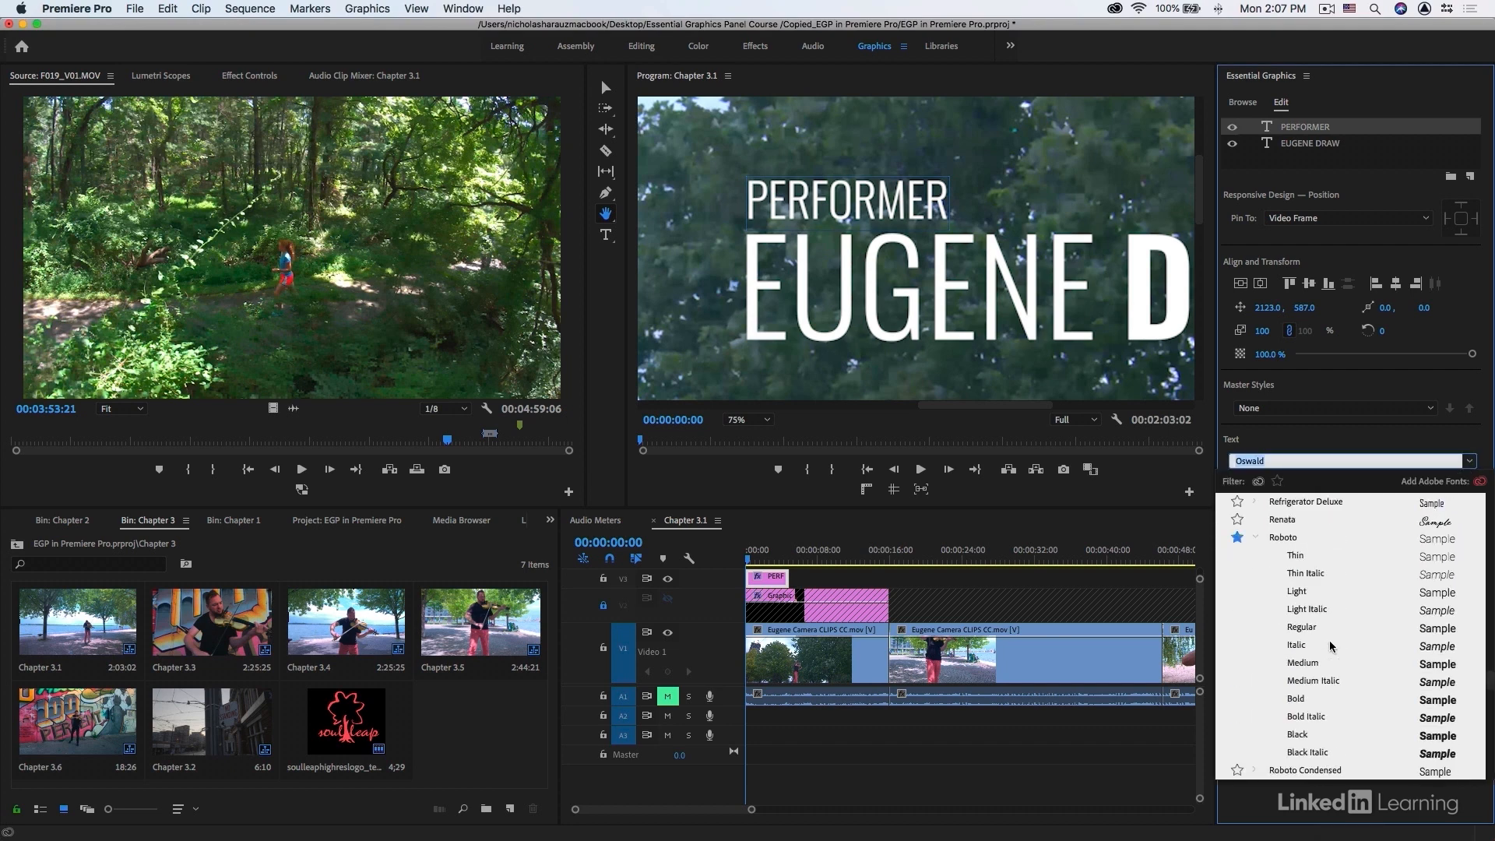
scroll(down, 3)
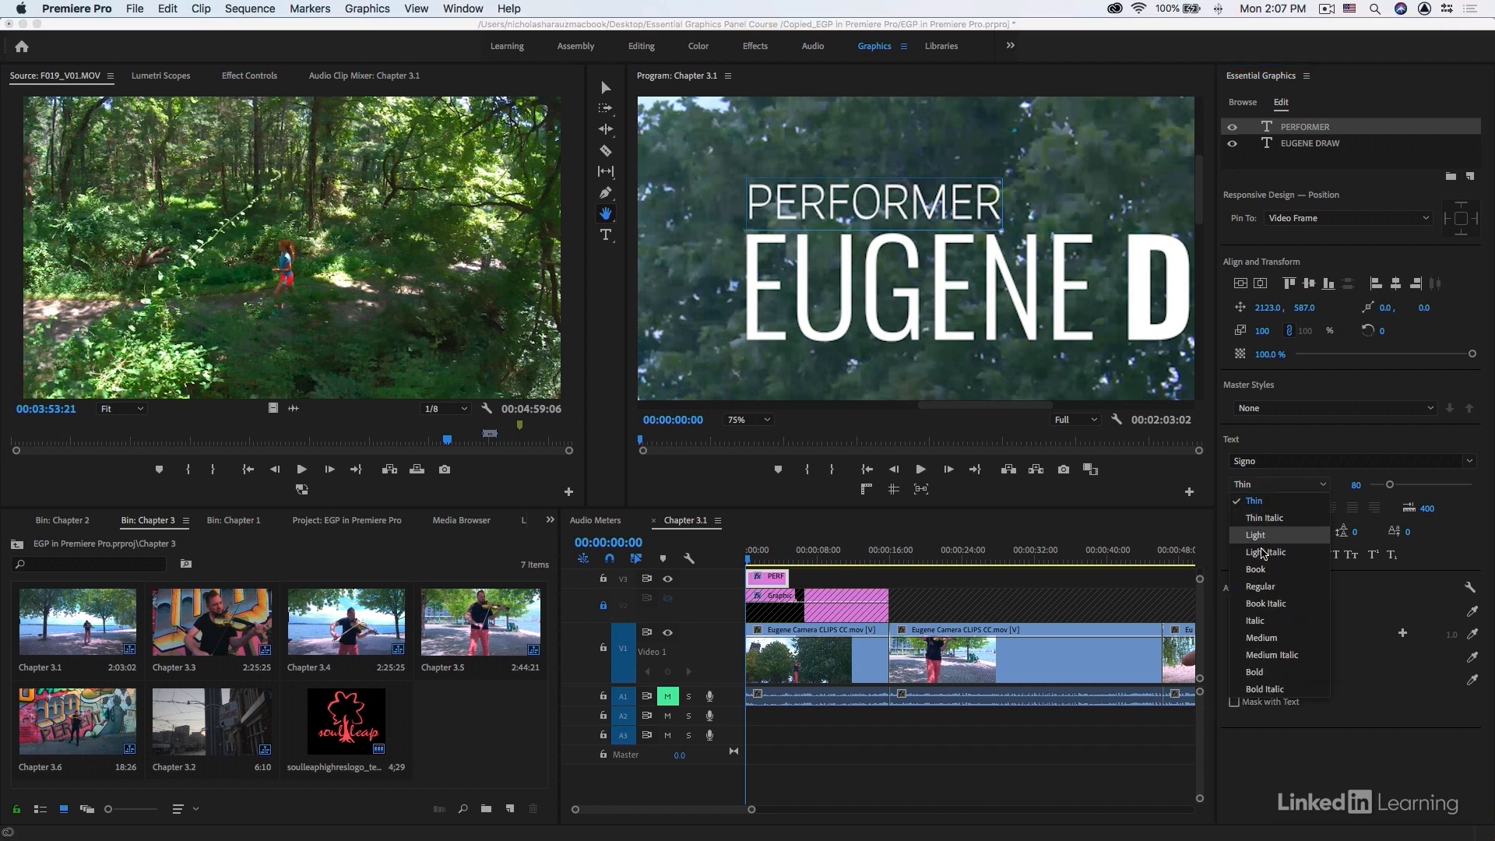
click(1260, 587)
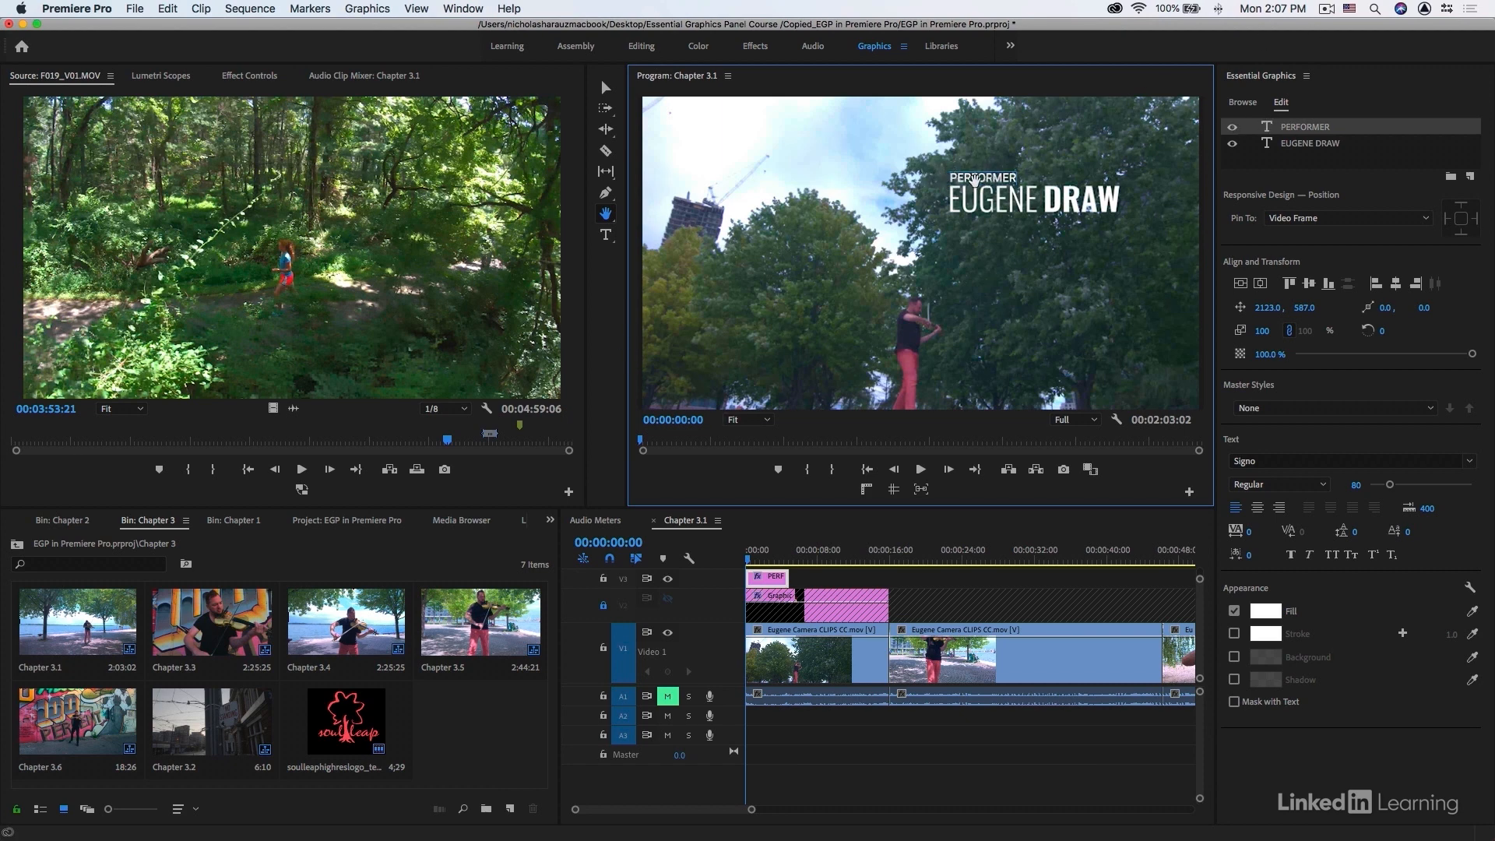
mouse_move(1468, 177)
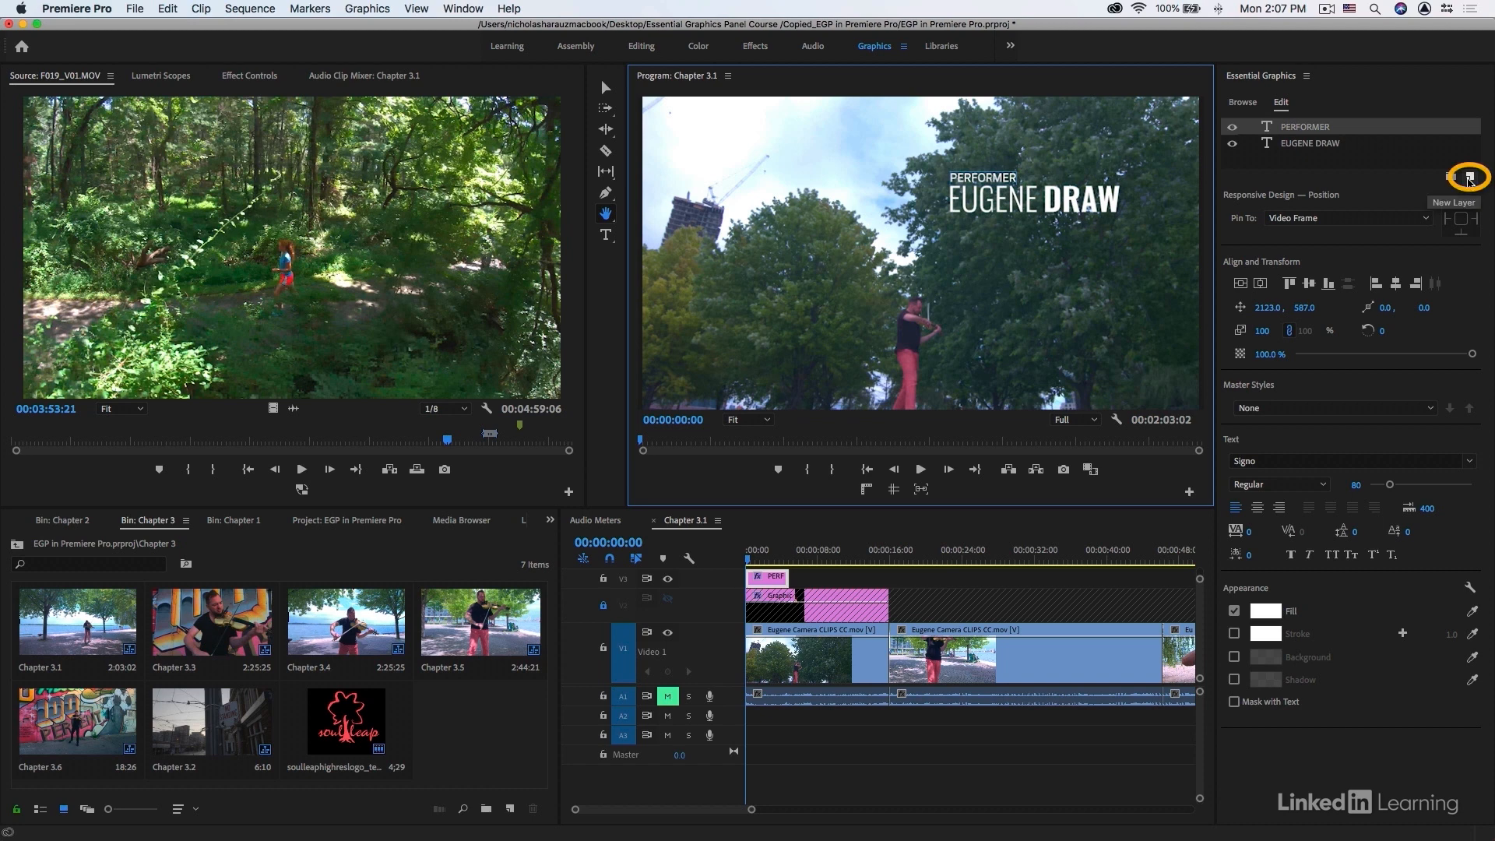
Add a black-filled rectangle layer with no stroke, positioned behind the PERFORMER label
click(1469, 176)
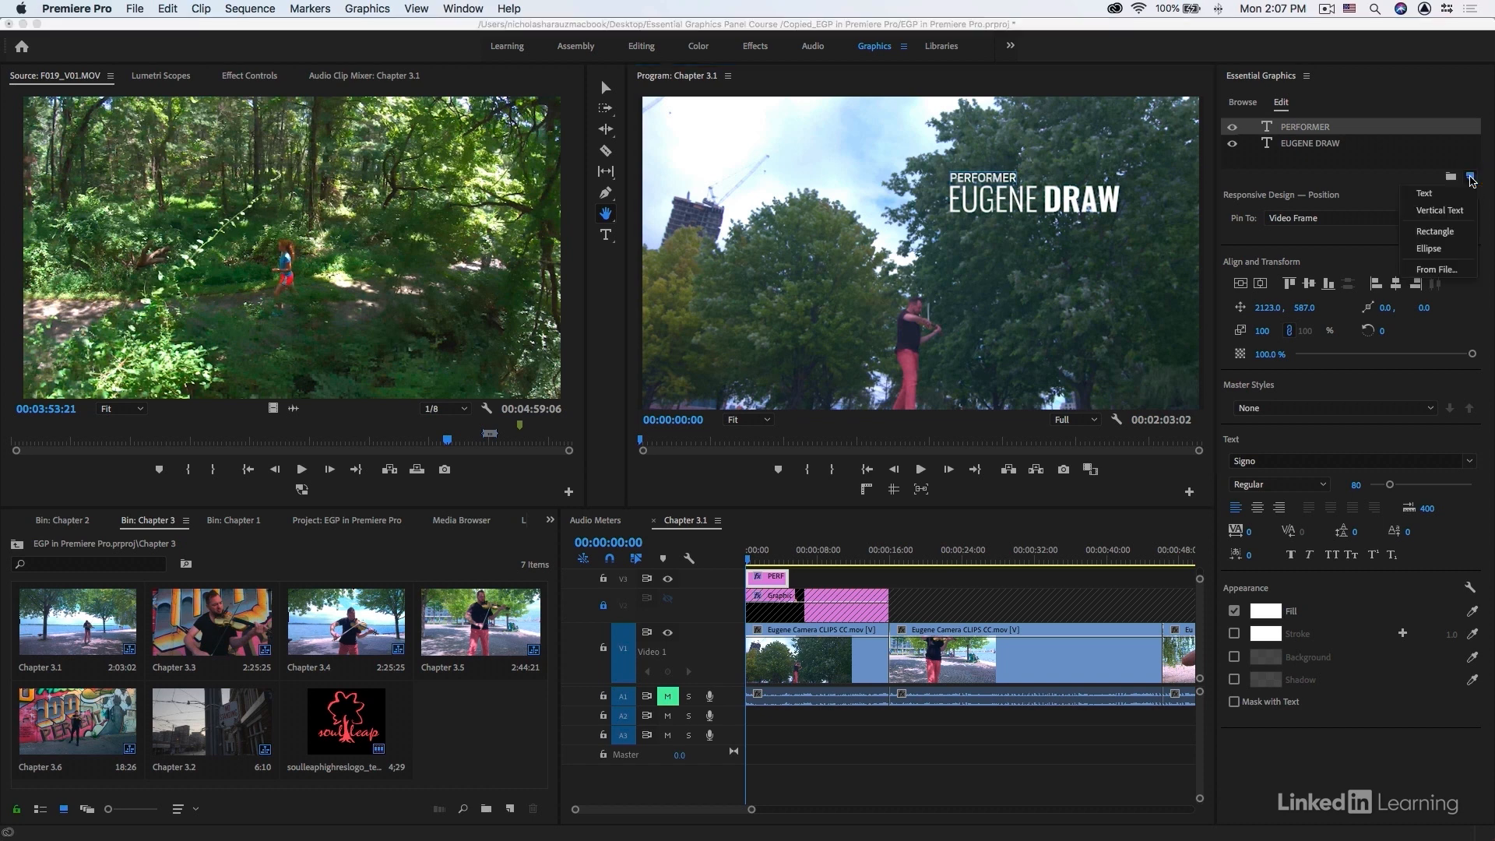
click(1435, 231)
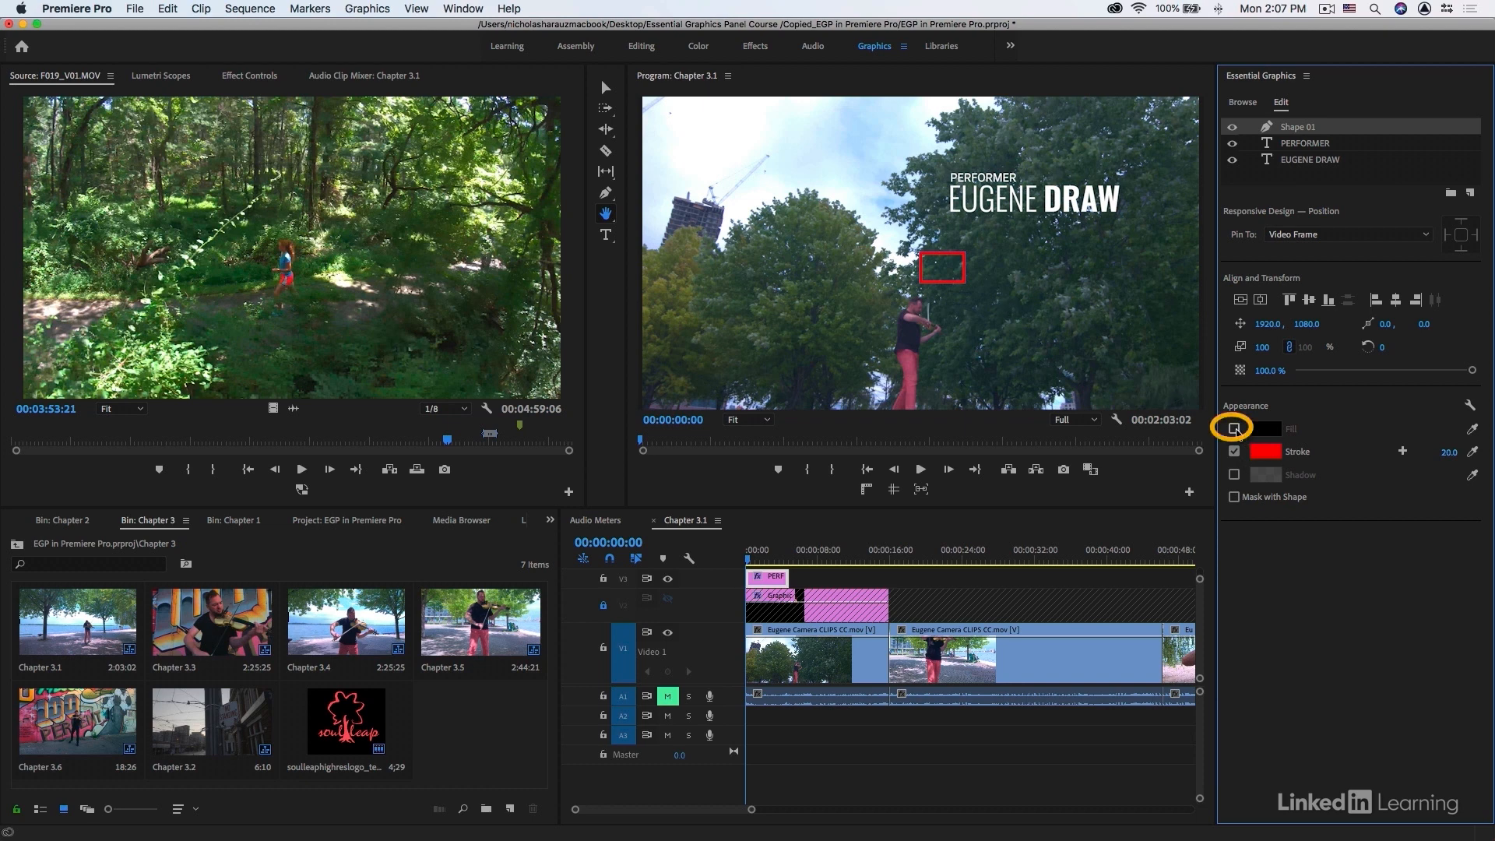
click(1234, 428)
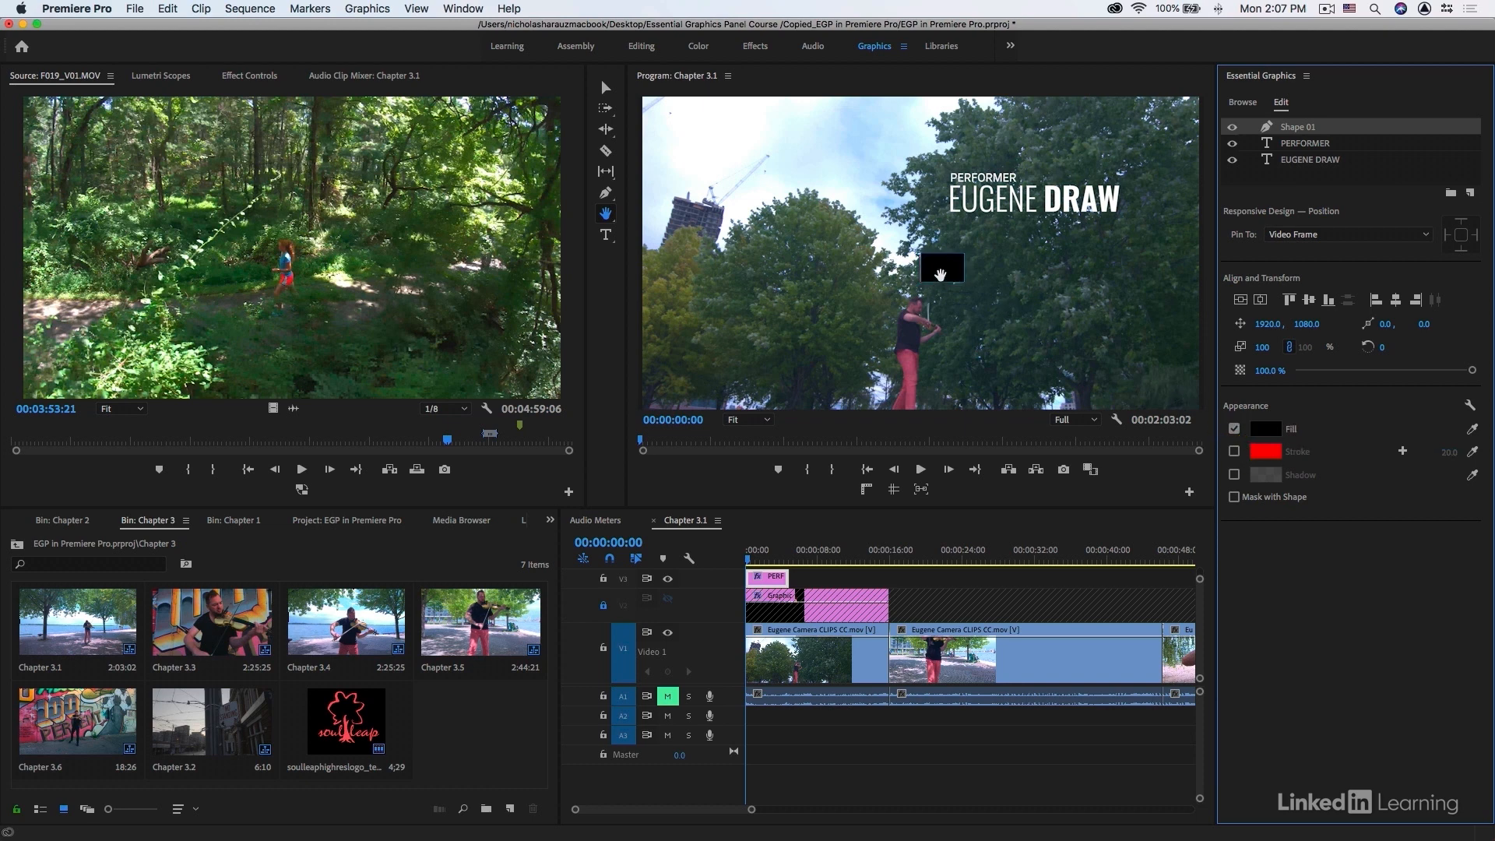
click(605, 87)
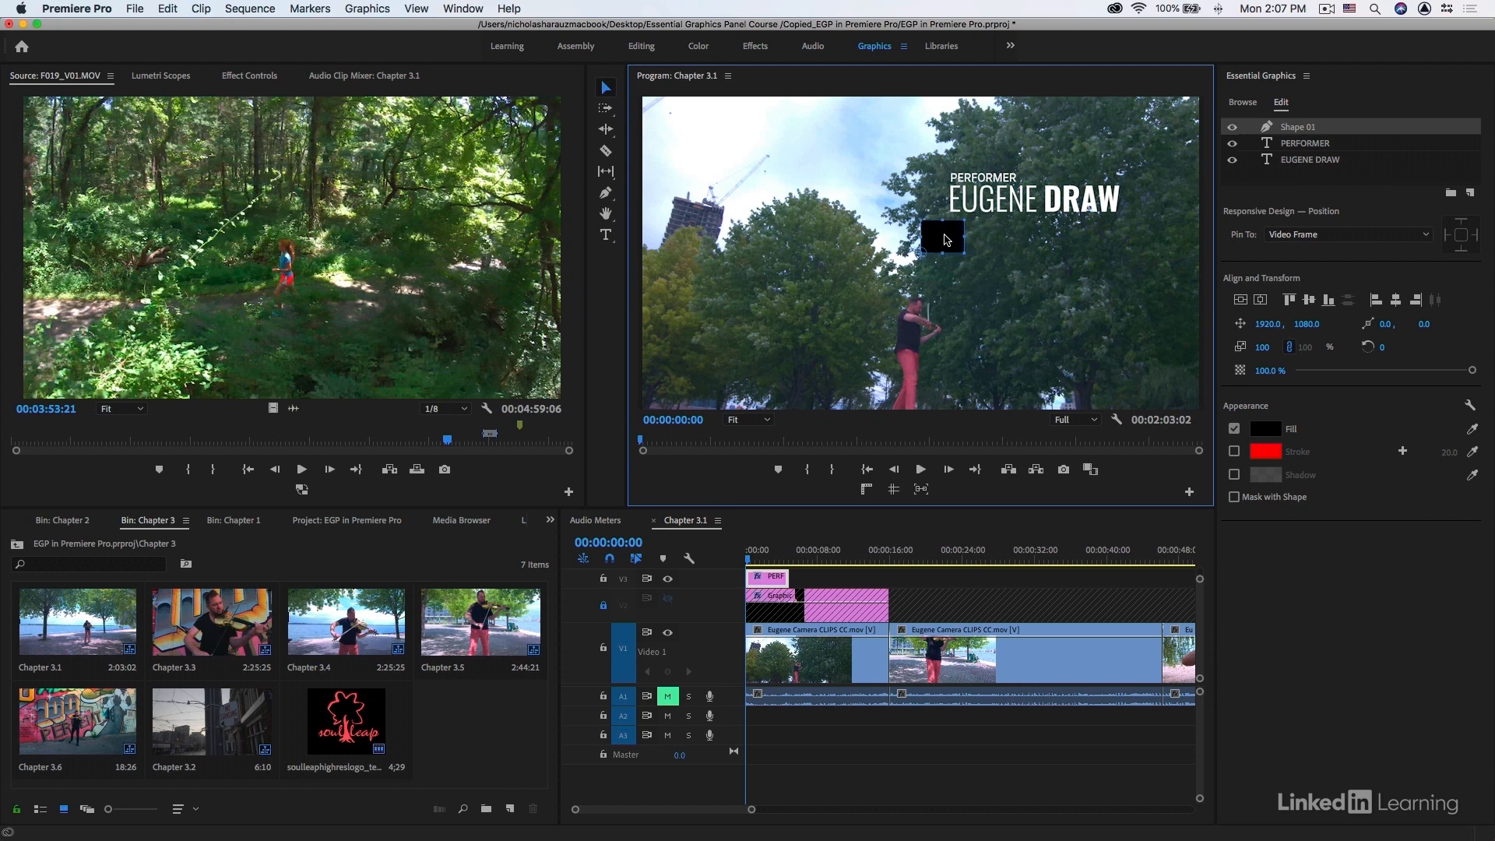
drag(942, 238, 969, 166)
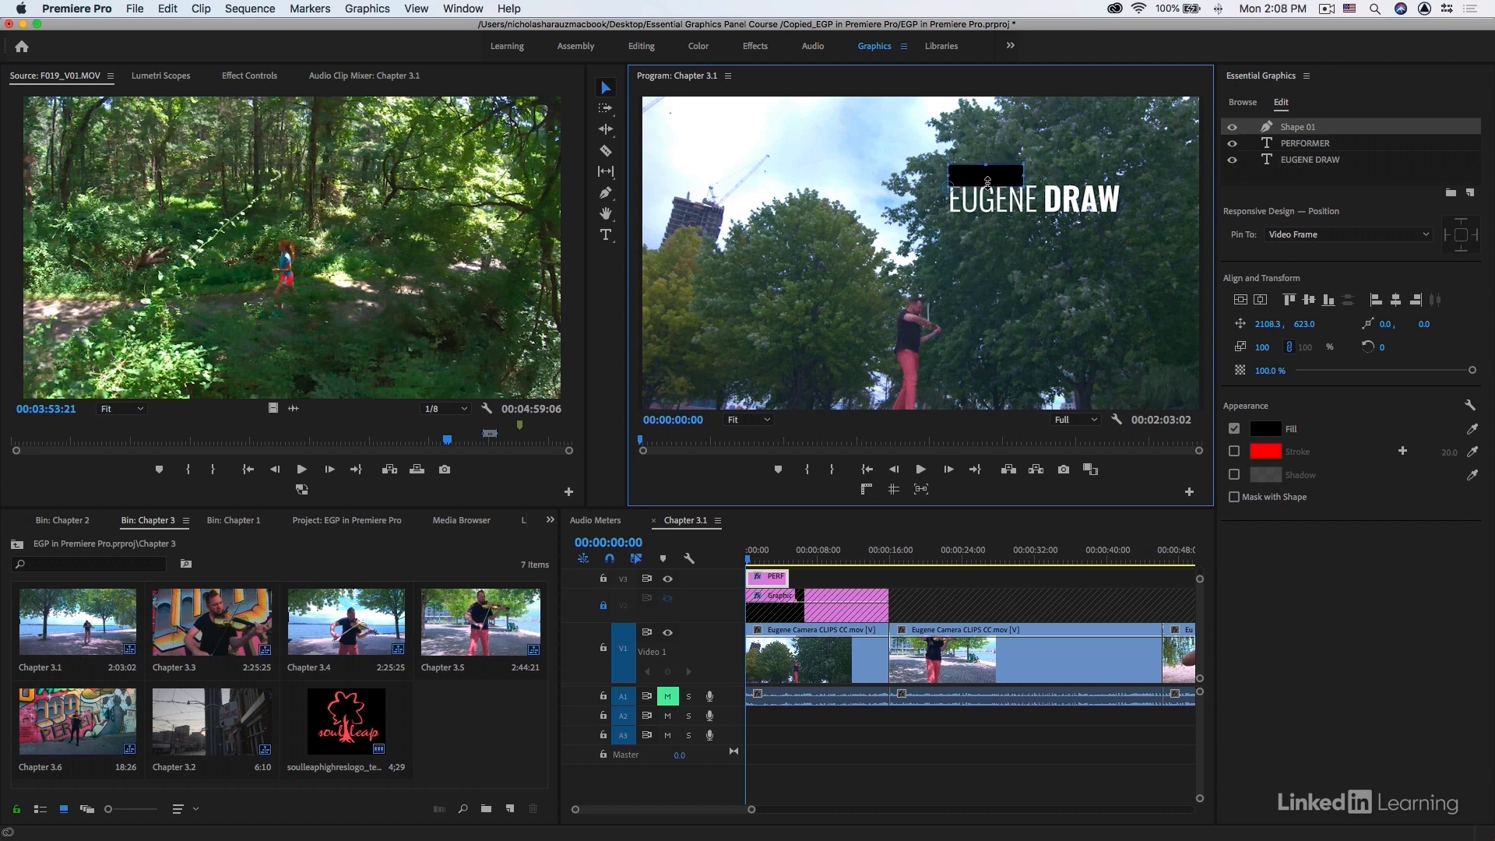
click(1298, 126)
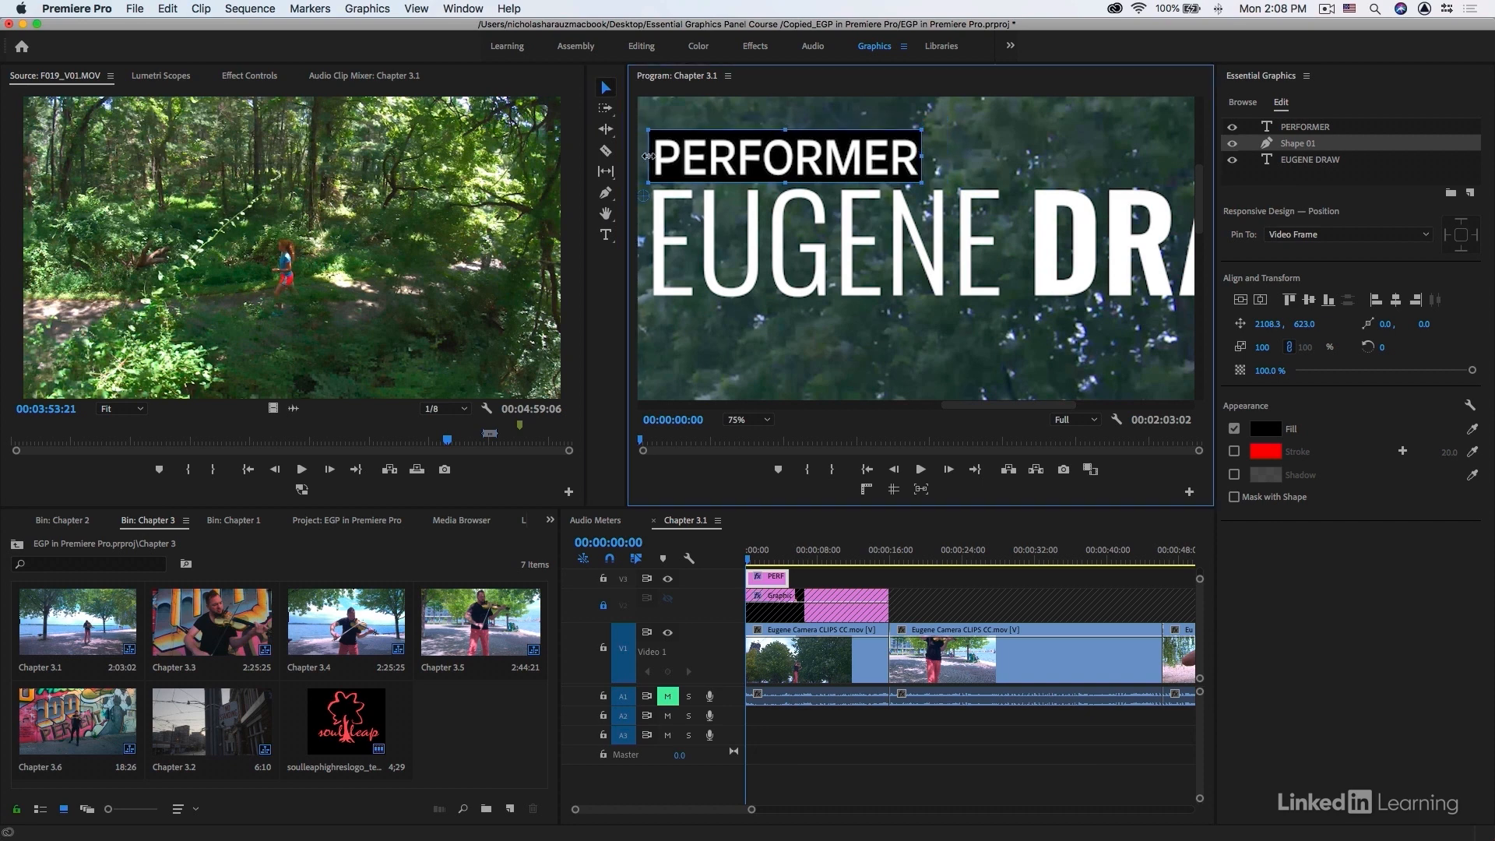
mouse_move(745, 157)
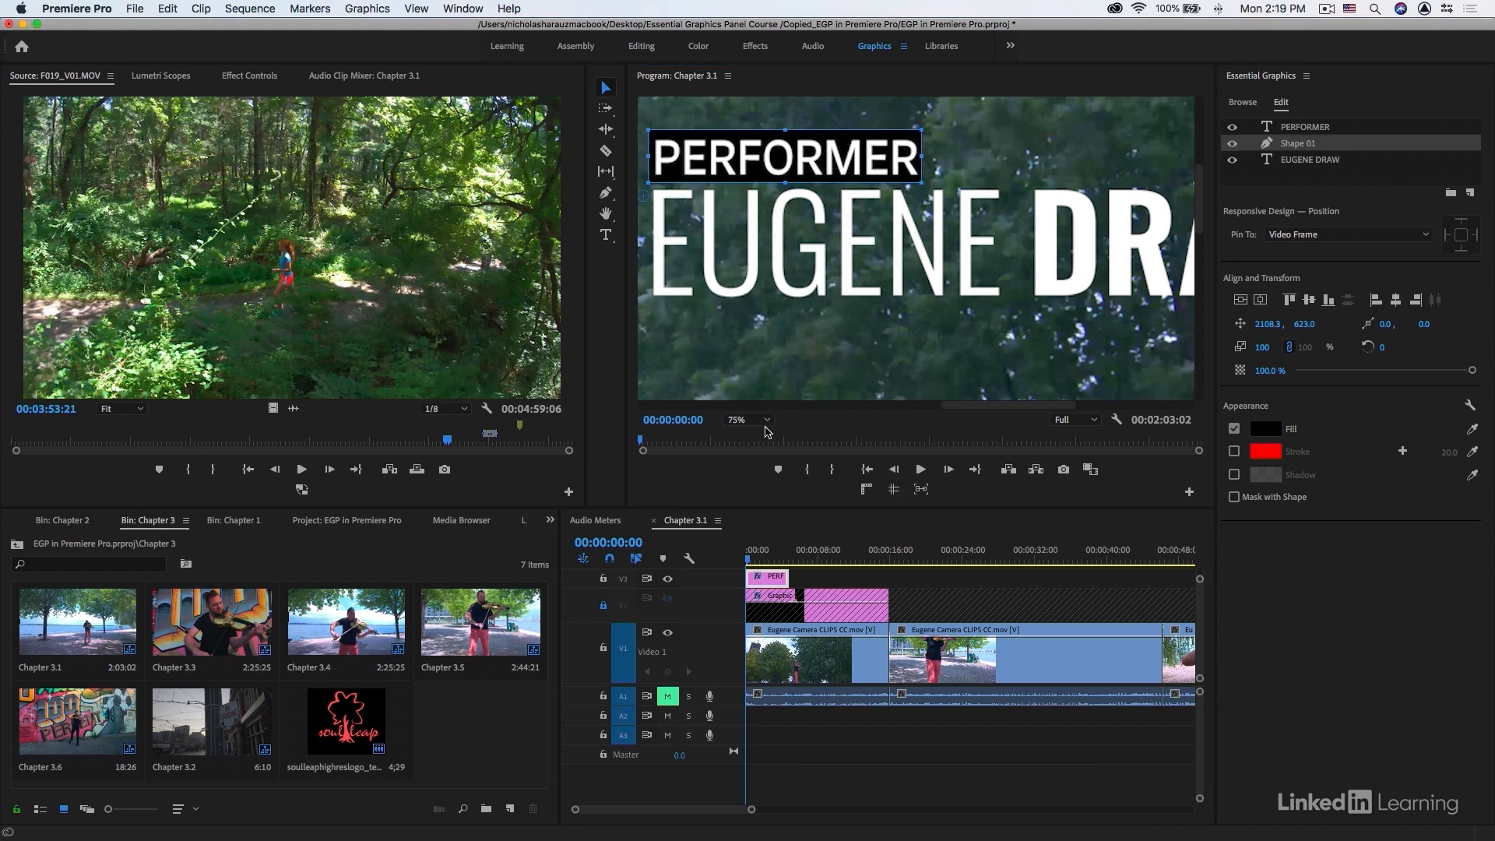
Set the Program monitor zoom to 50%
click(746, 419)
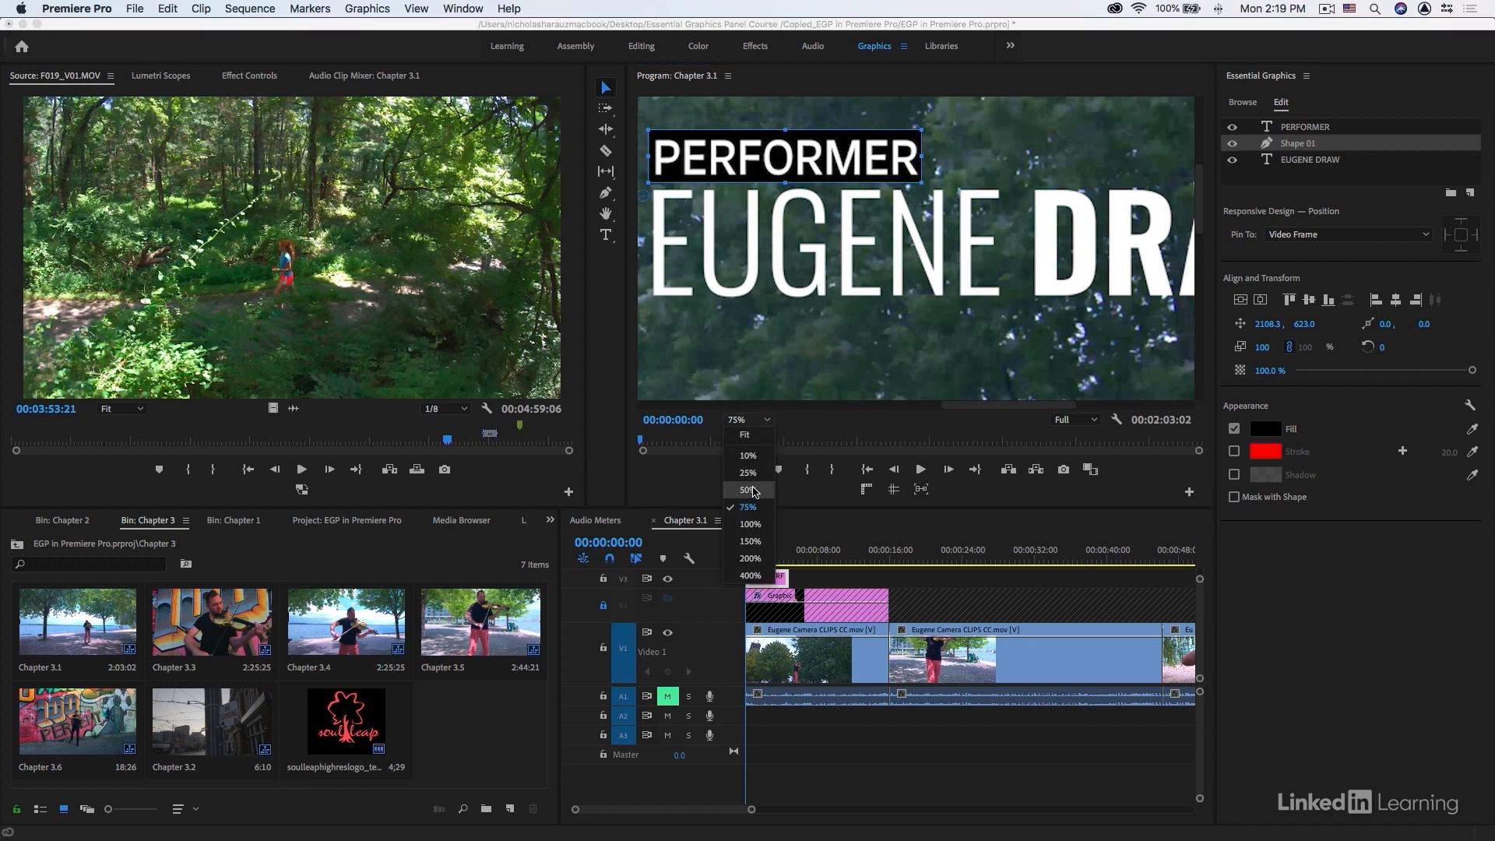
click(746, 490)
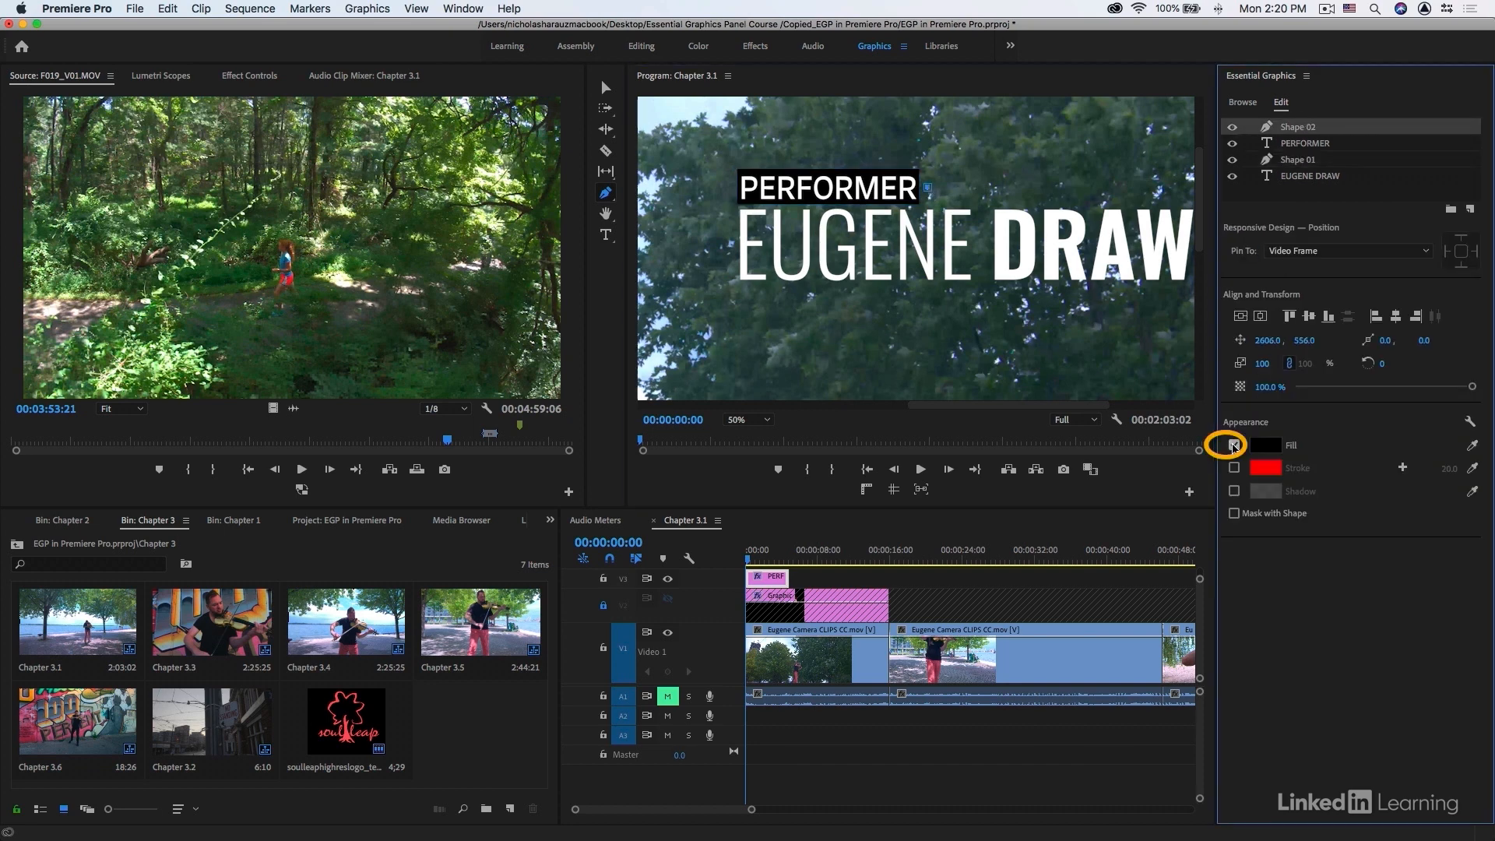
Make the new shape a red stroke with no fill and pen-draw a frame around EUGENE DRAW
click(1234, 467)
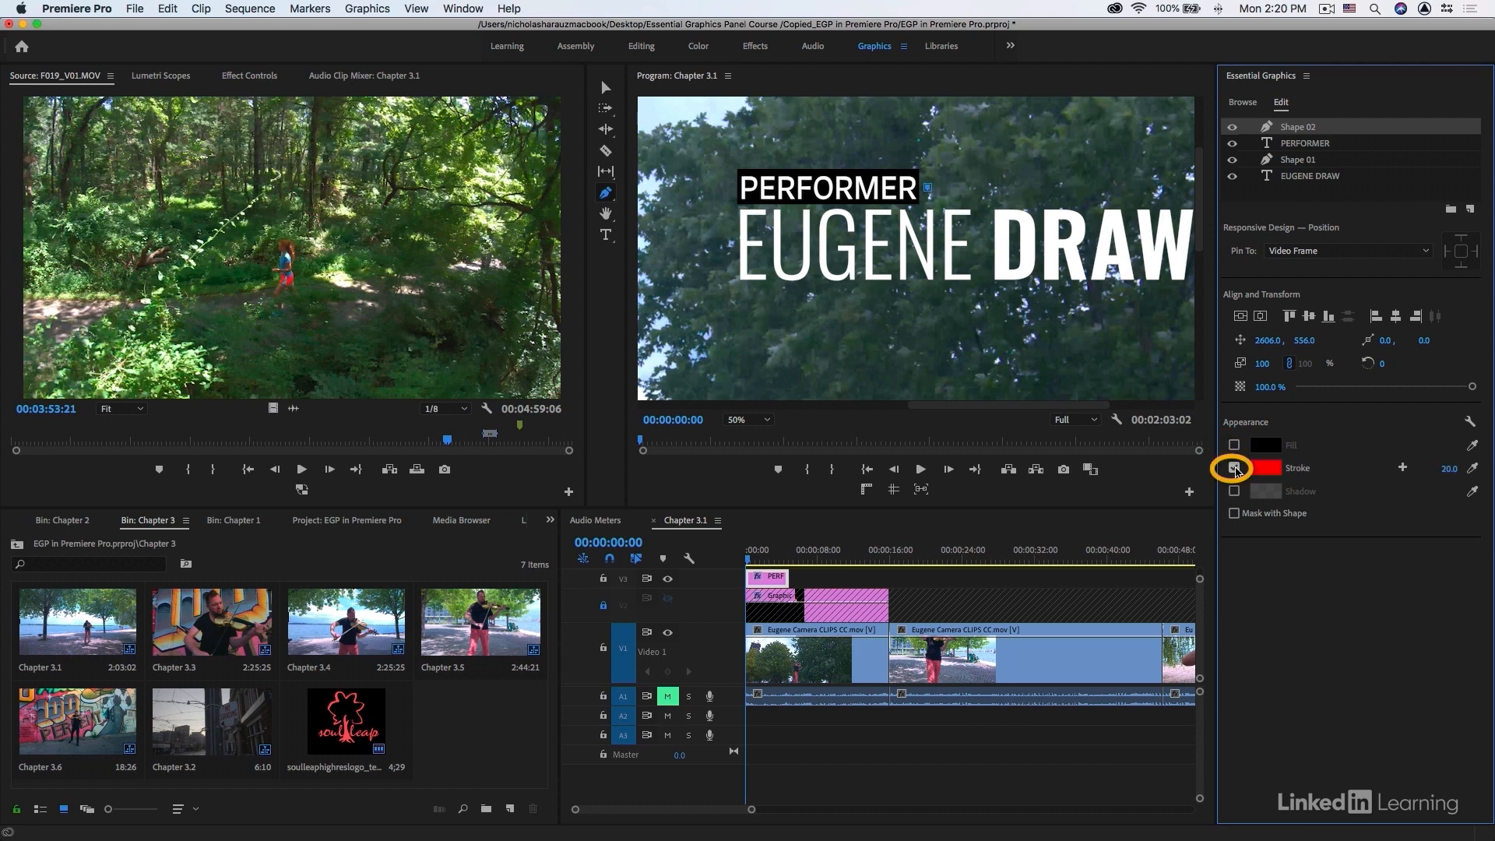
click(1233, 468)
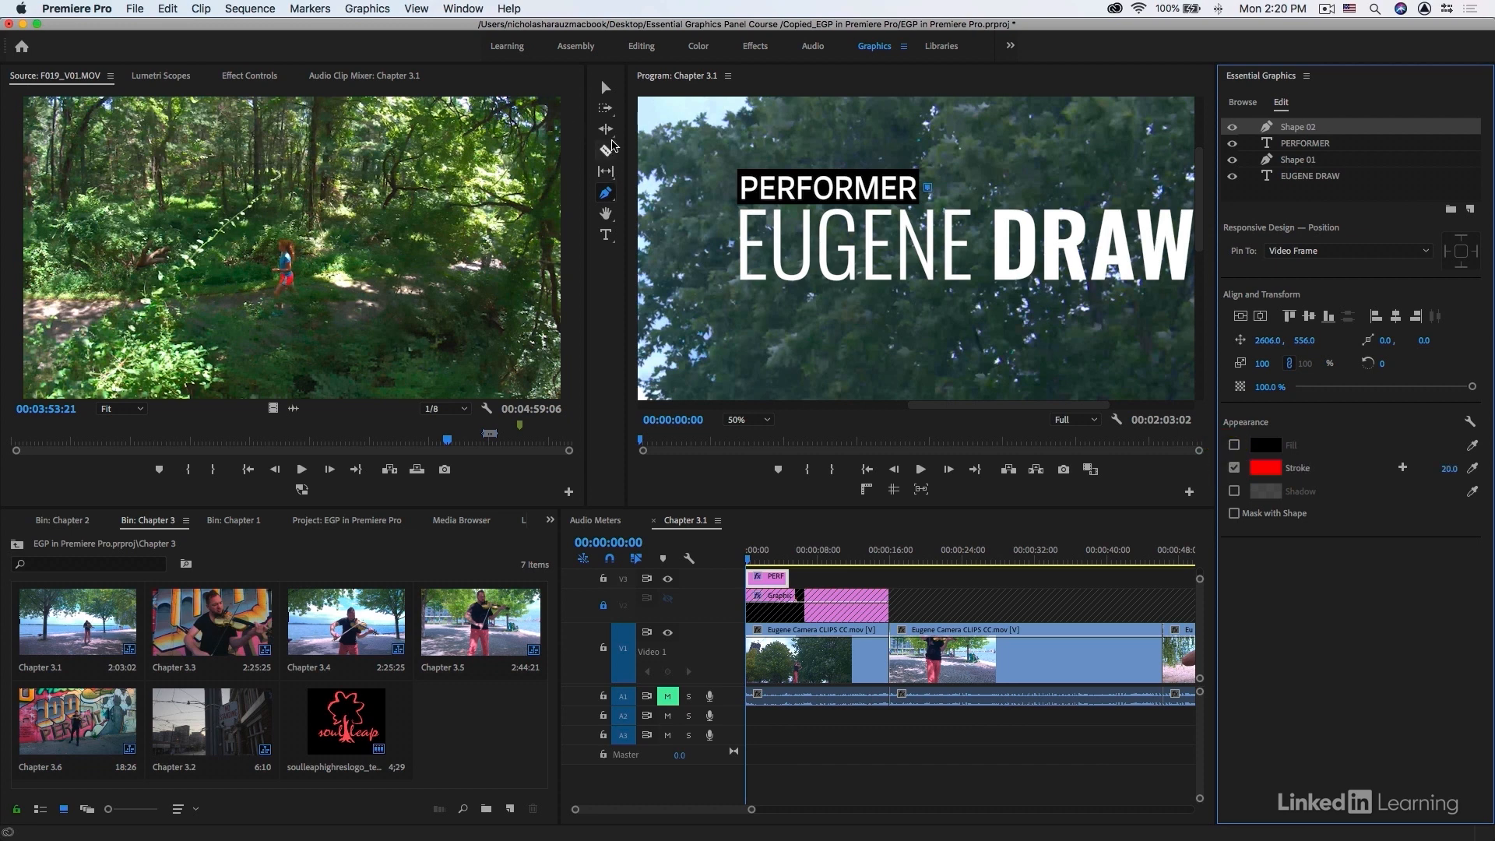
click(605, 213)
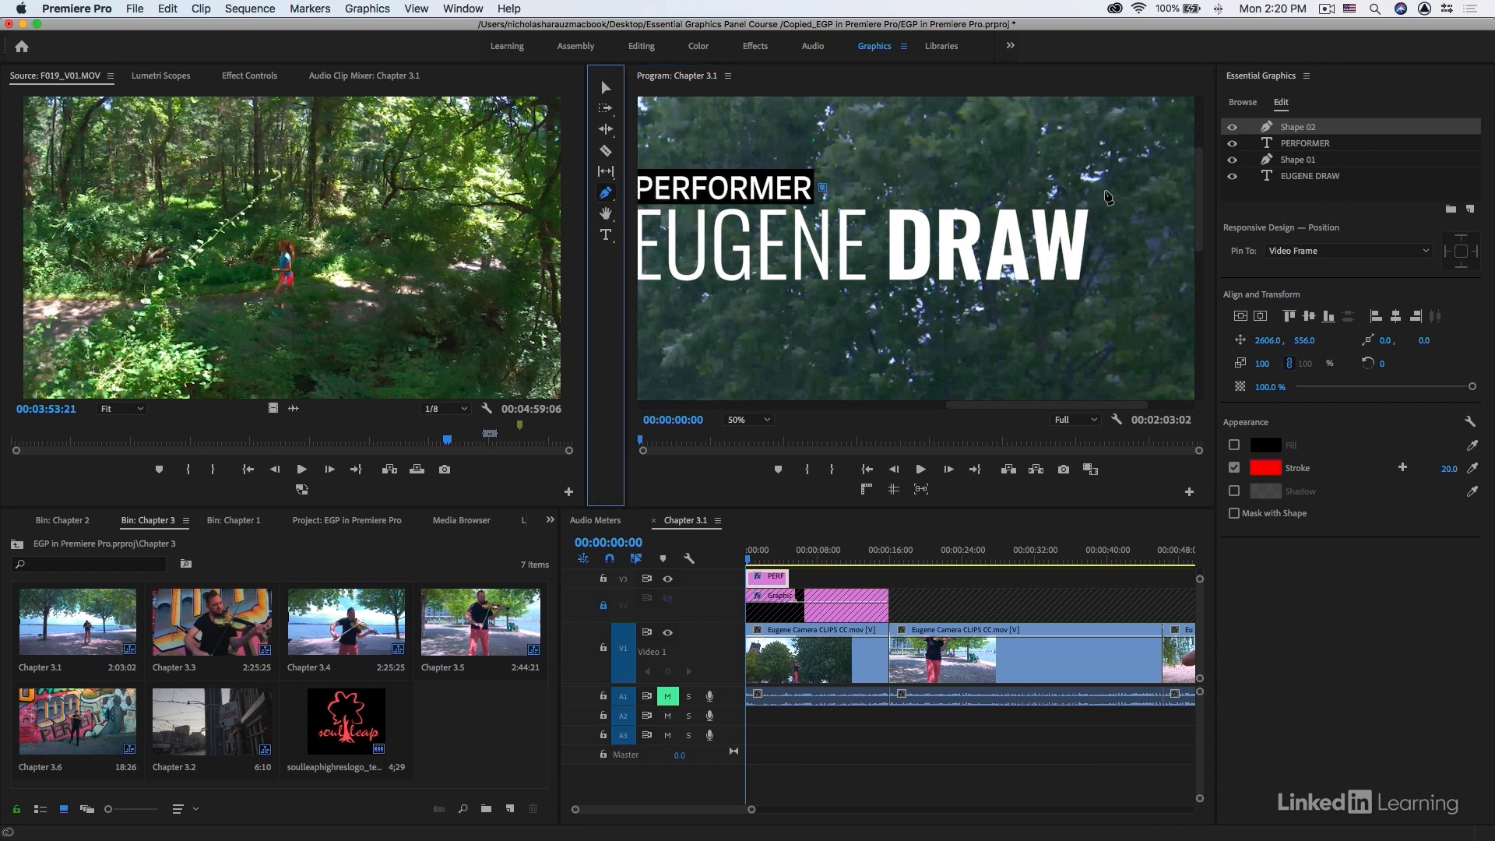
drag(823, 188, 1101, 190)
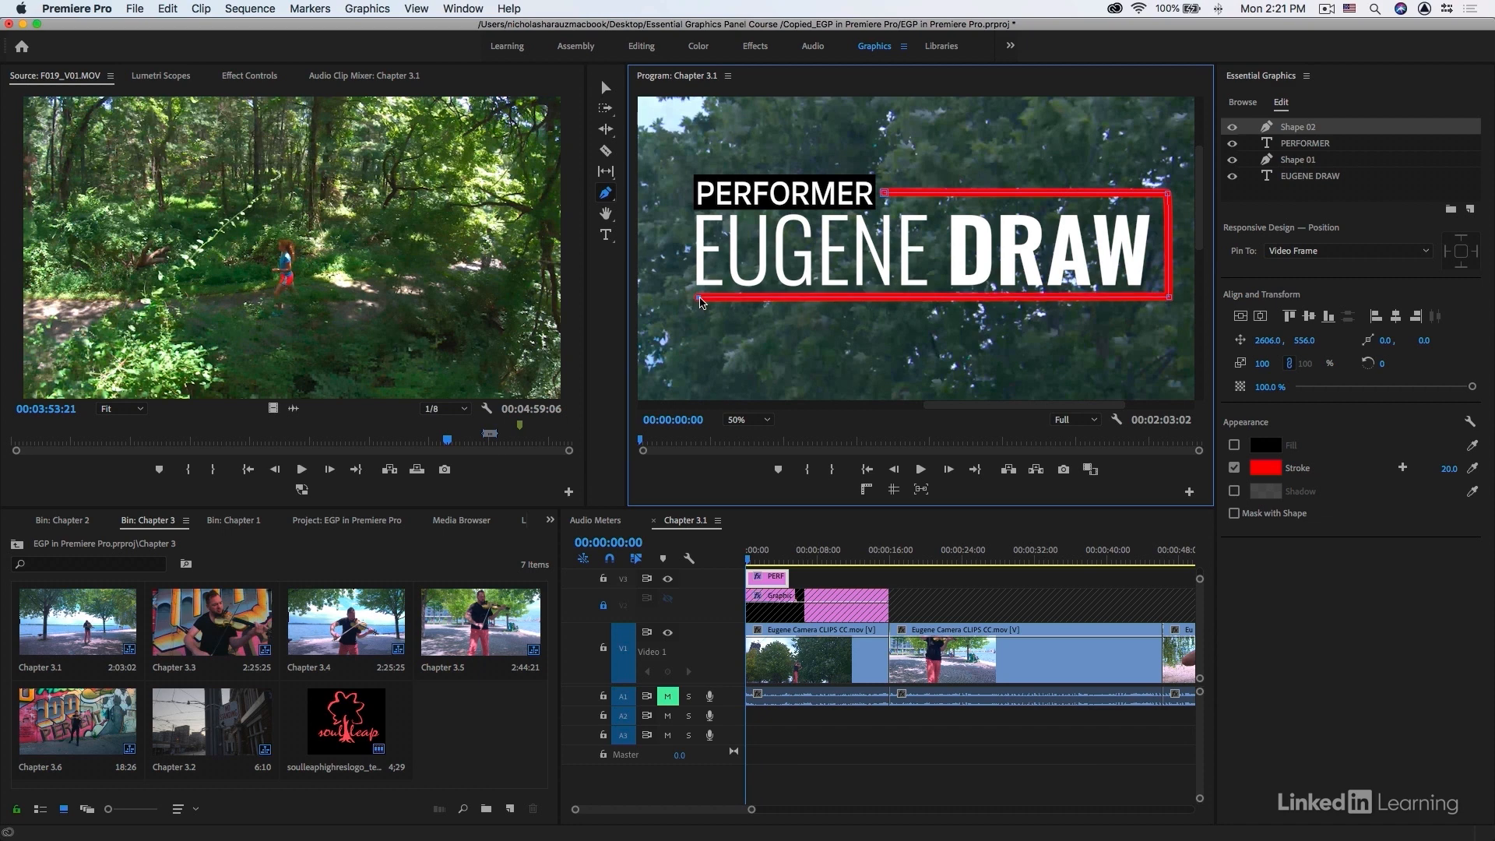
click(747, 419)
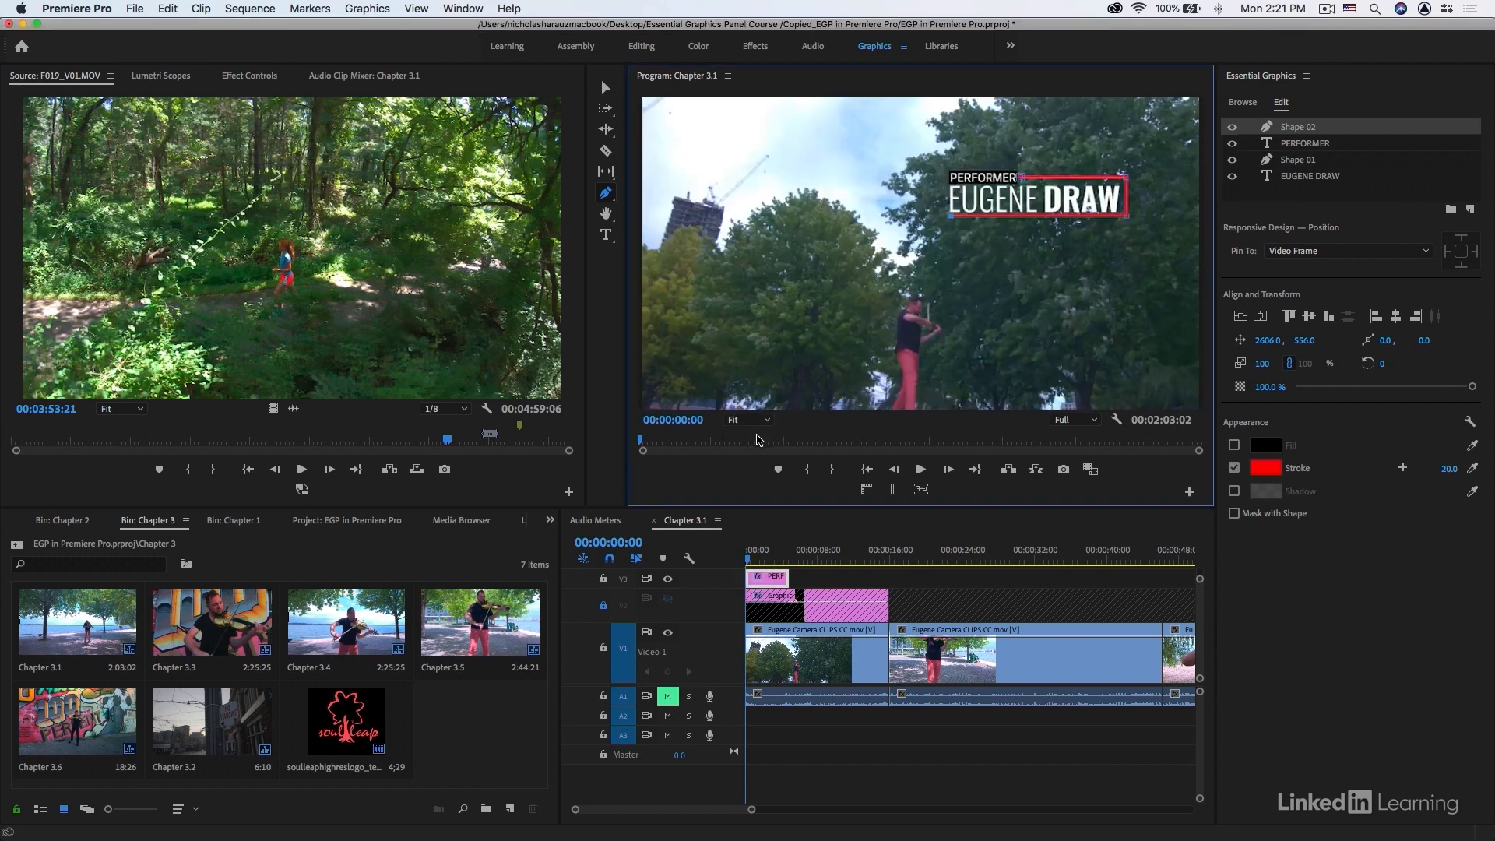
mouse_move(854, 414)
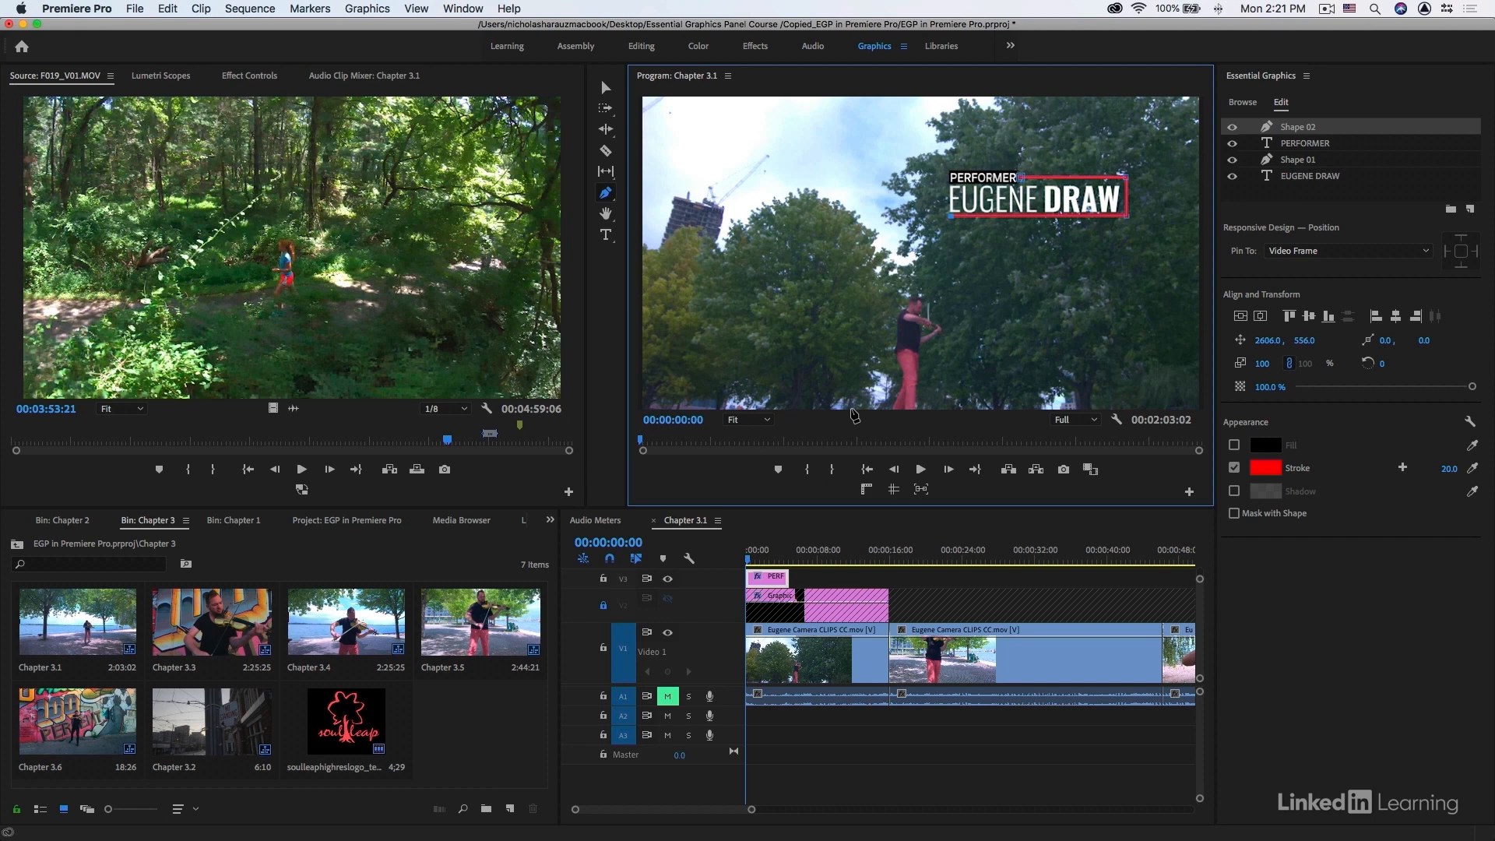
mouse_move(1128, 224)
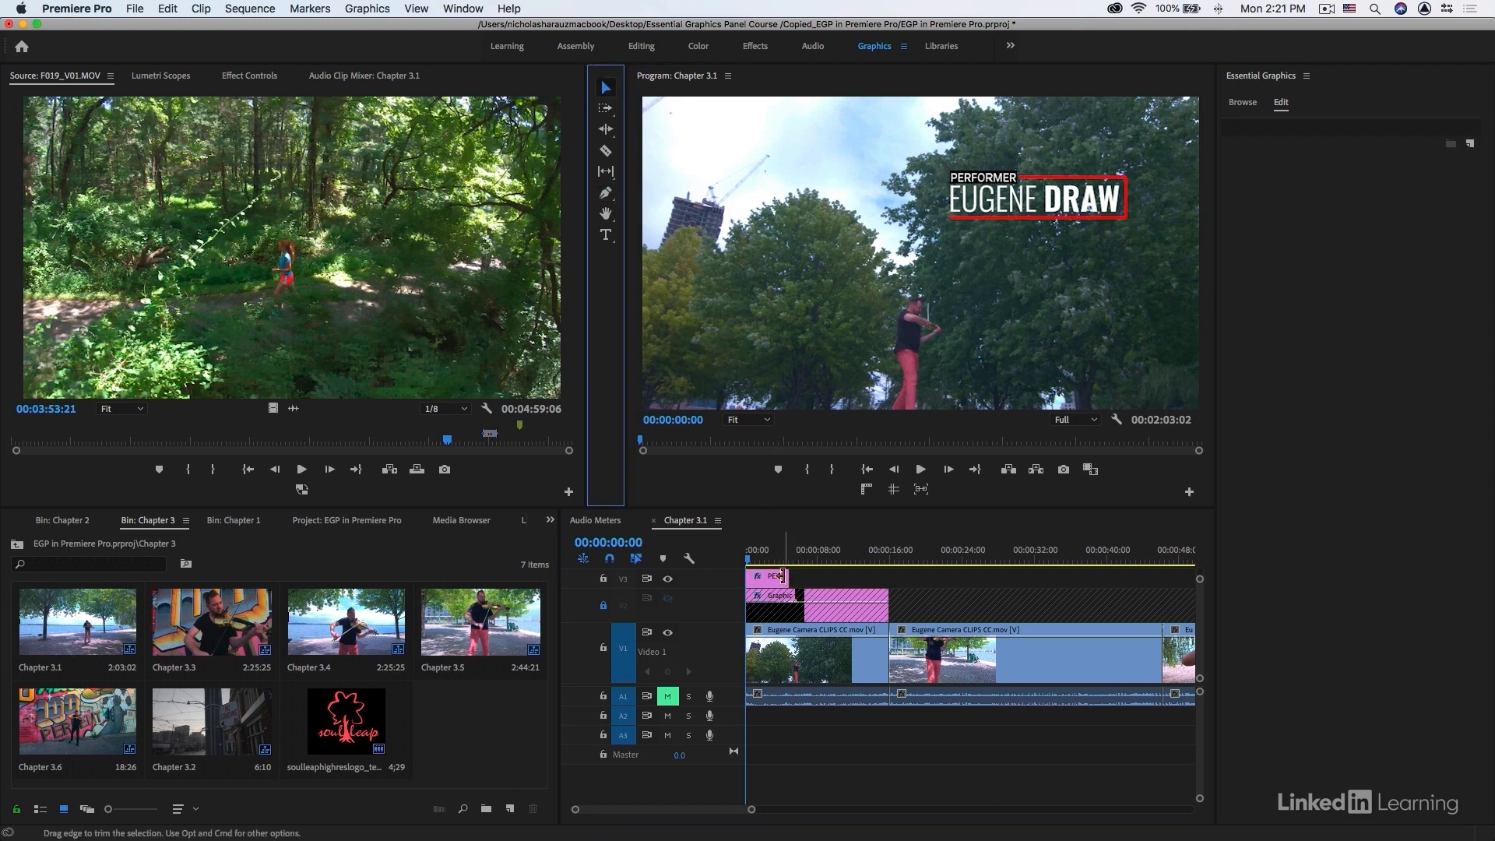
Extend the title clip on V3, move the playhead into it and select it
drag(787, 576, 854, 576)
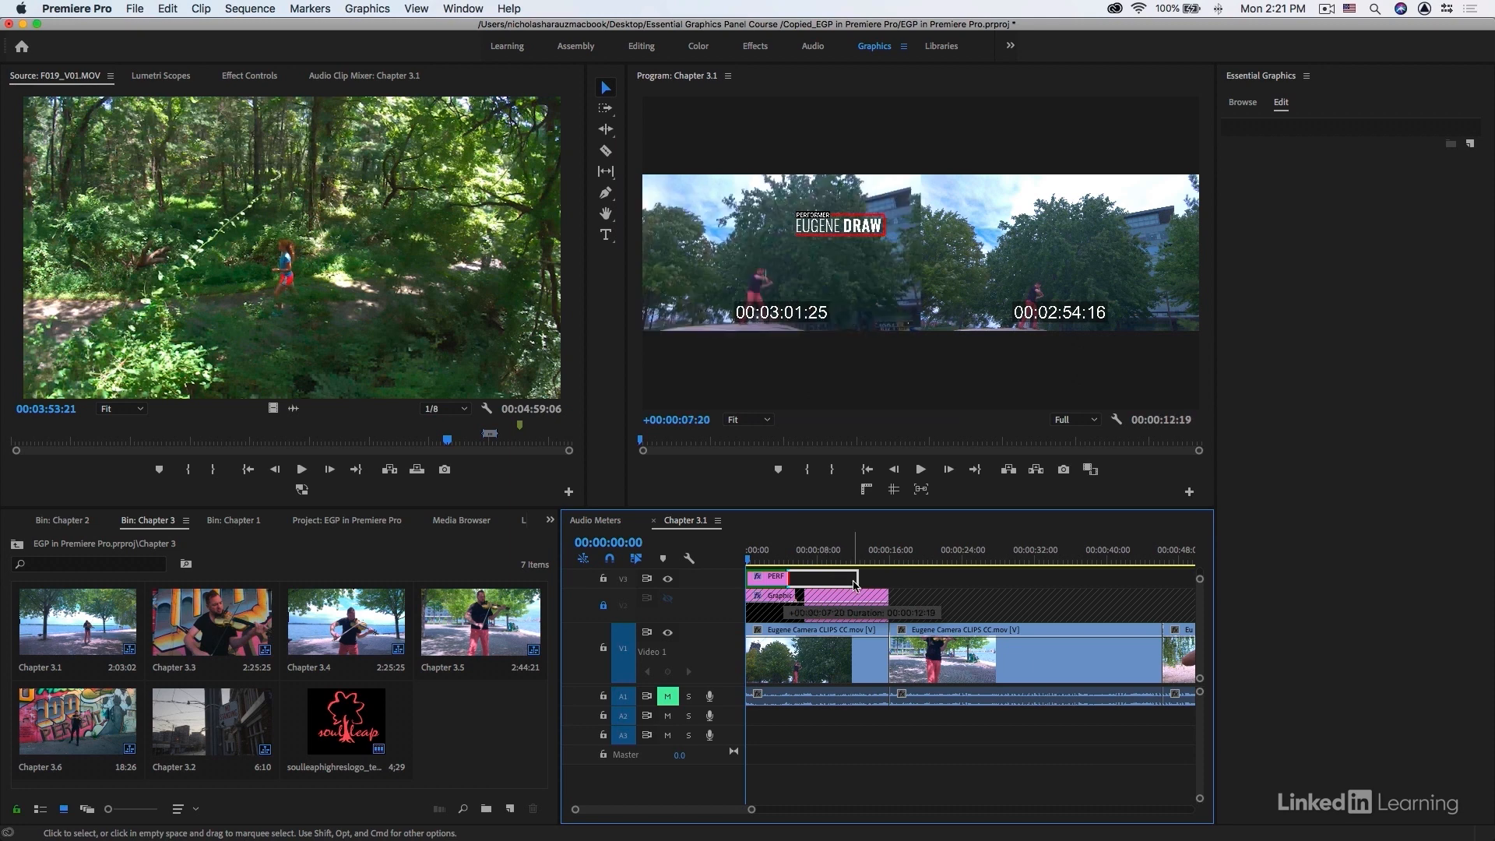
click(770, 550)
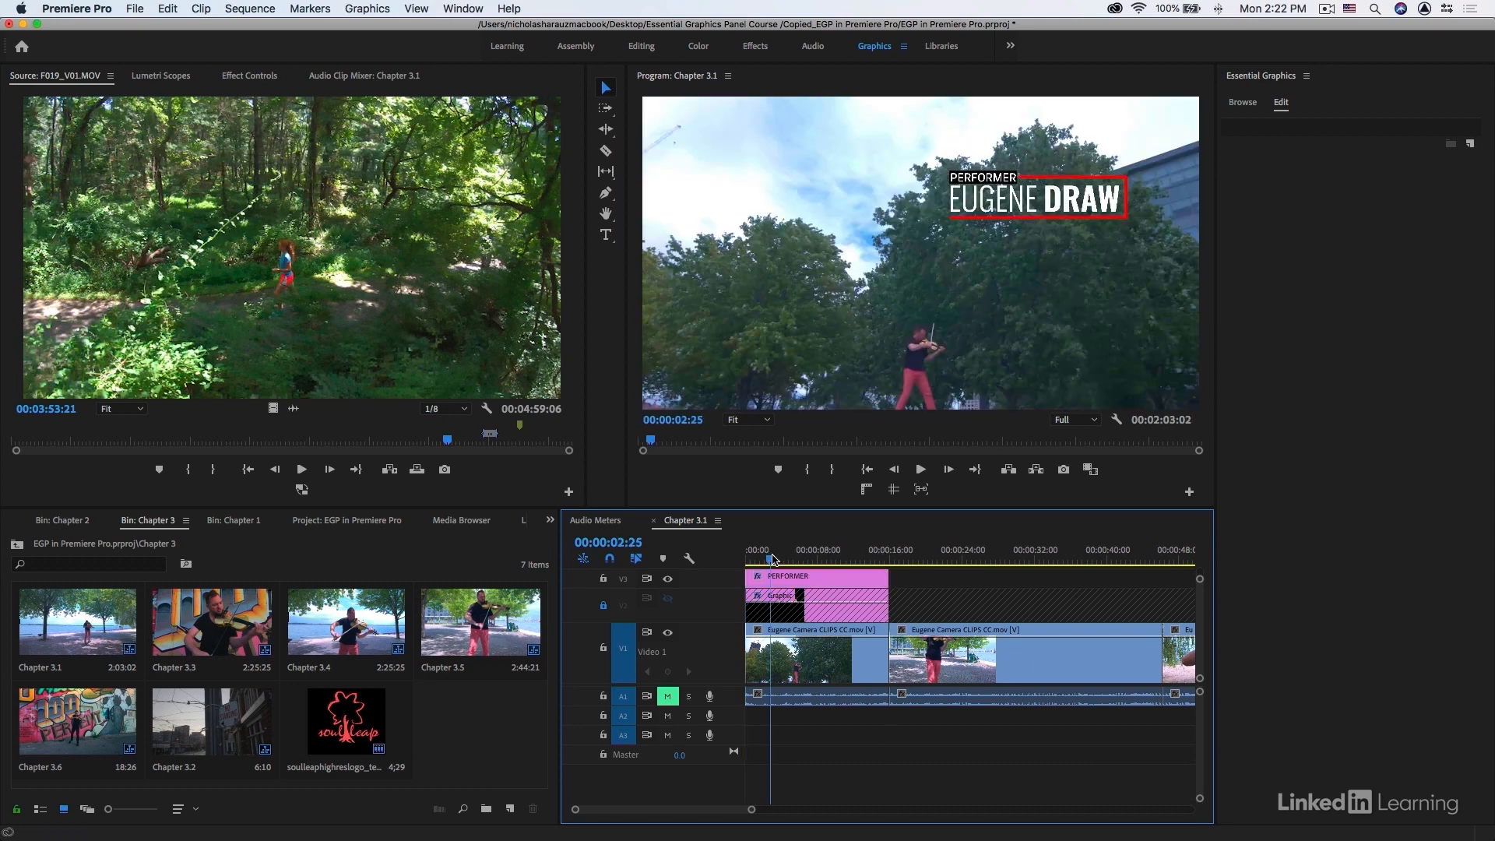
click(1280, 102)
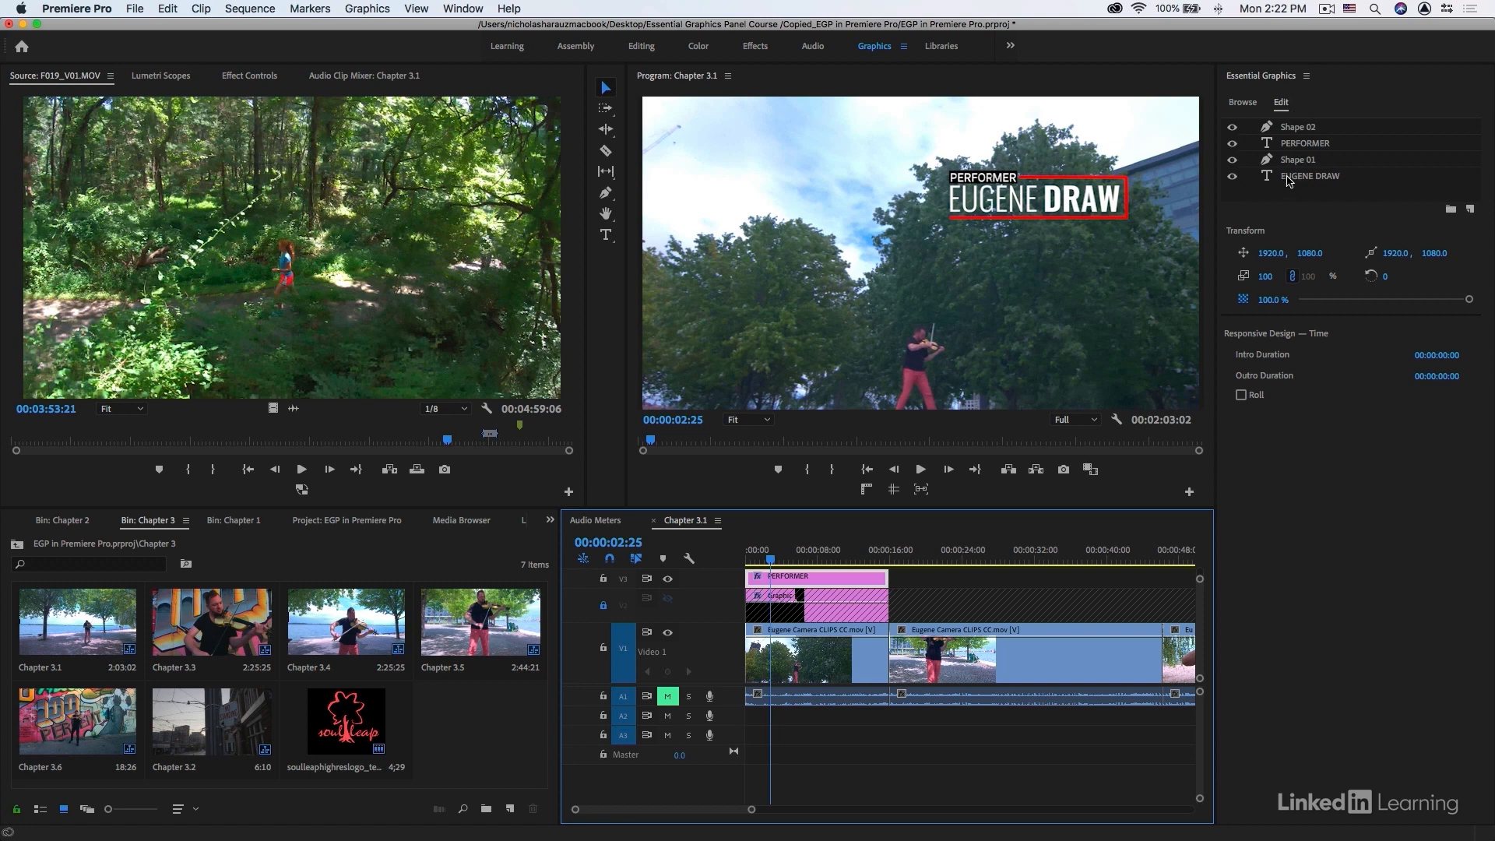
Rename Shape 02 to Line and Shape 01 to Rectangle, with layers grouped in Group 01
click(1297, 159)
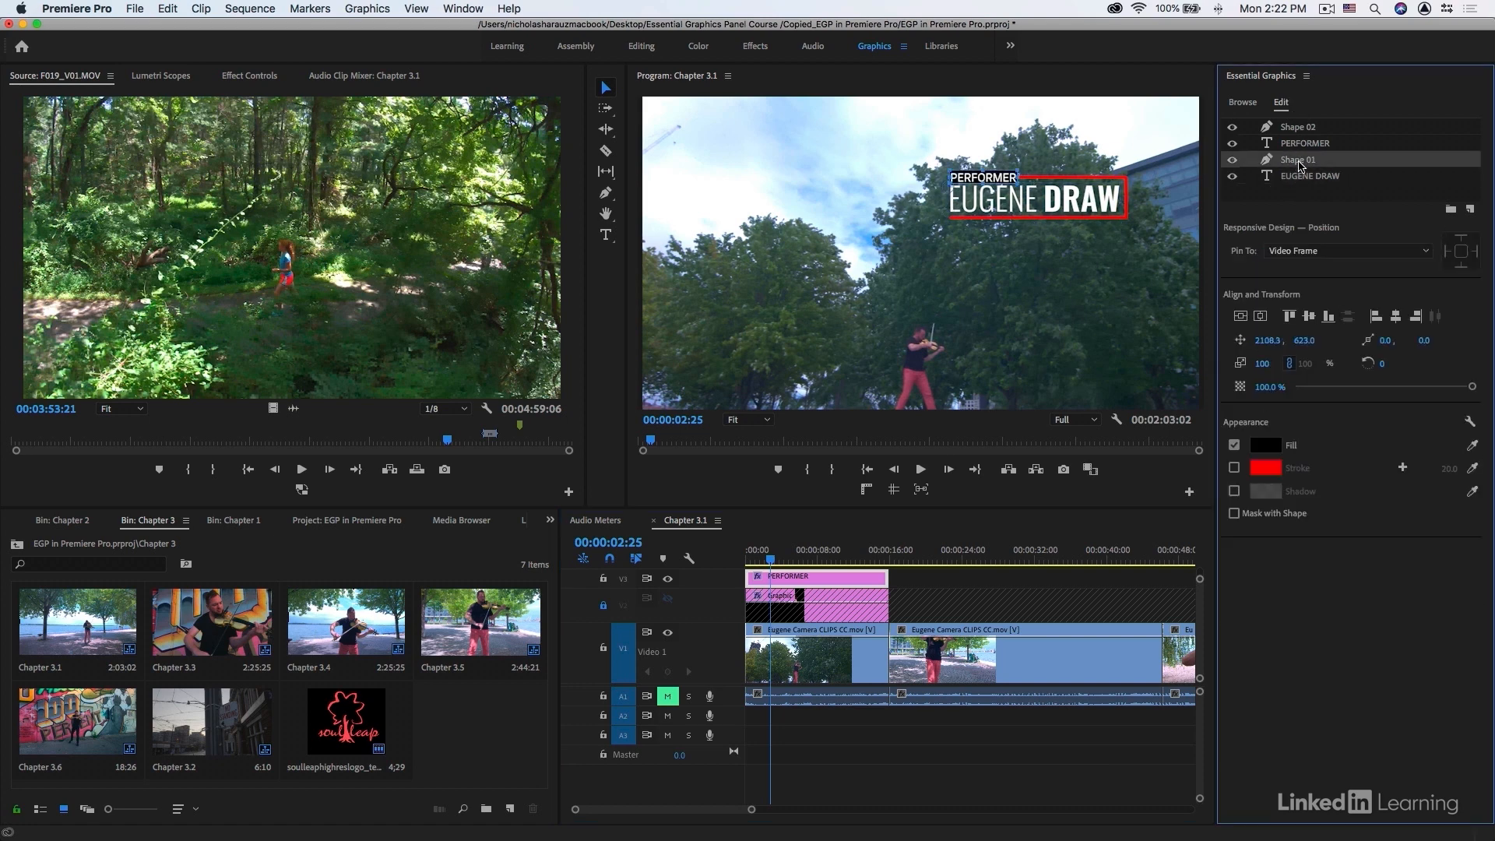
click(1304, 143)
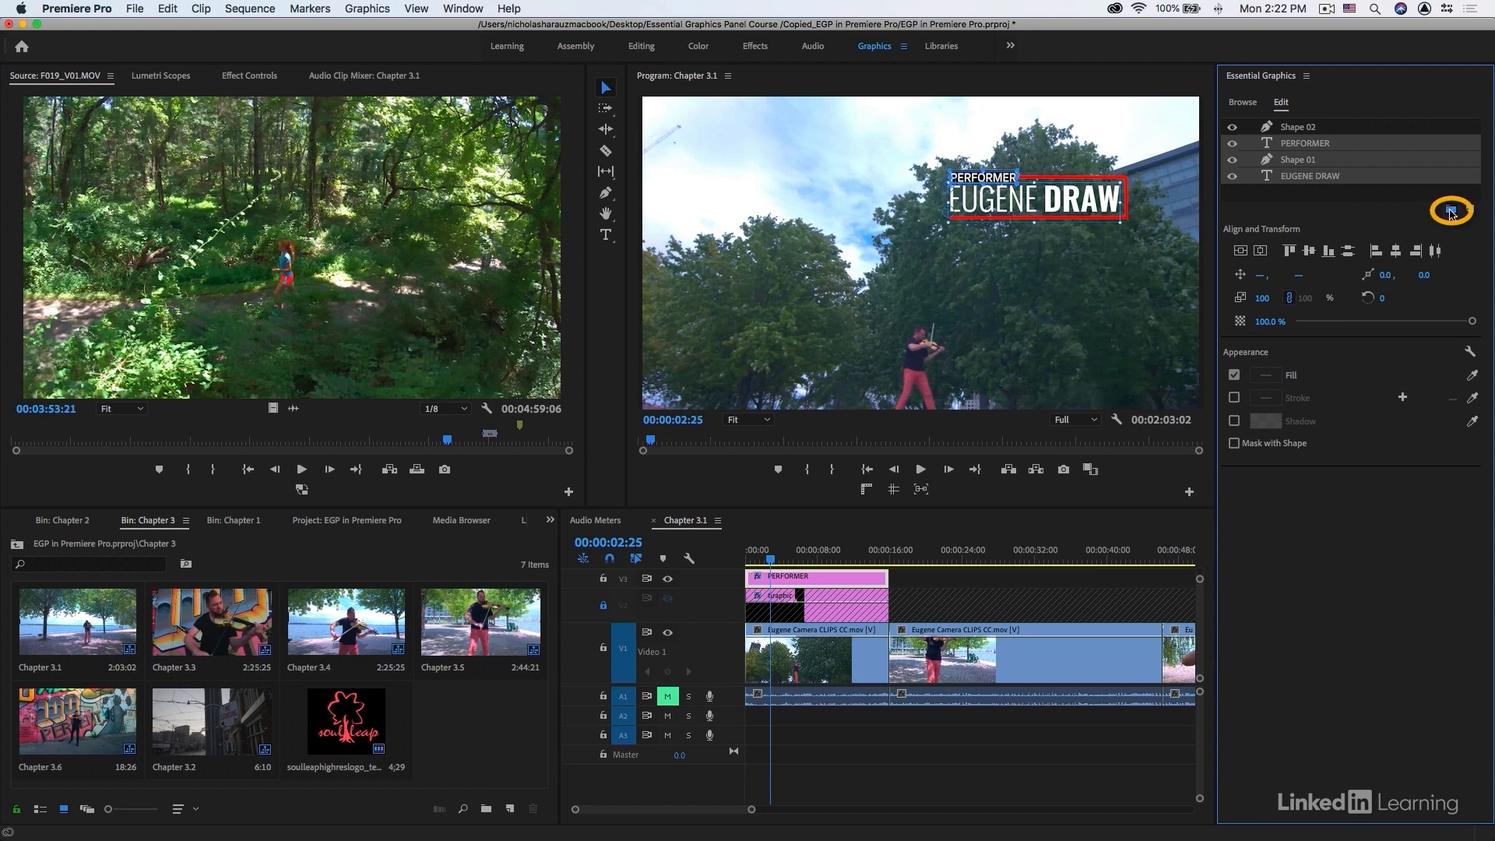
click(1448, 210)
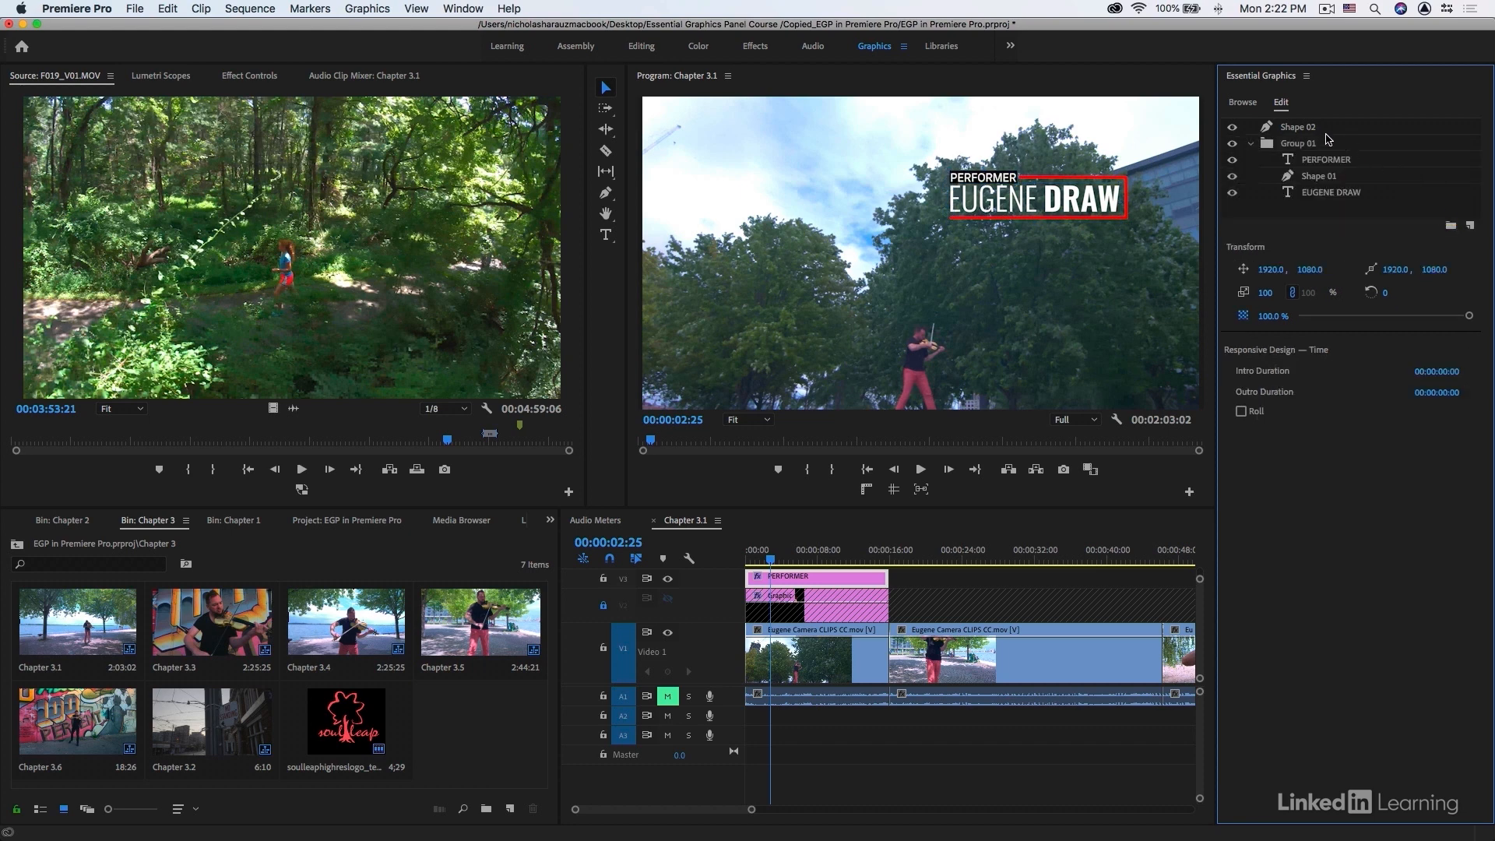
right_click(1296, 127)
text(Line)
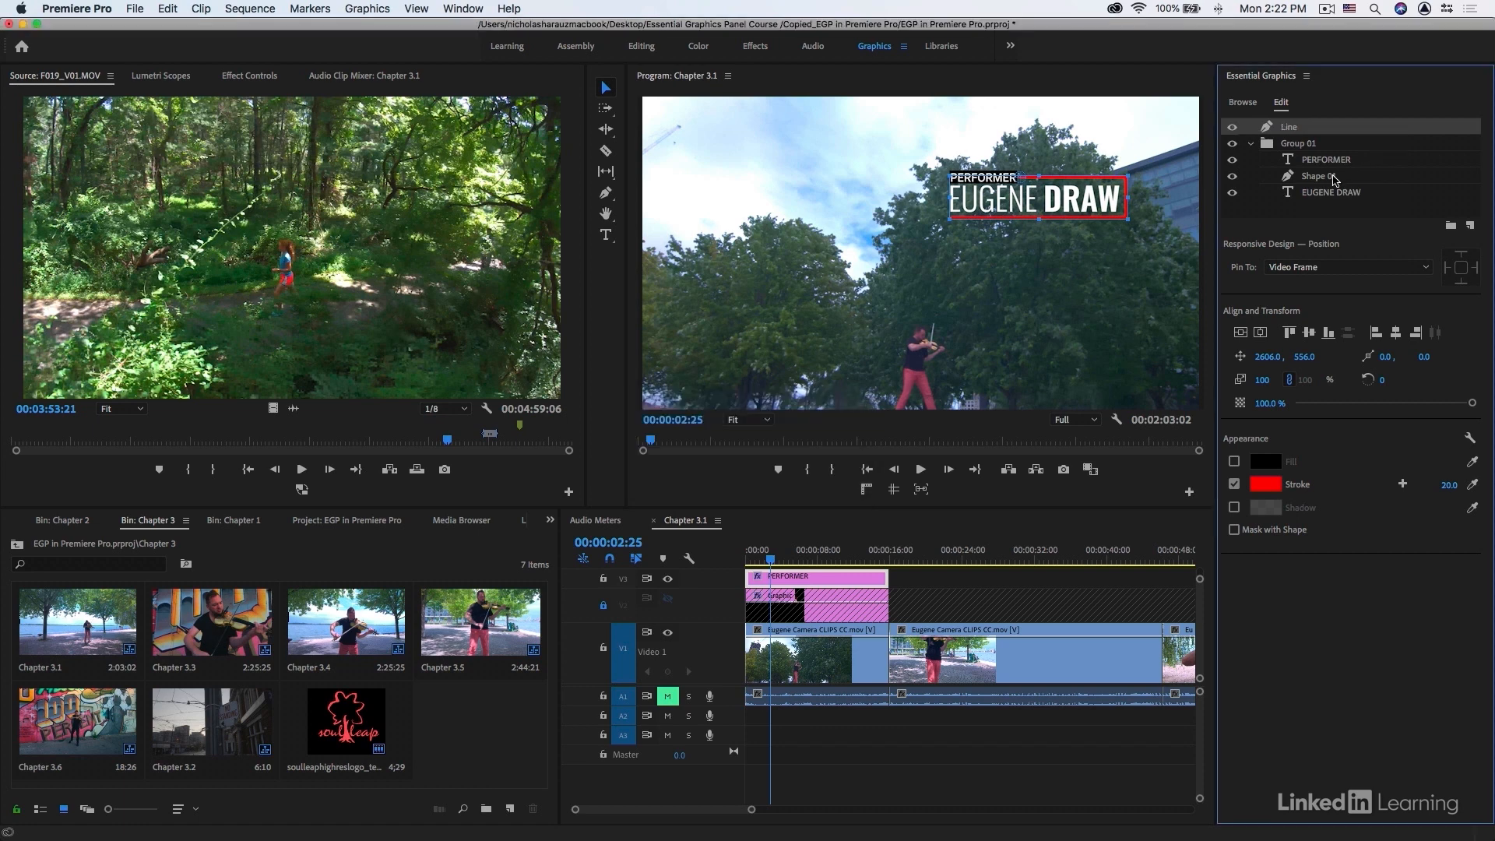
double_click(1320, 175)
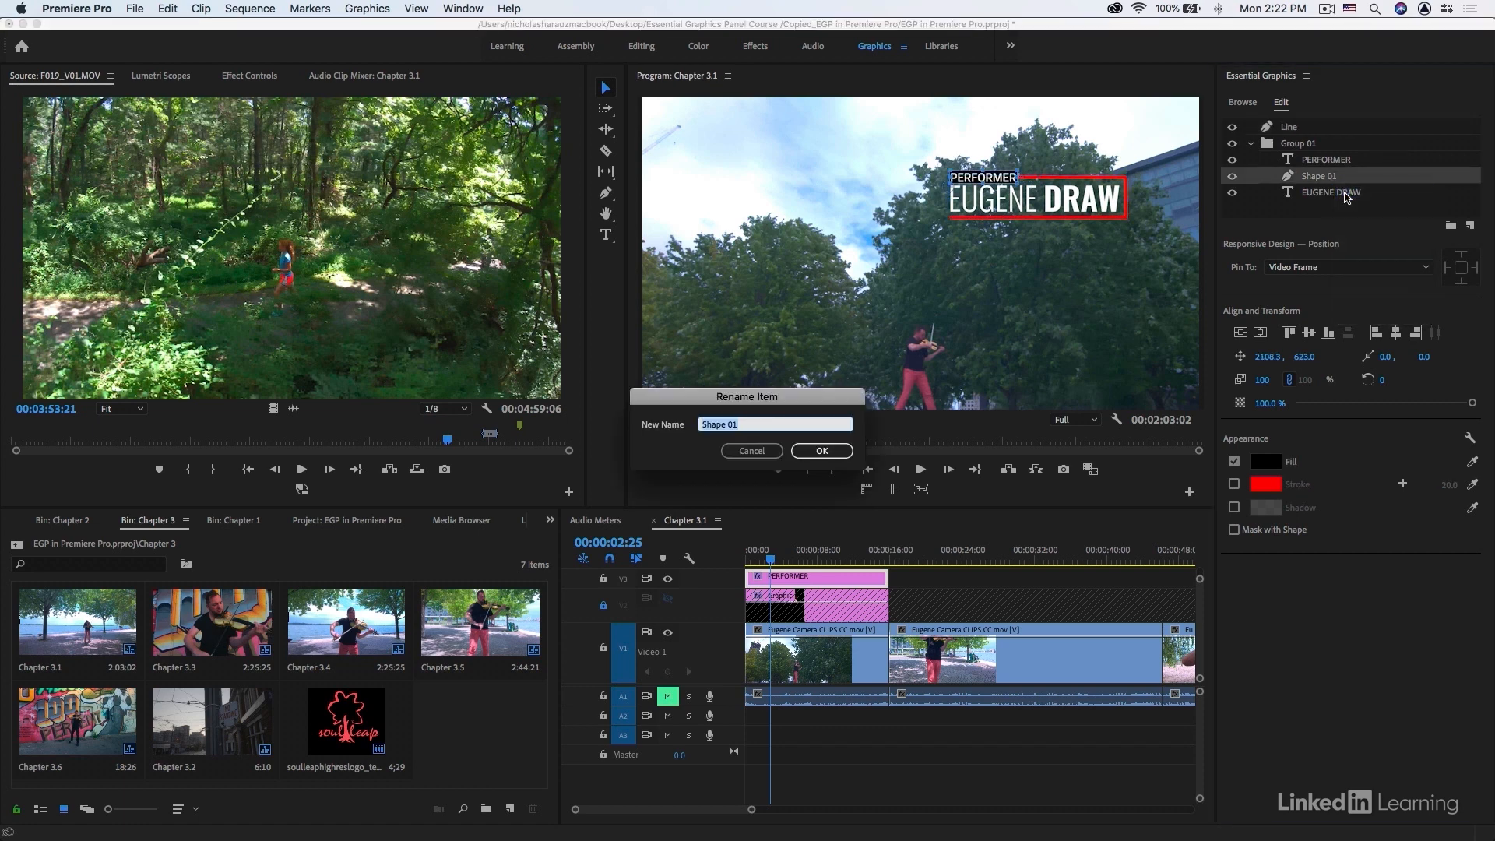
text(Rectangle)
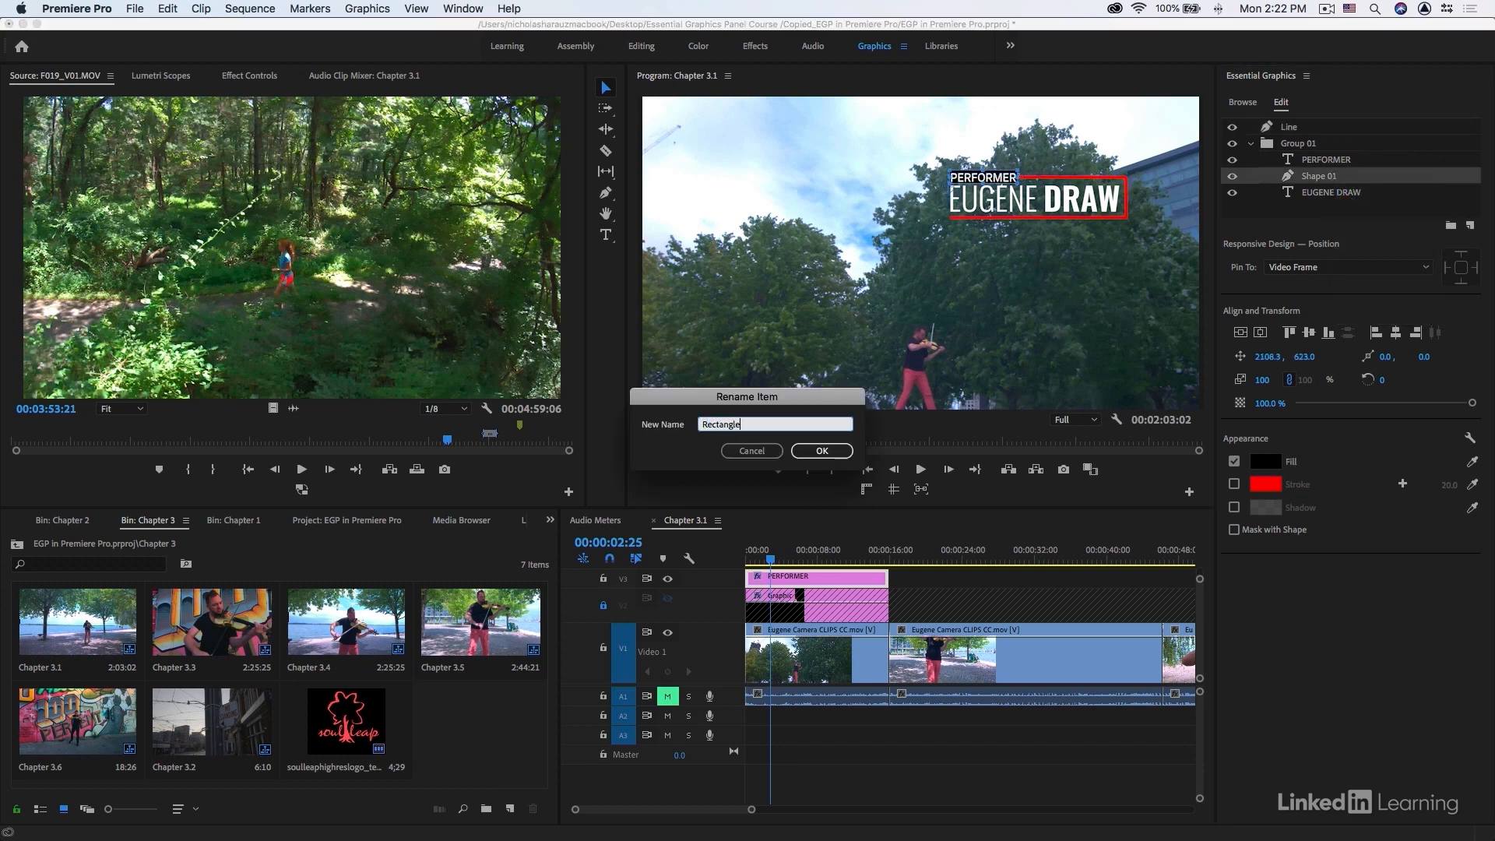
click(821, 451)
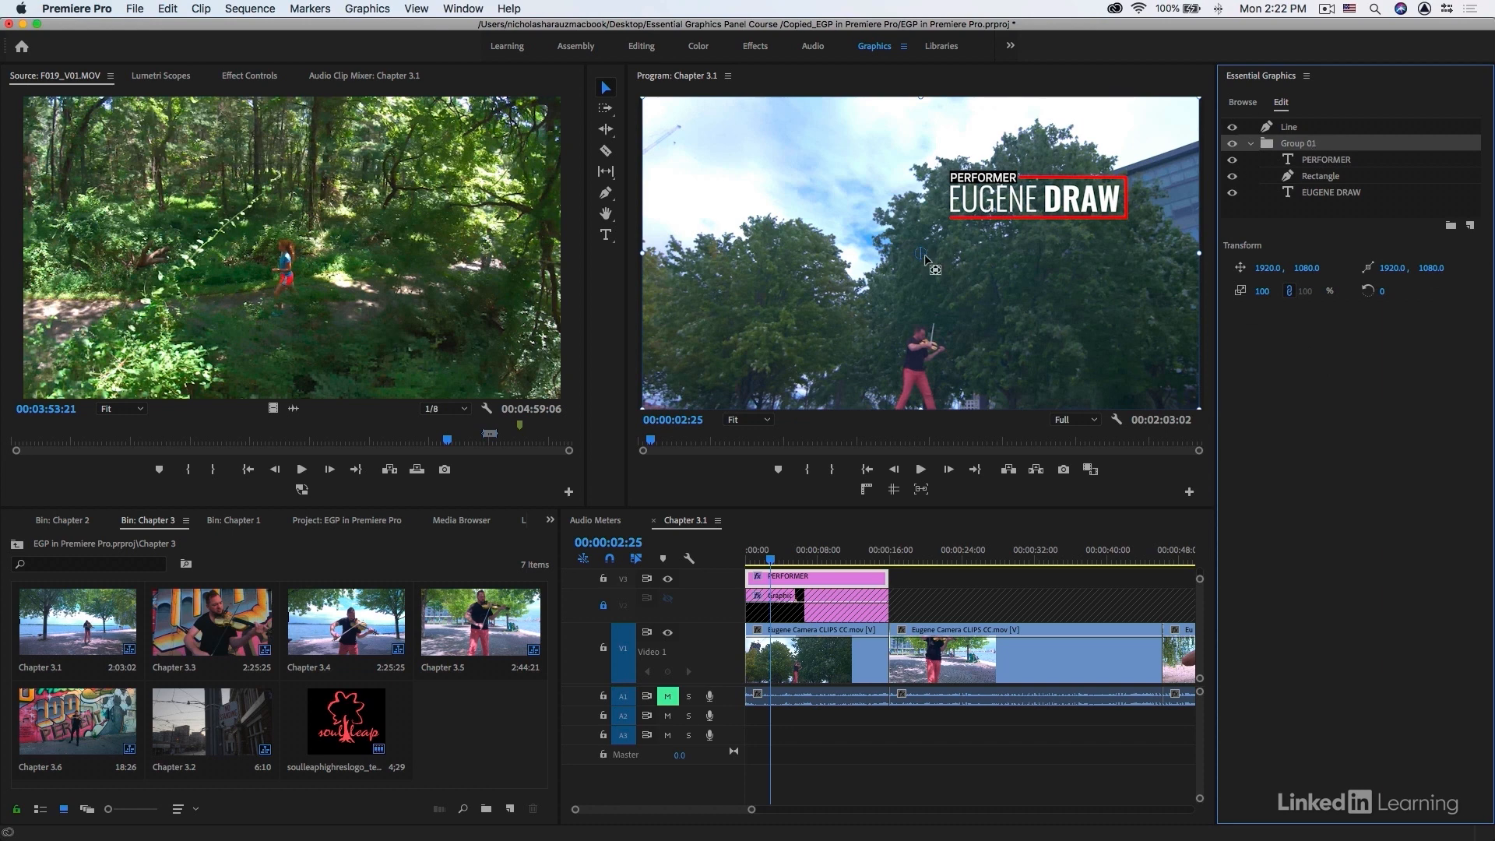
mouse_move(945, 239)
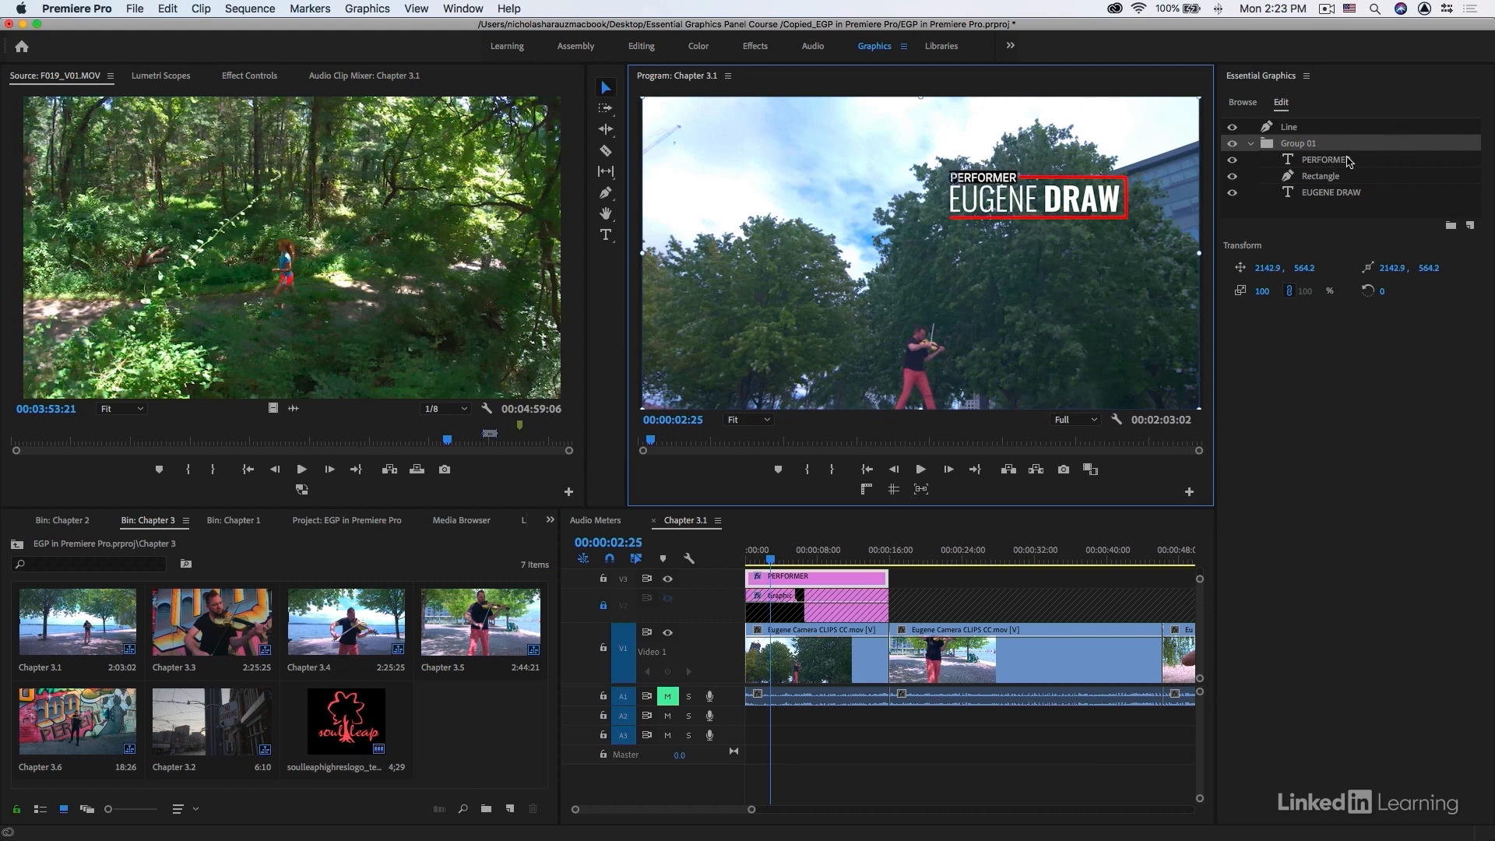
click(1289, 126)
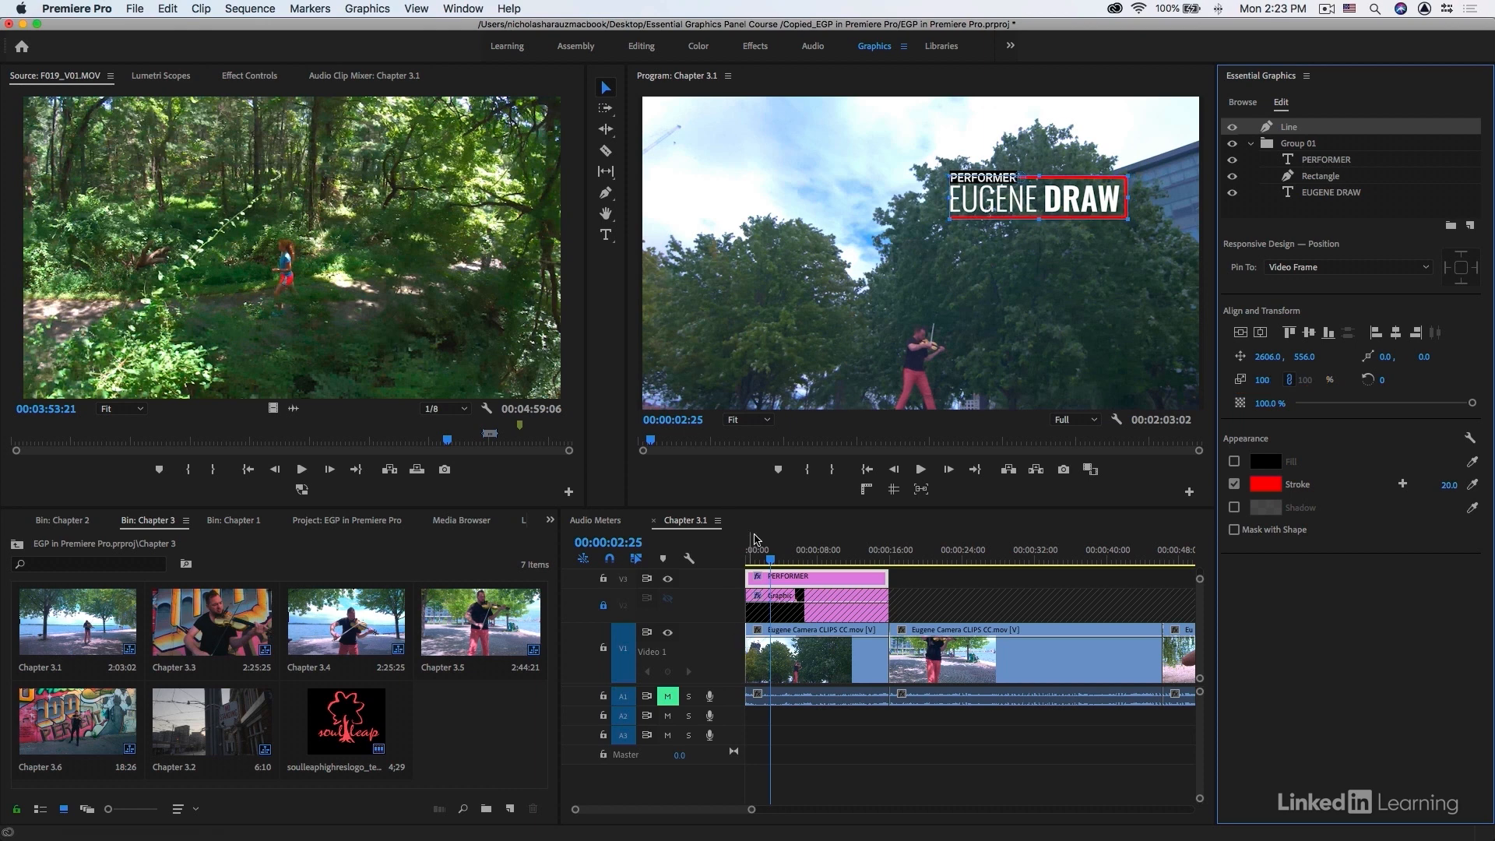
Turn off Uniform Scale and keyframe the Line's Vertical Scale from 0 to 100 at one second
click(753, 550)
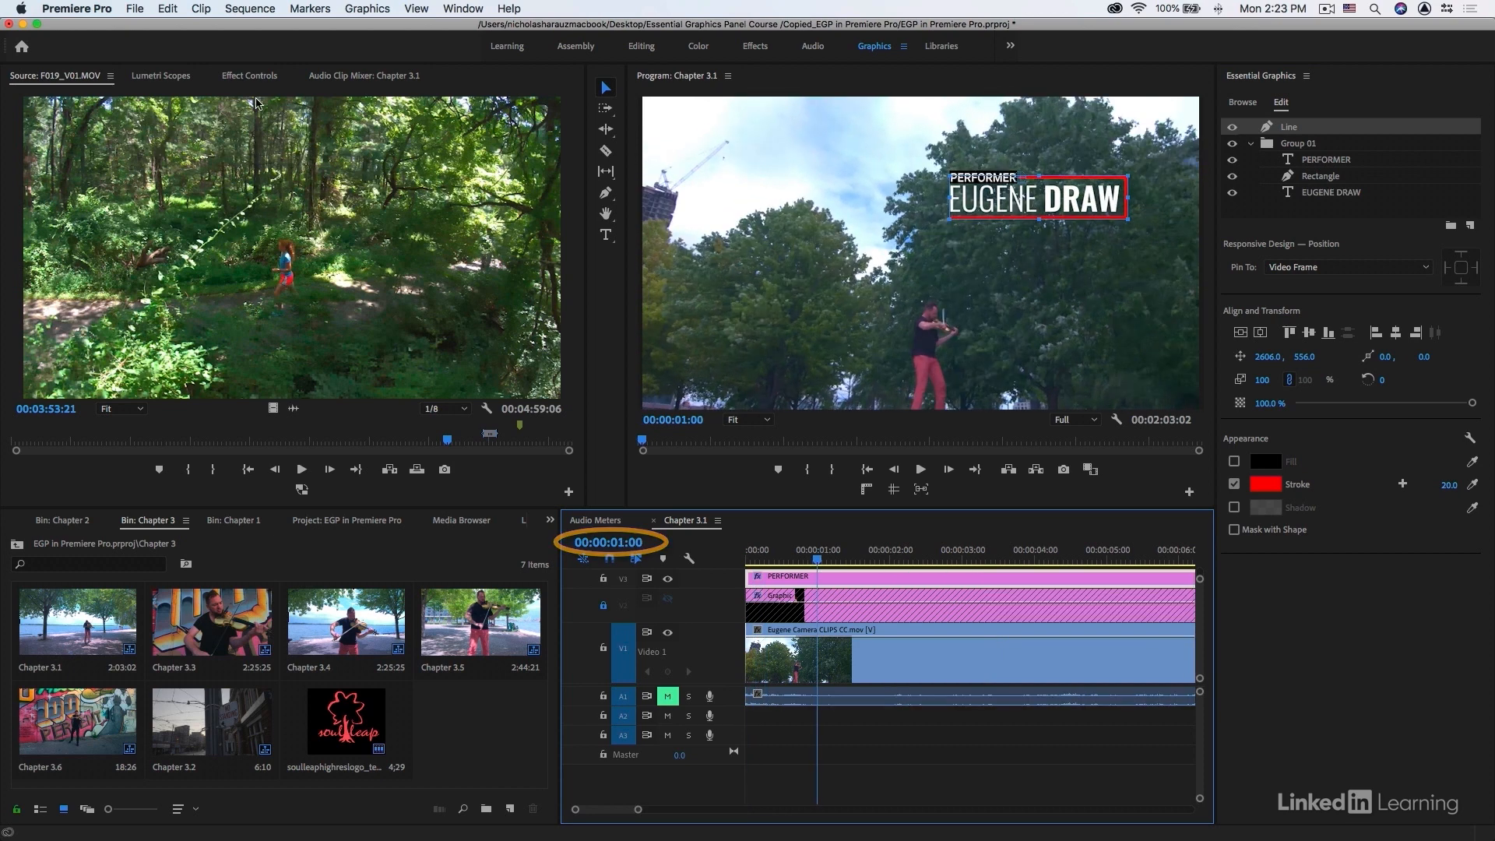
click(249, 76)
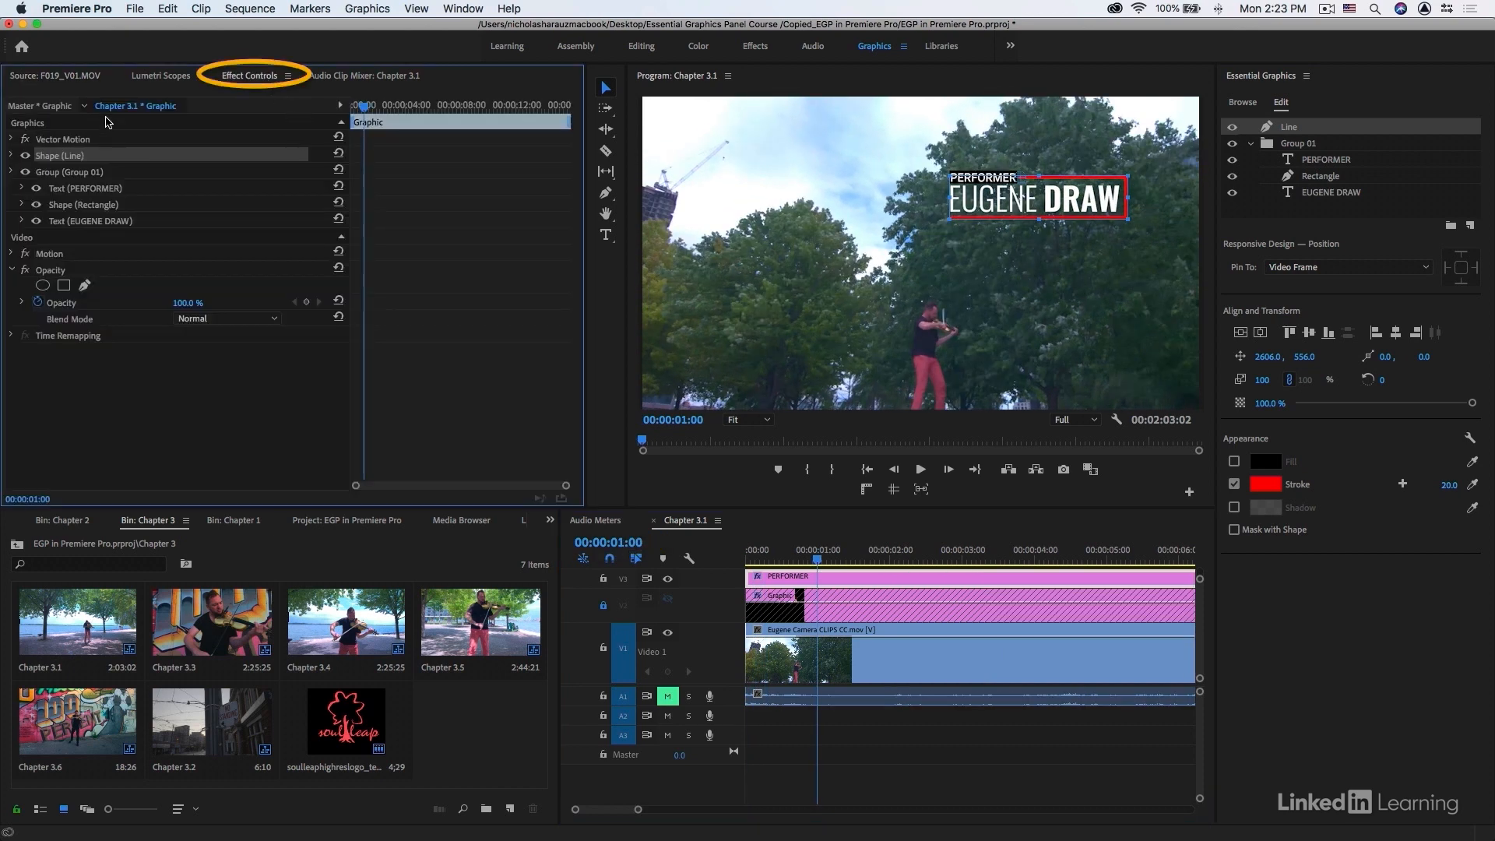
click(11, 155)
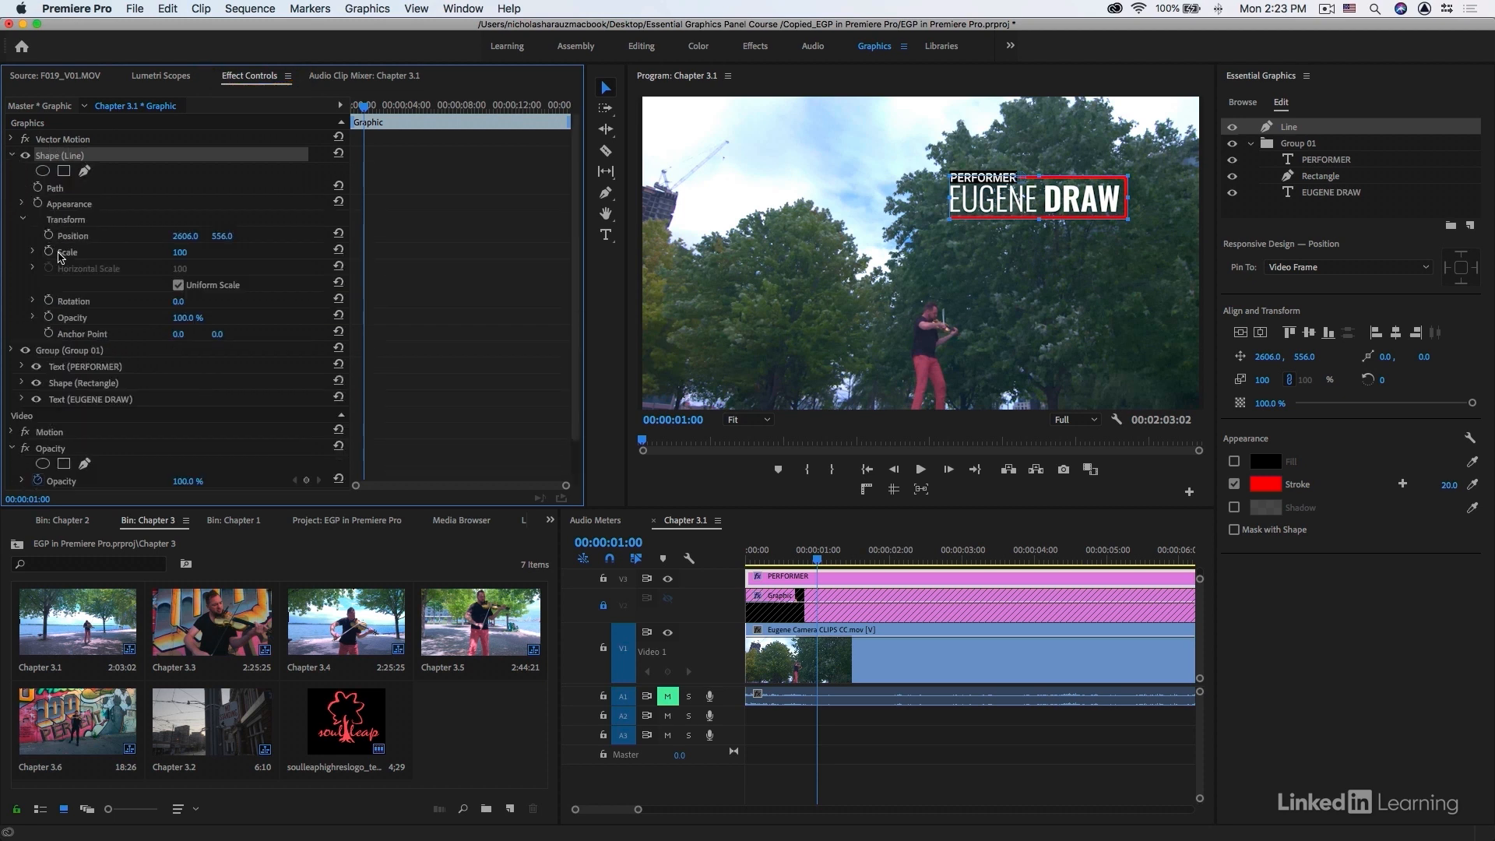
click(179, 284)
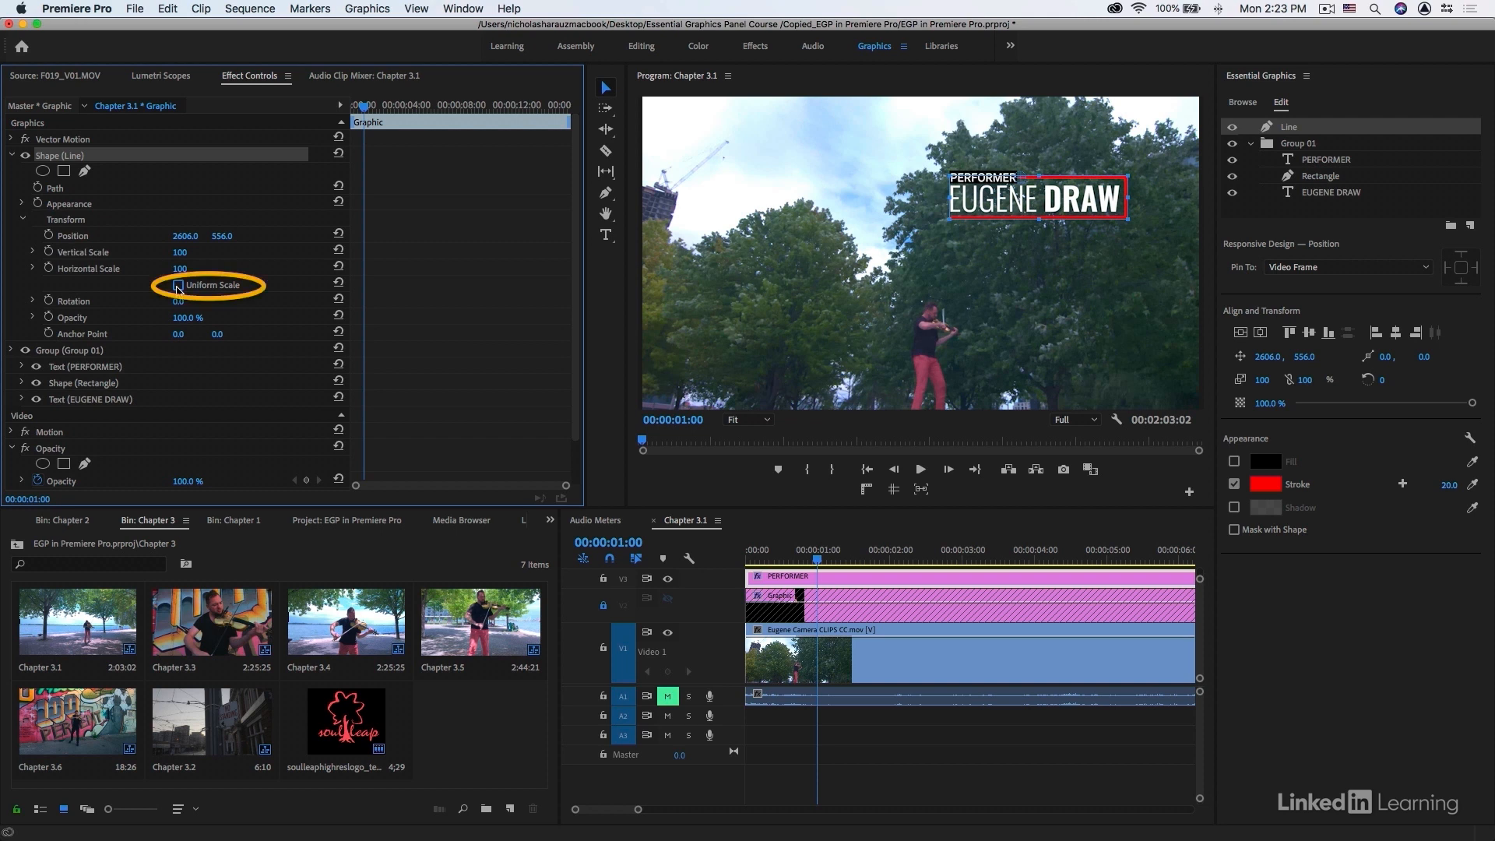
click(177, 285)
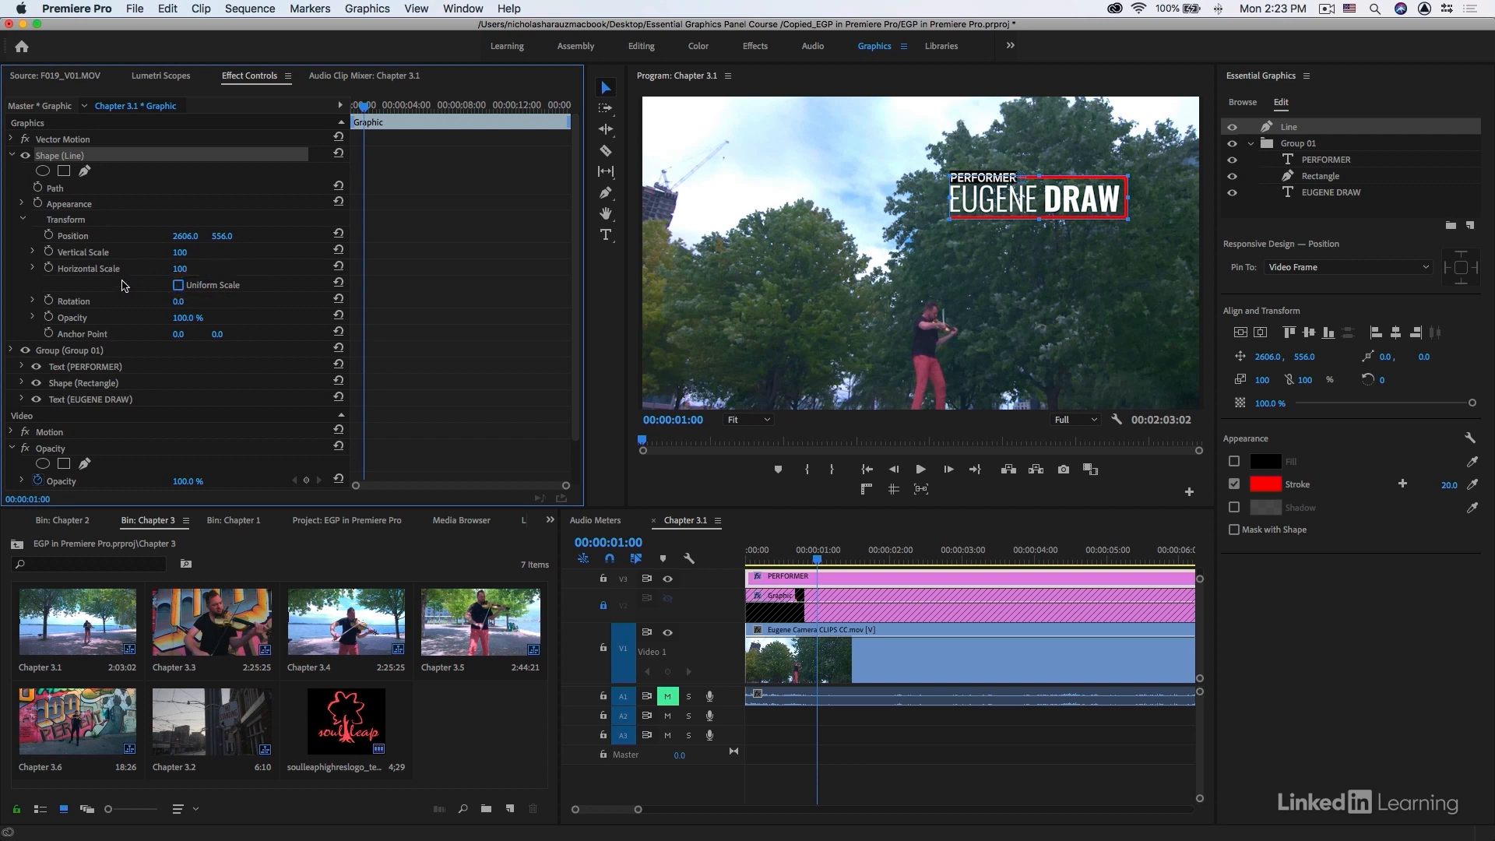
mouse_move(49, 269)
text(42)
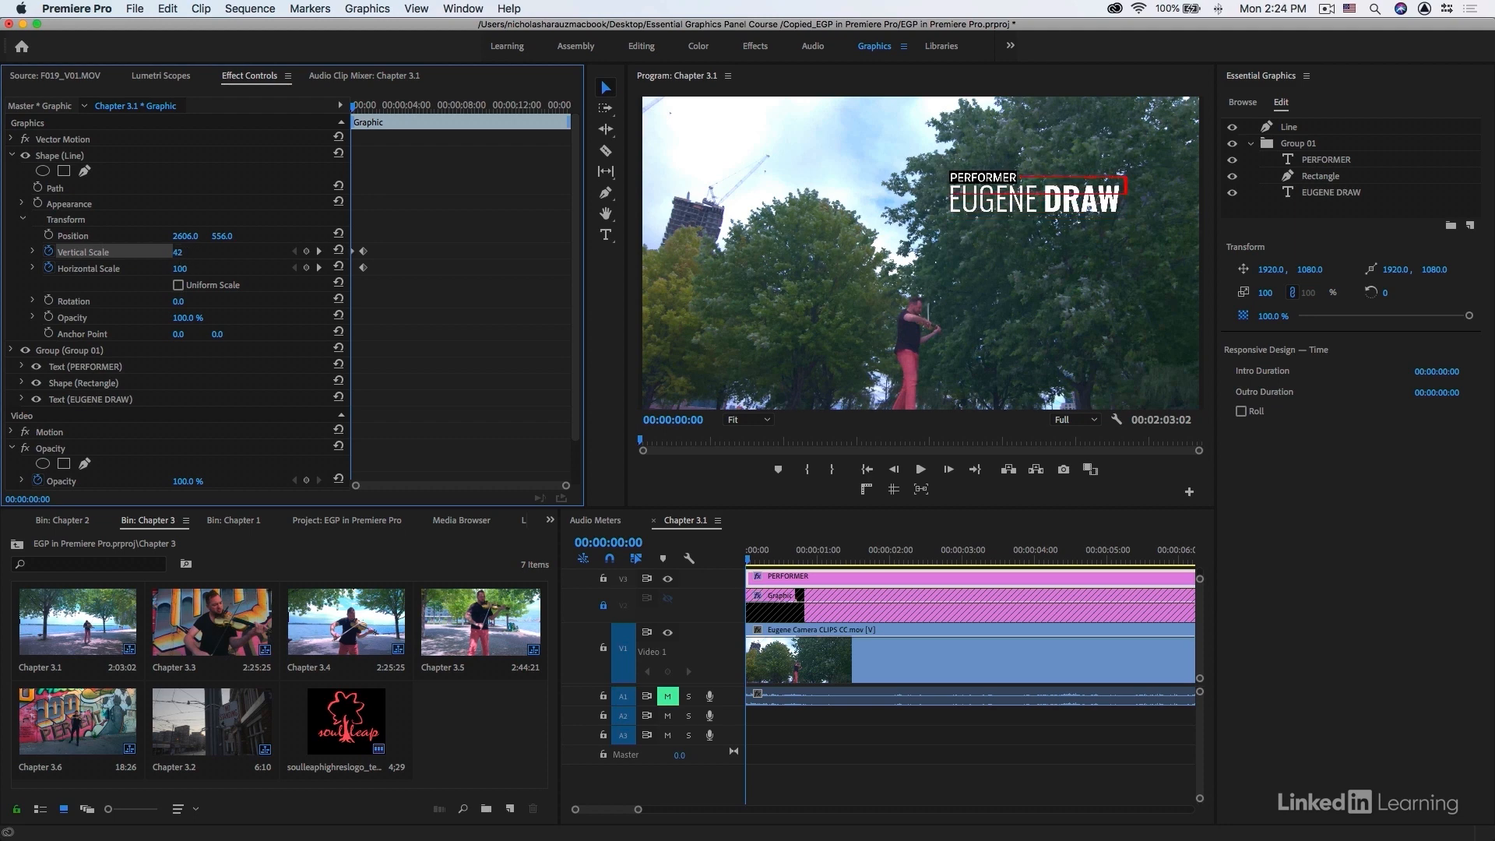
text(00)
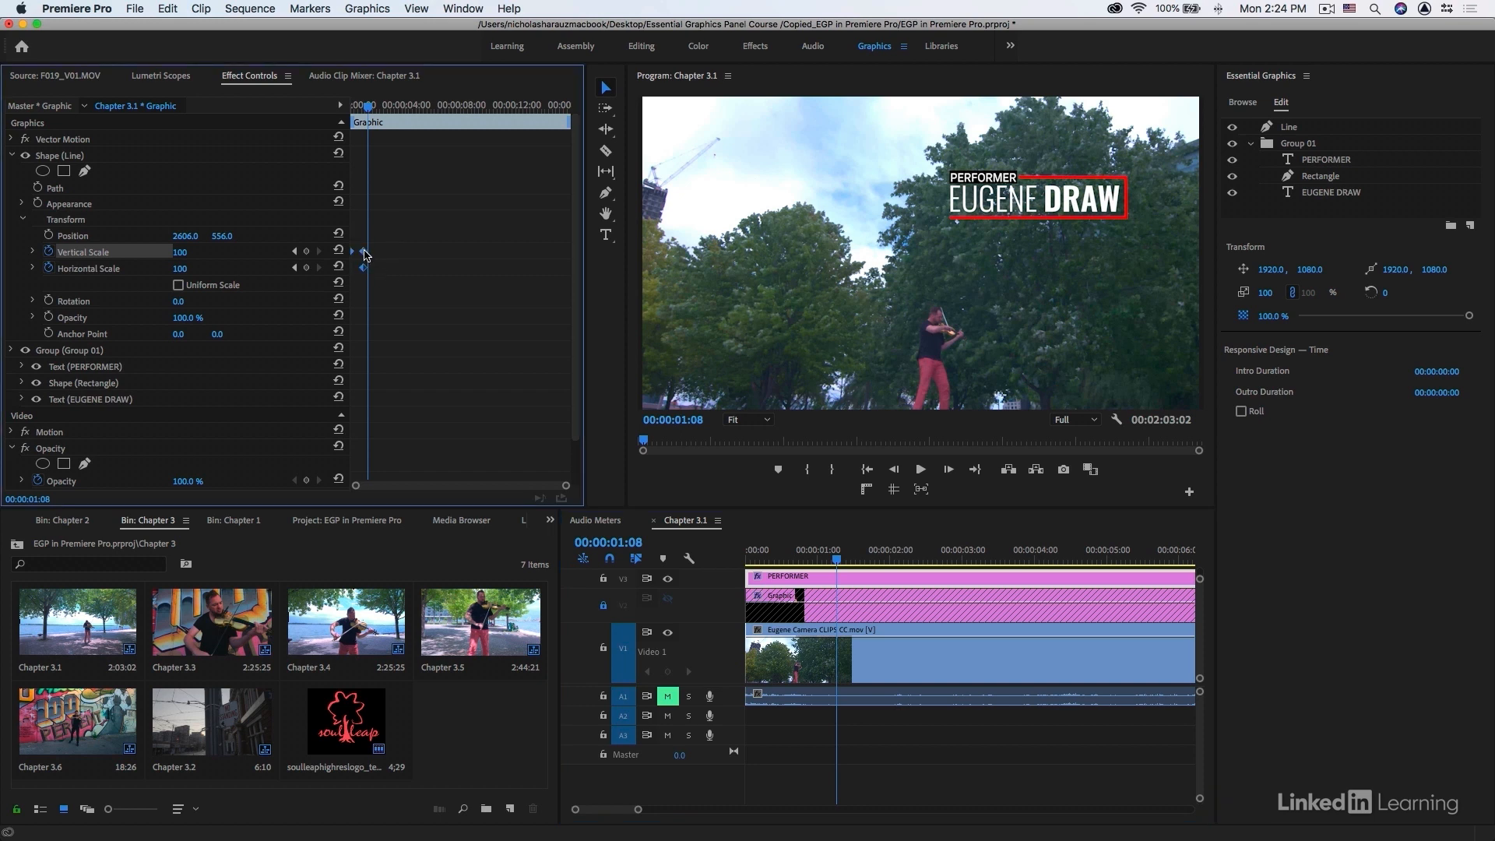
Apply easing to the Line's Vertical Scale keyframes and inspect the speed graph
right_click(362, 251)
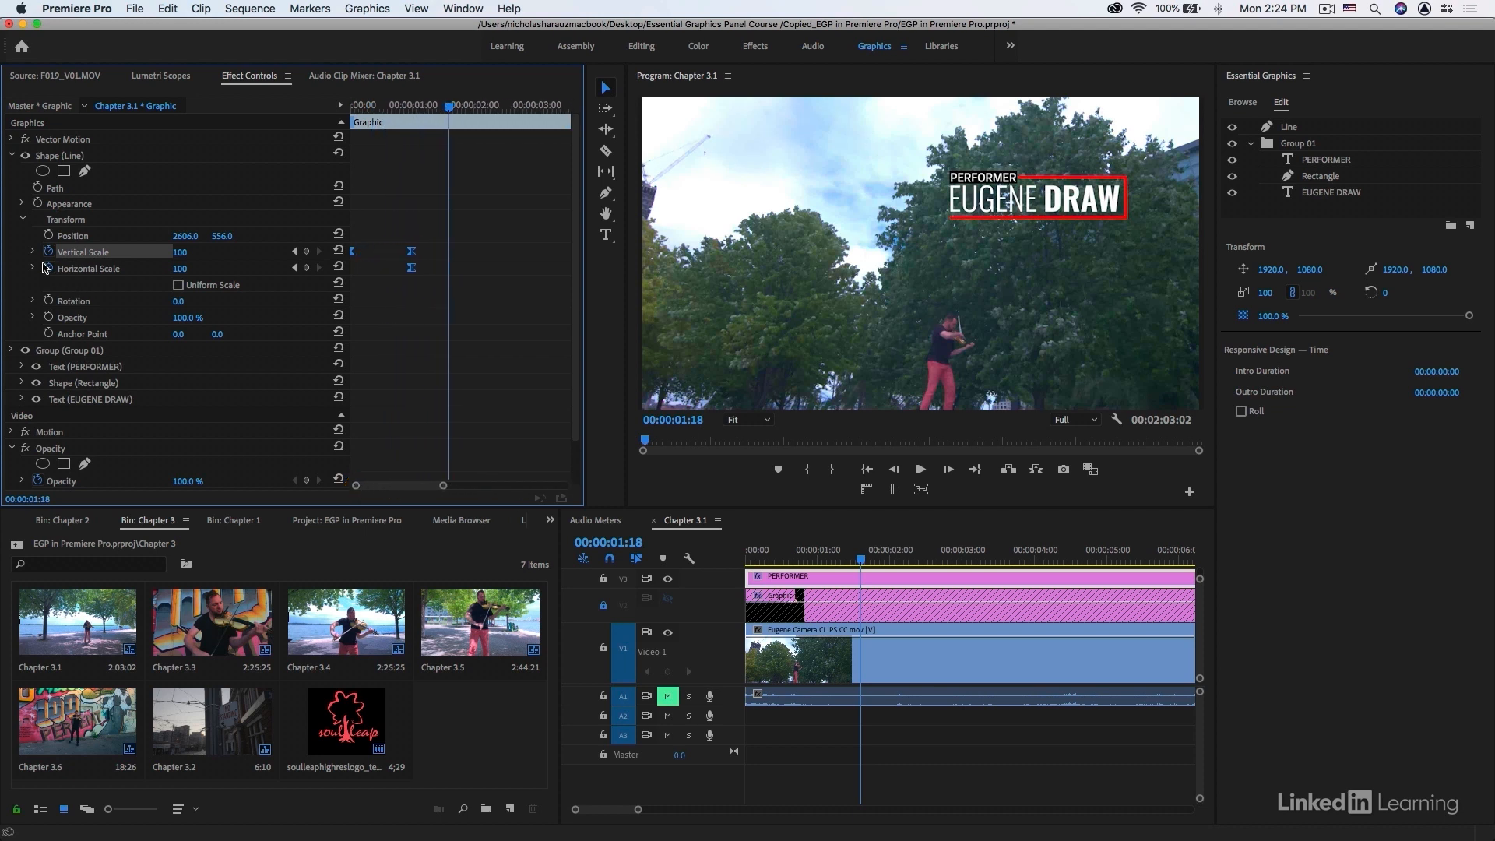
click(32, 251)
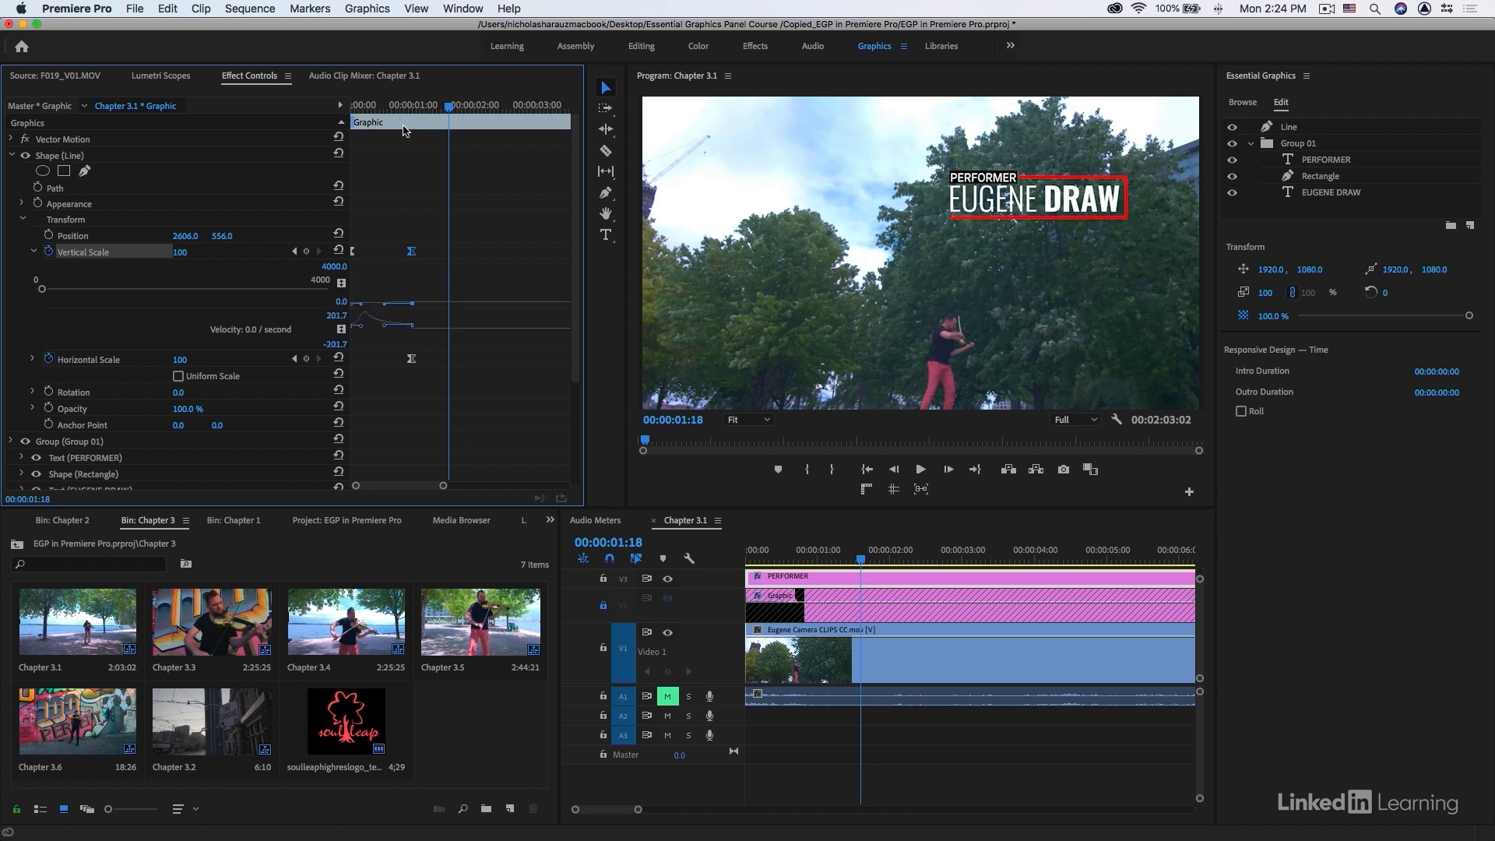
click(920, 468)
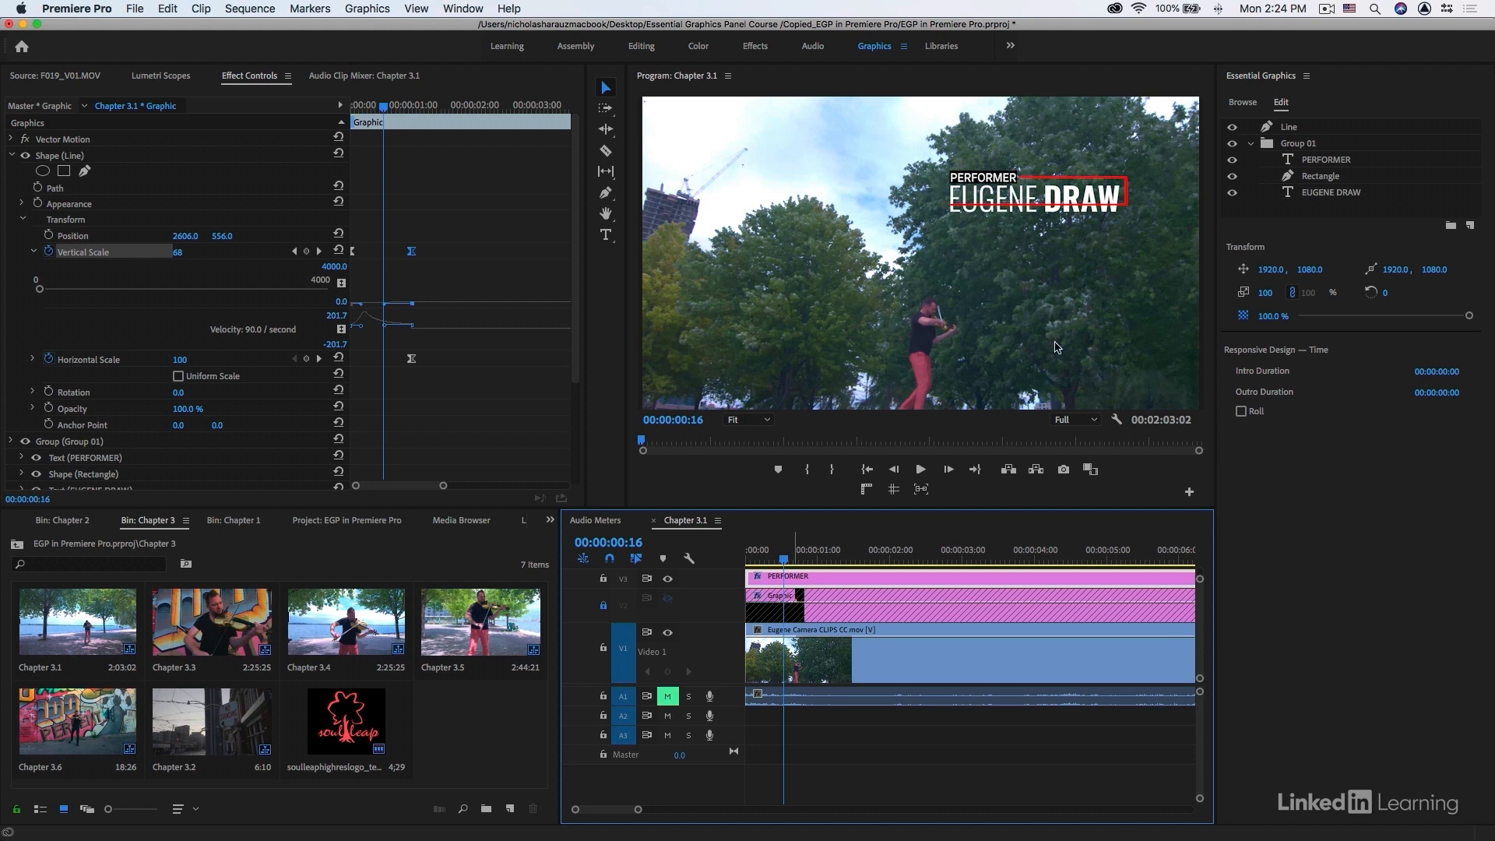
click(1308, 143)
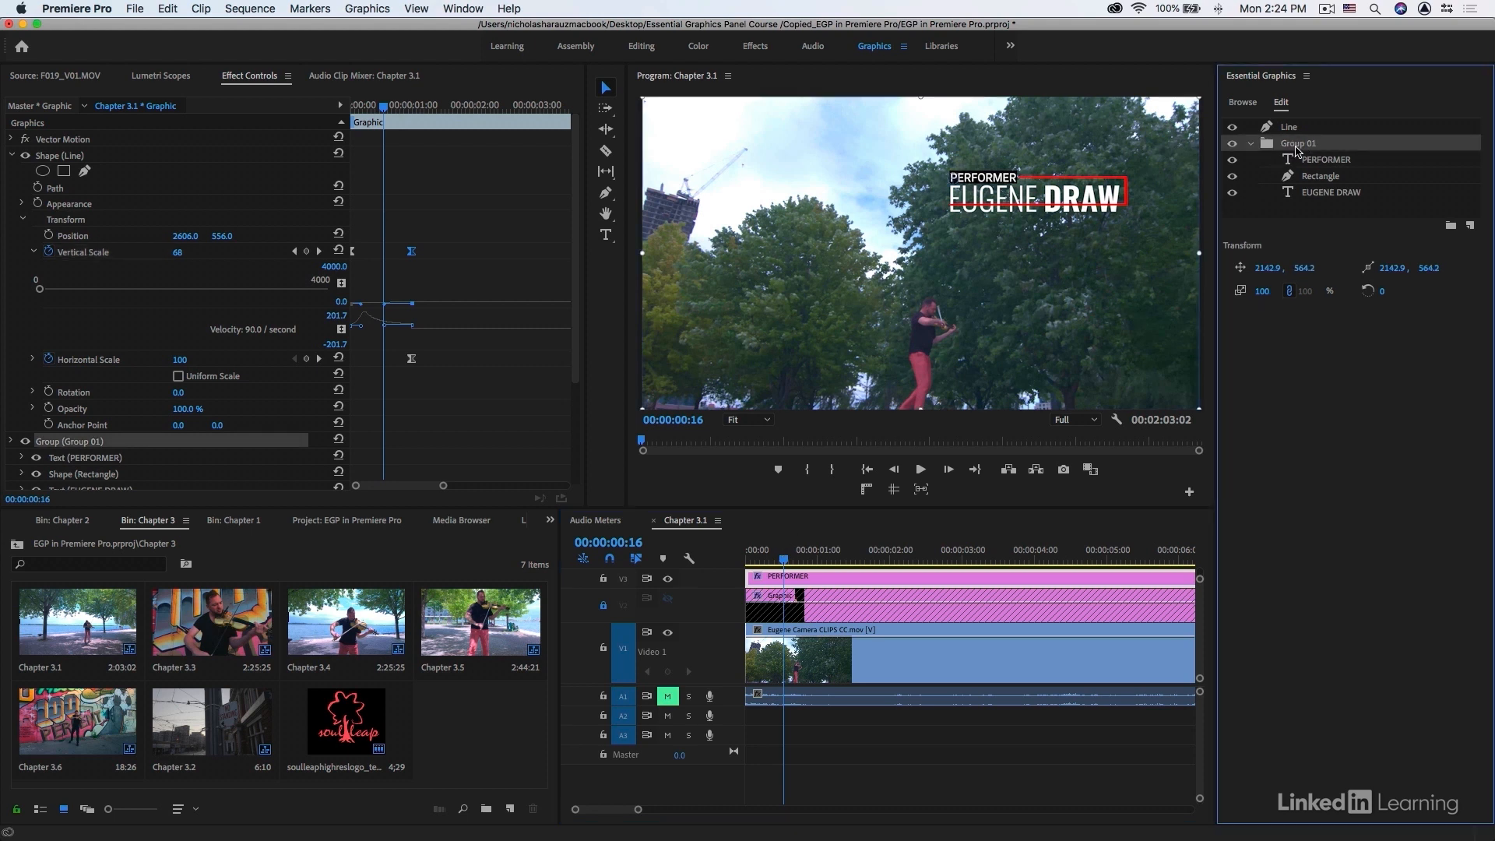
Keyframe Group 01's Scale from 0 to 100 at about 1.5 seconds, then scrub to preview
click(9, 155)
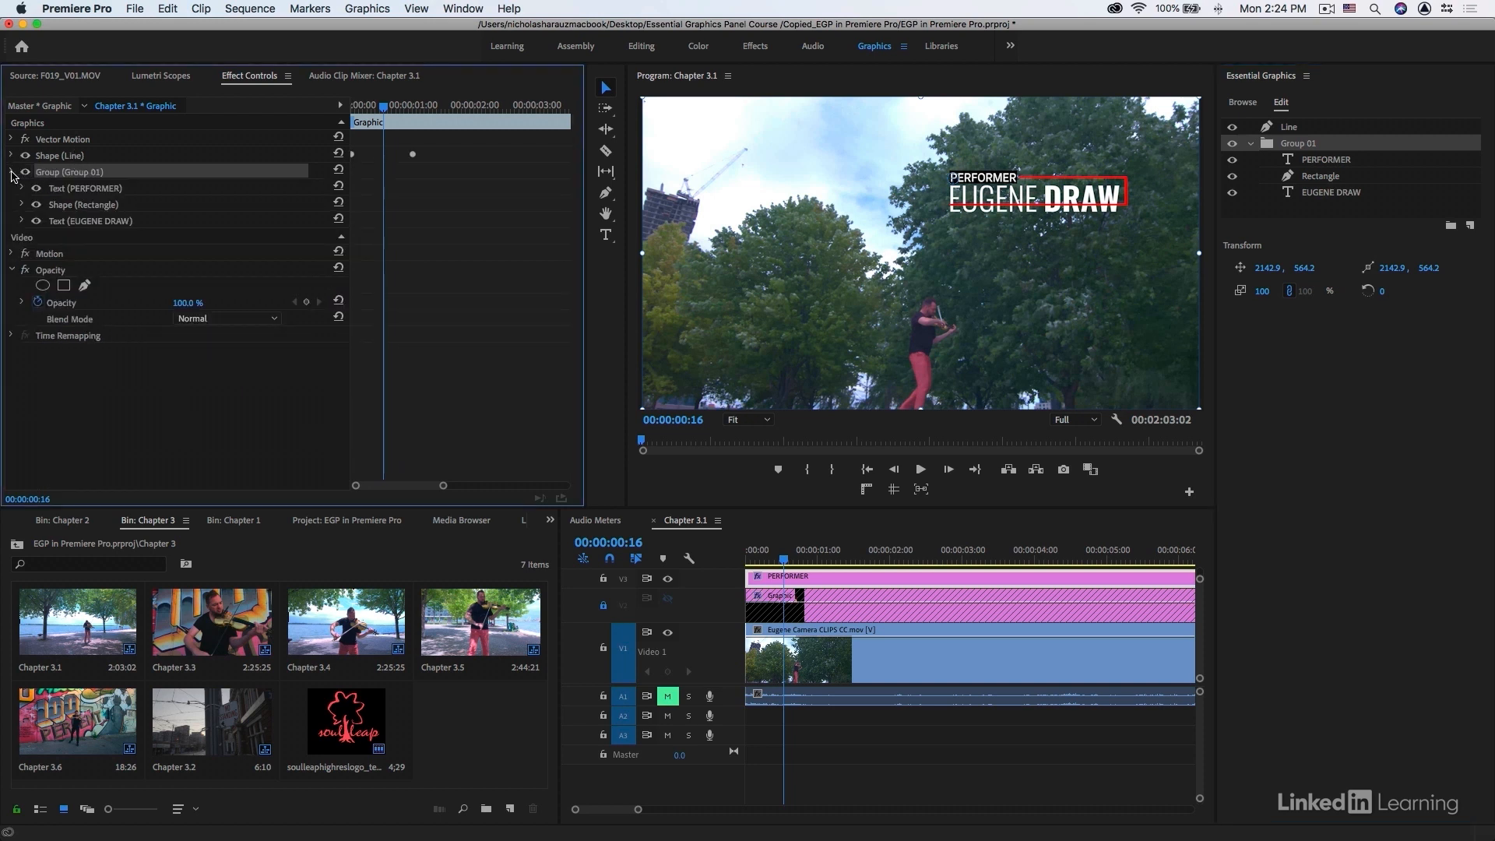
click(11, 172)
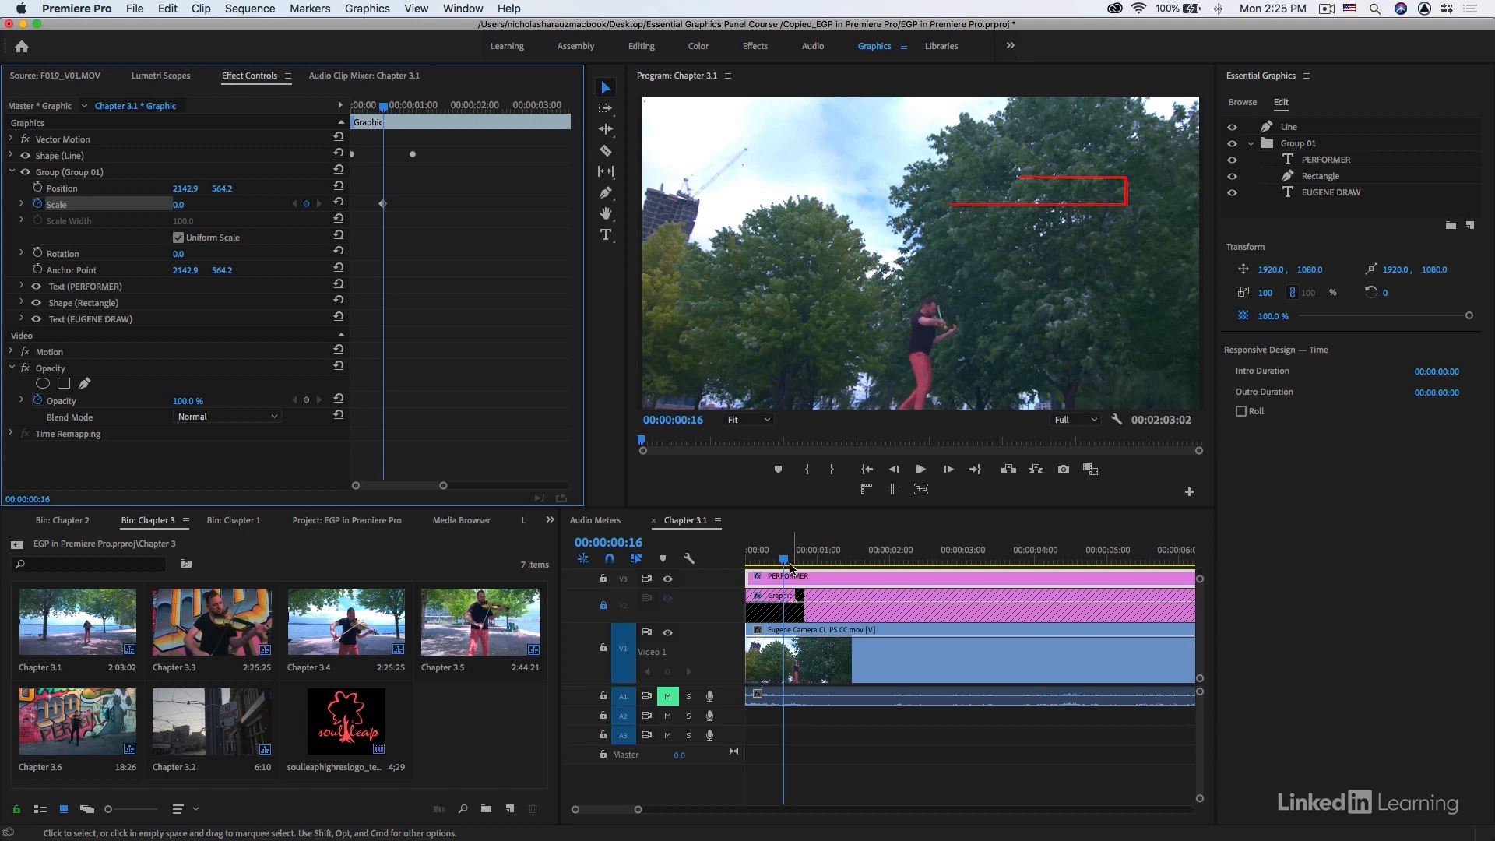
click(813, 560)
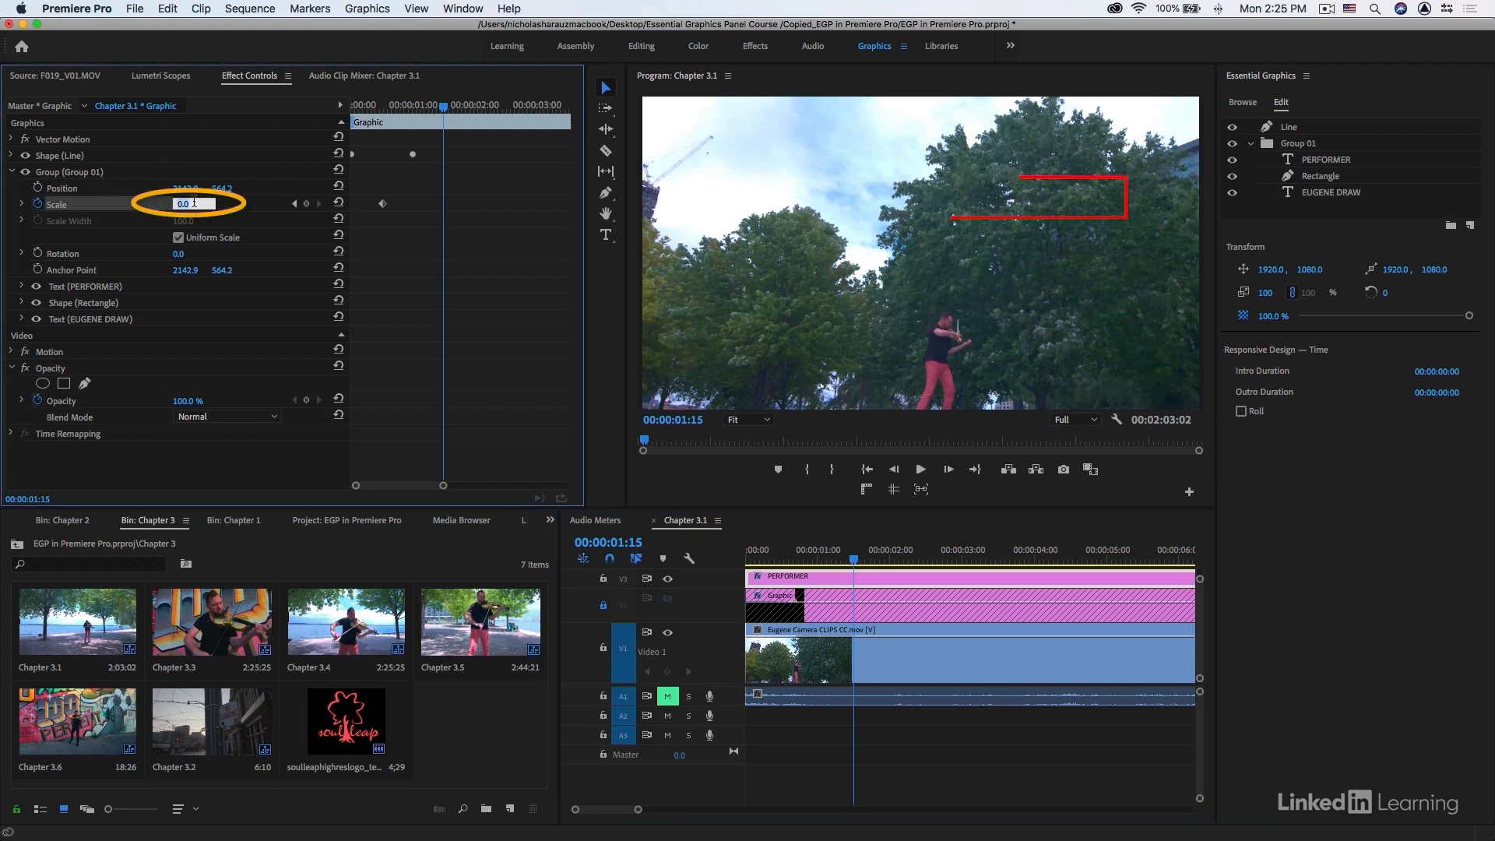
text(100.0)
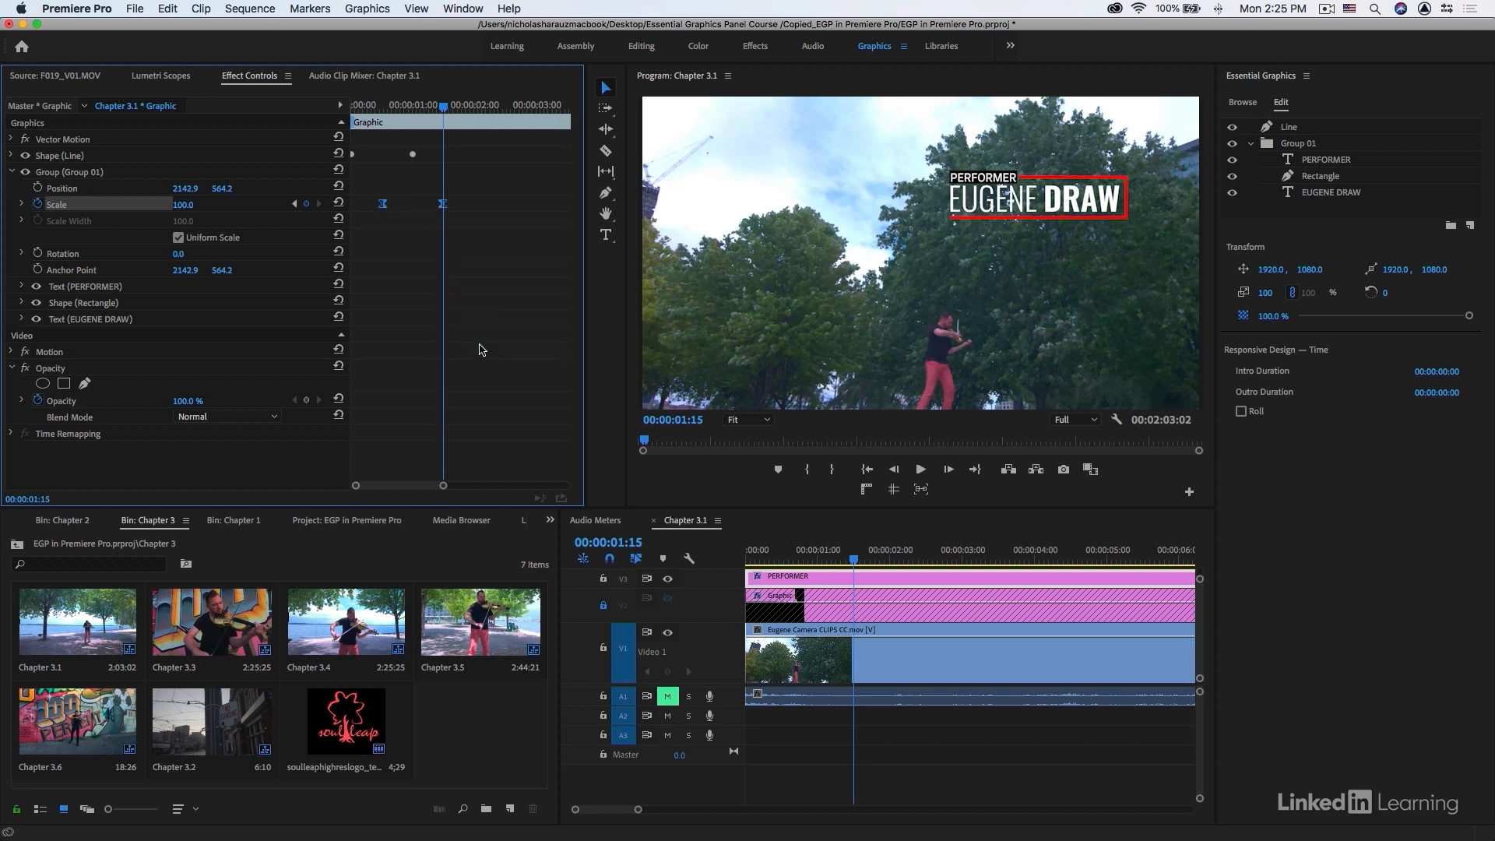
click(19, 204)
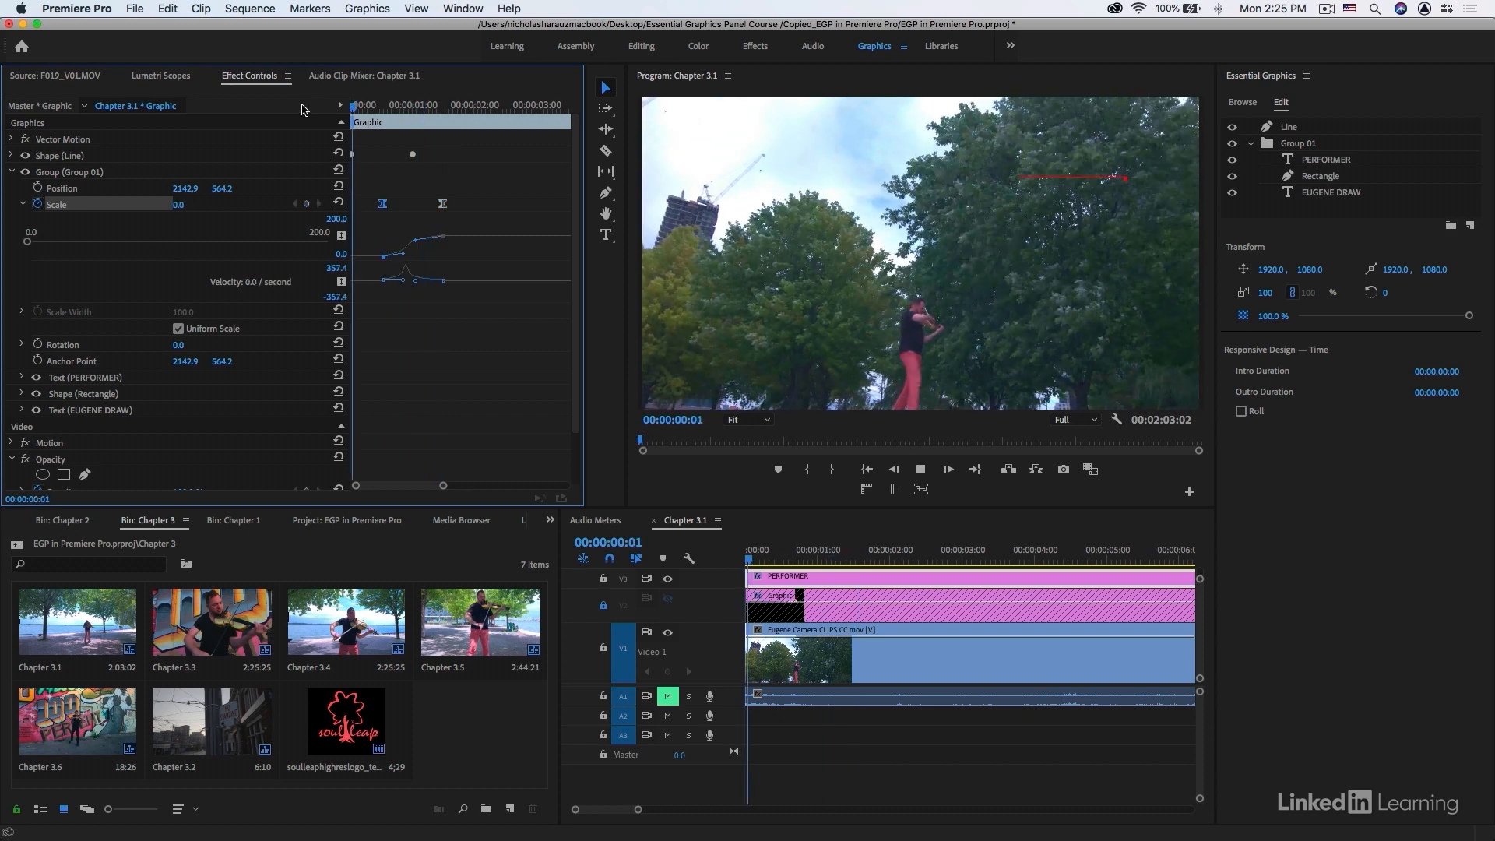
drag(748, 549, 925, 548)
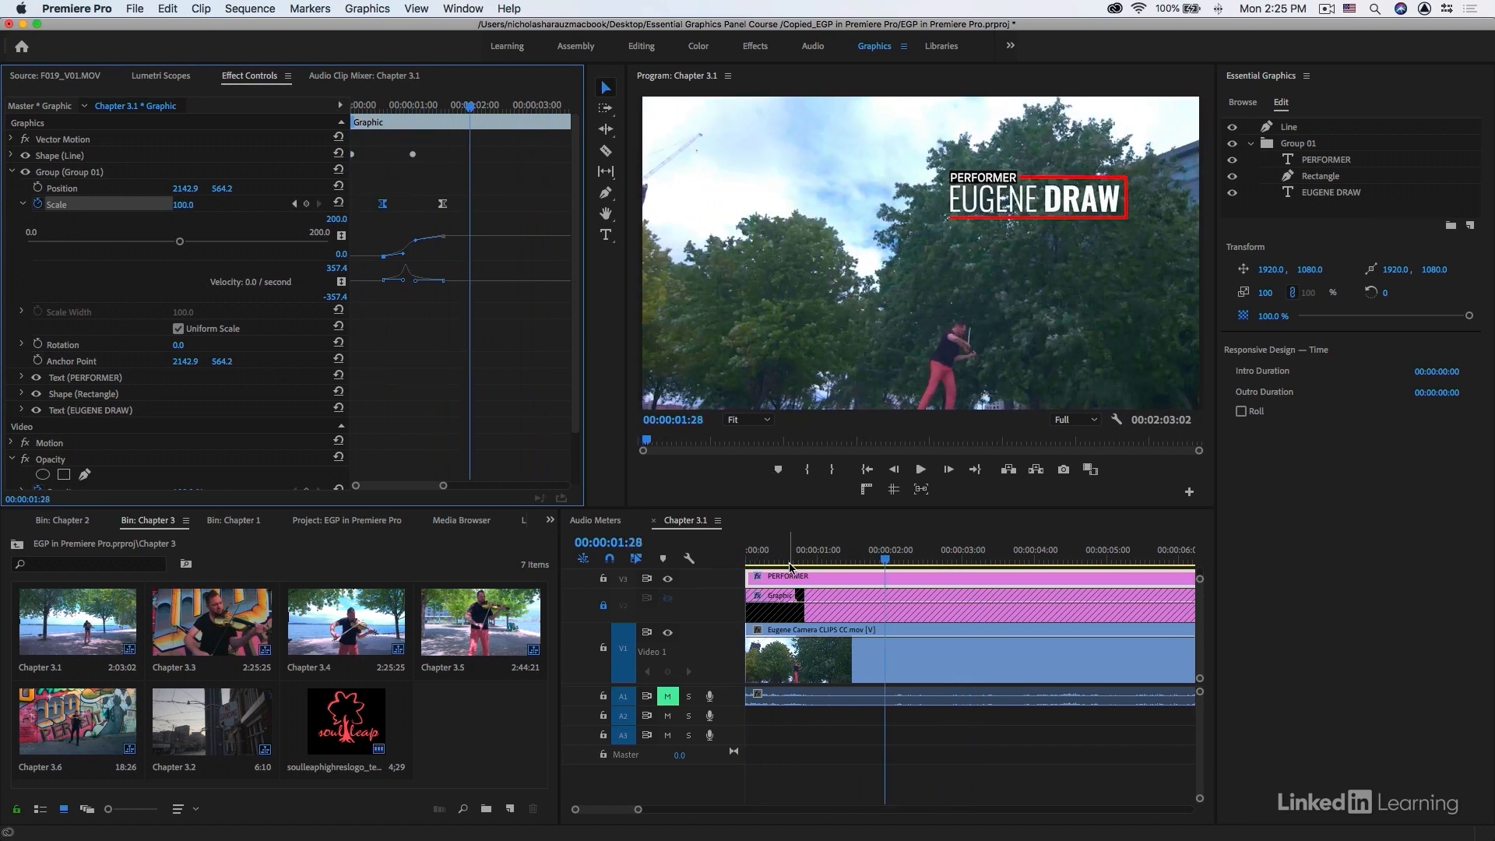
Export the graphic clip as a Motion Graphics Template from its timeline context menu
right_click(779, 594)
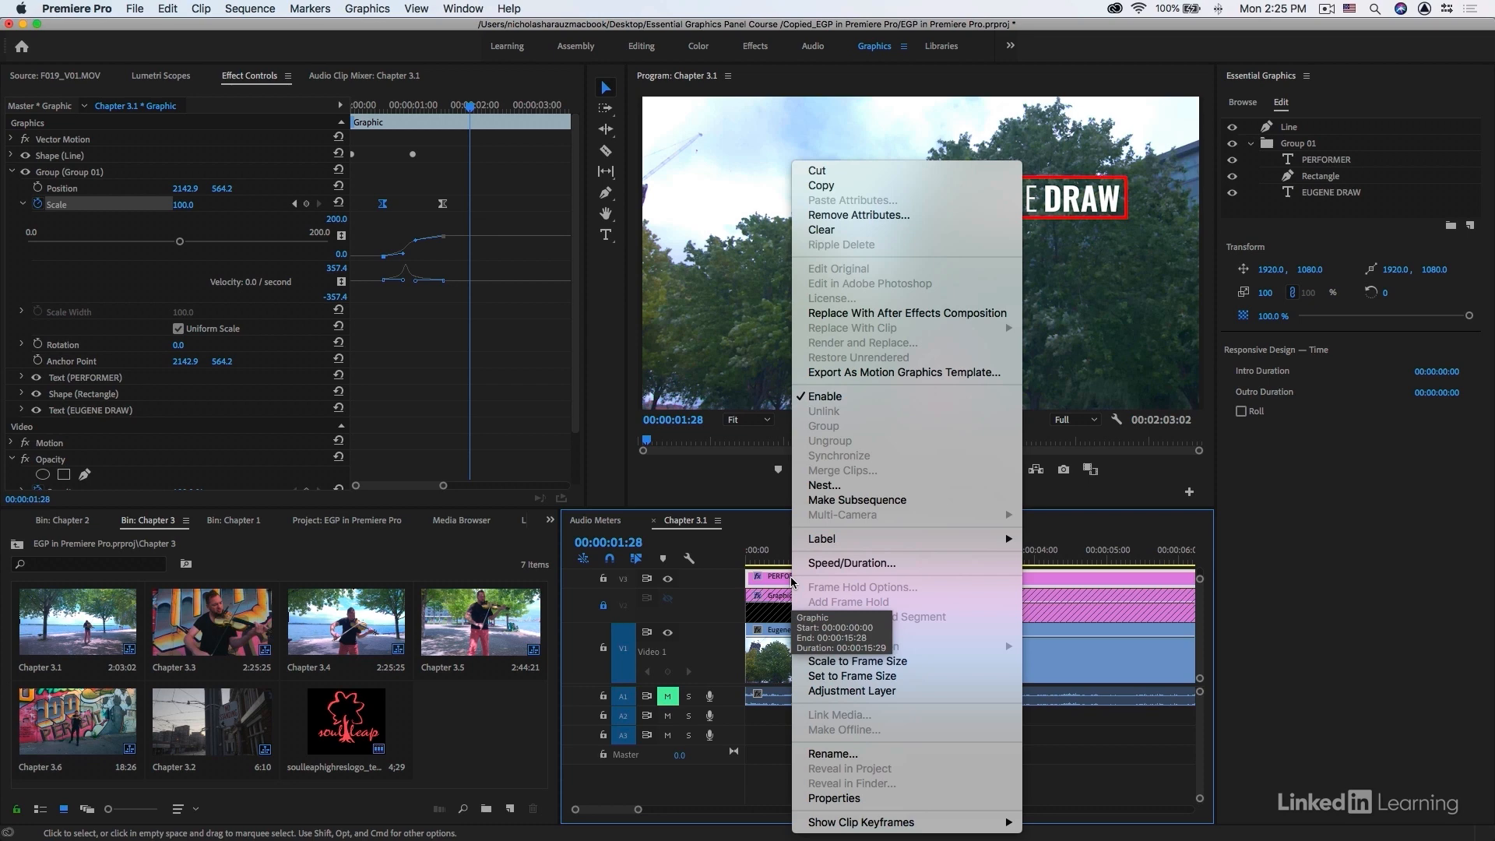
mouse_move(877, 373)
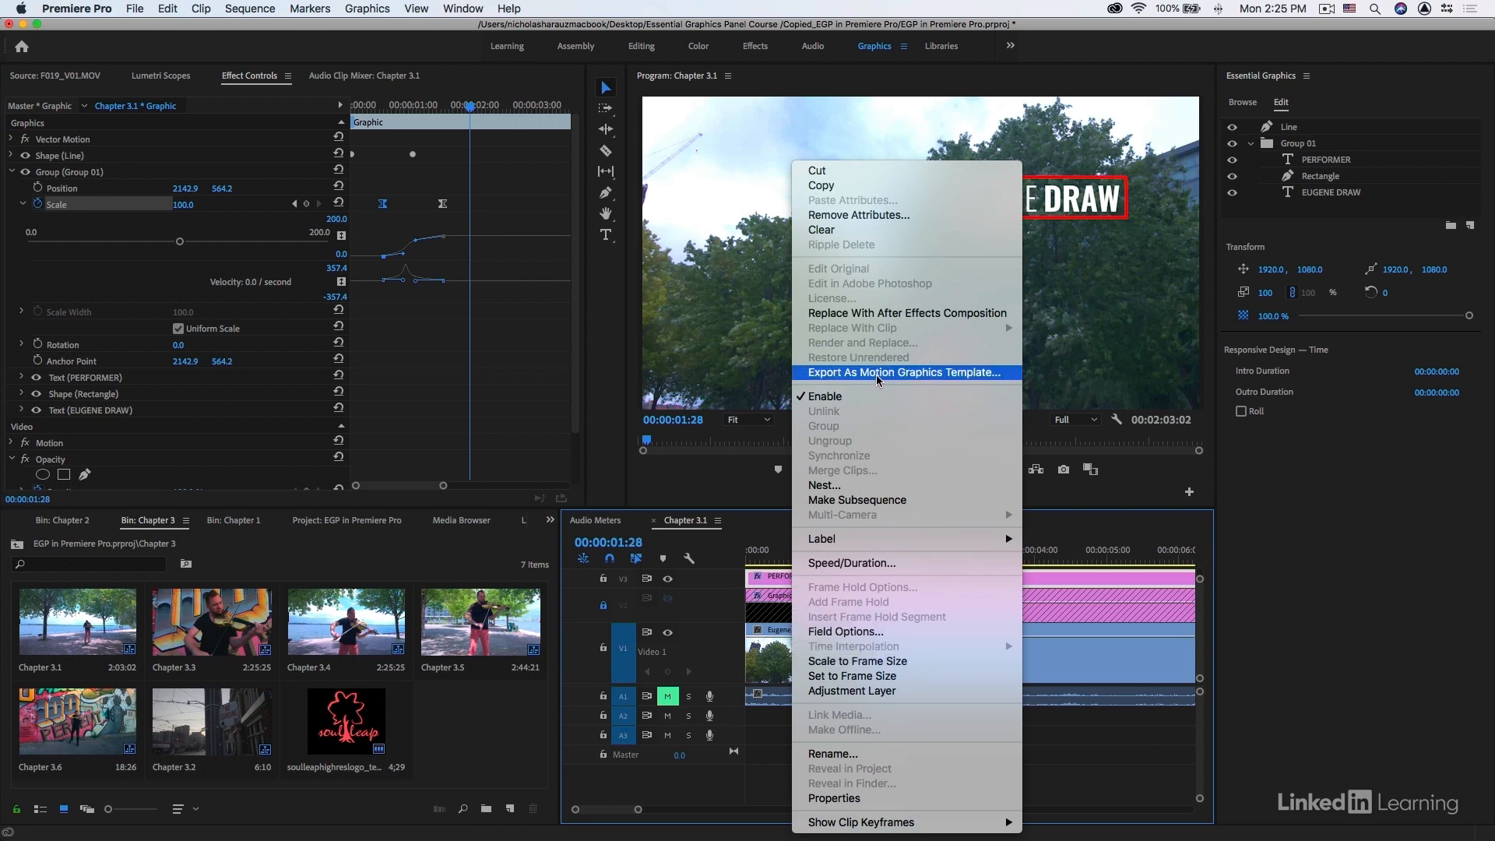
click(776, 535)
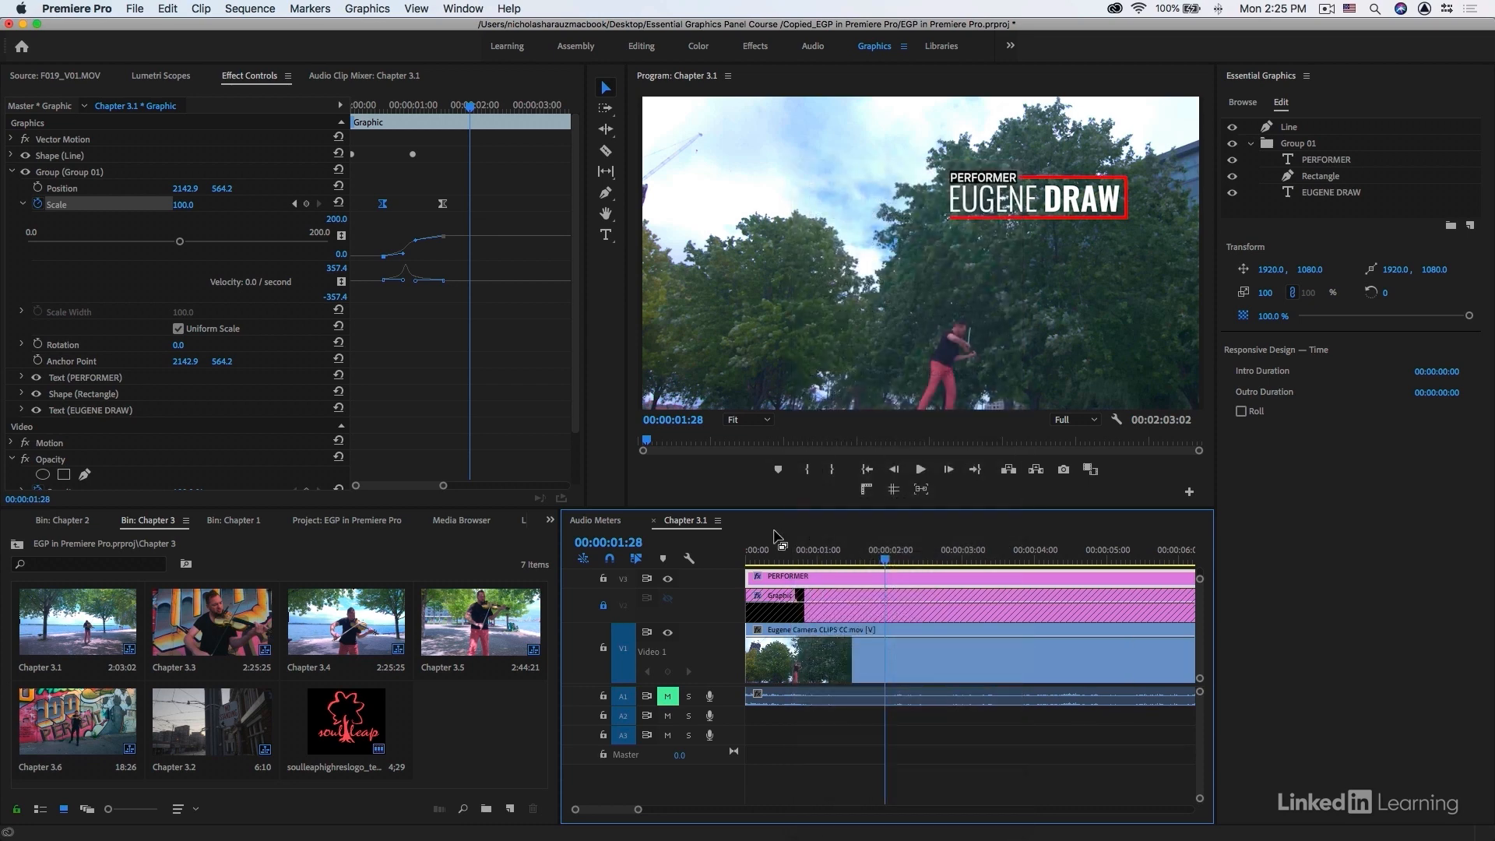